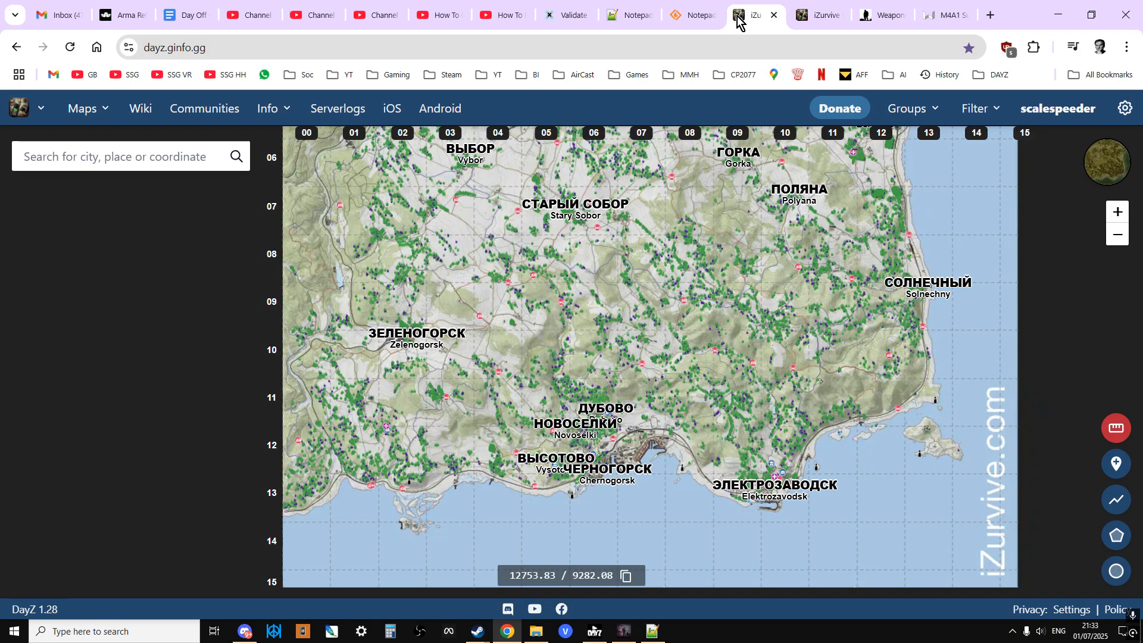
mouse_move(704, 87)
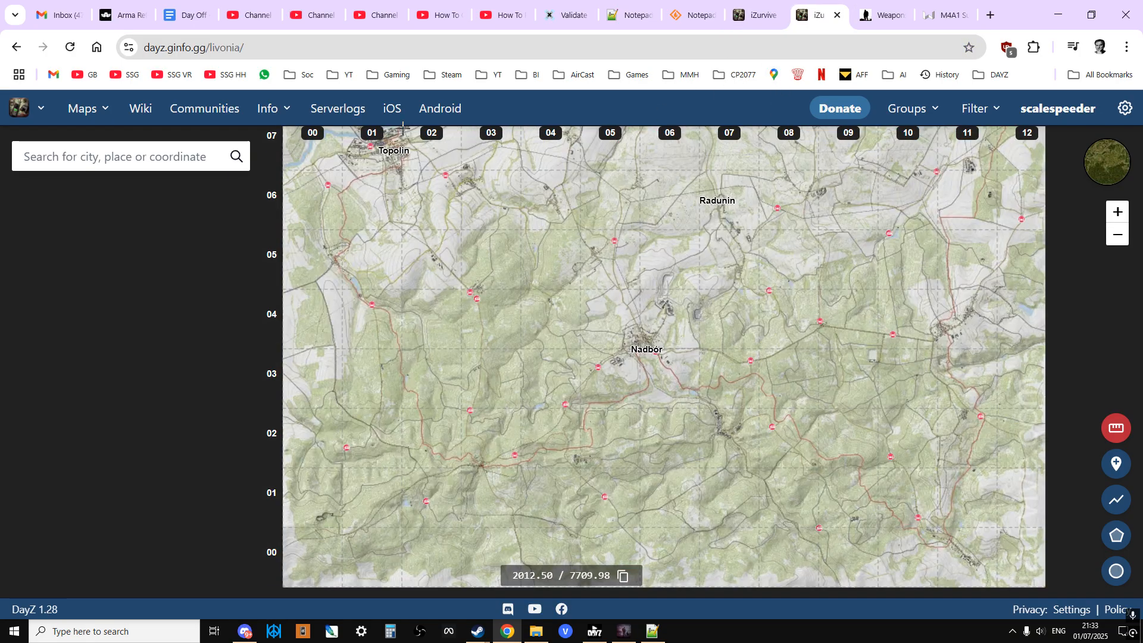
- Select the Sakhal map from the list of available maps
left_click(83, 108)
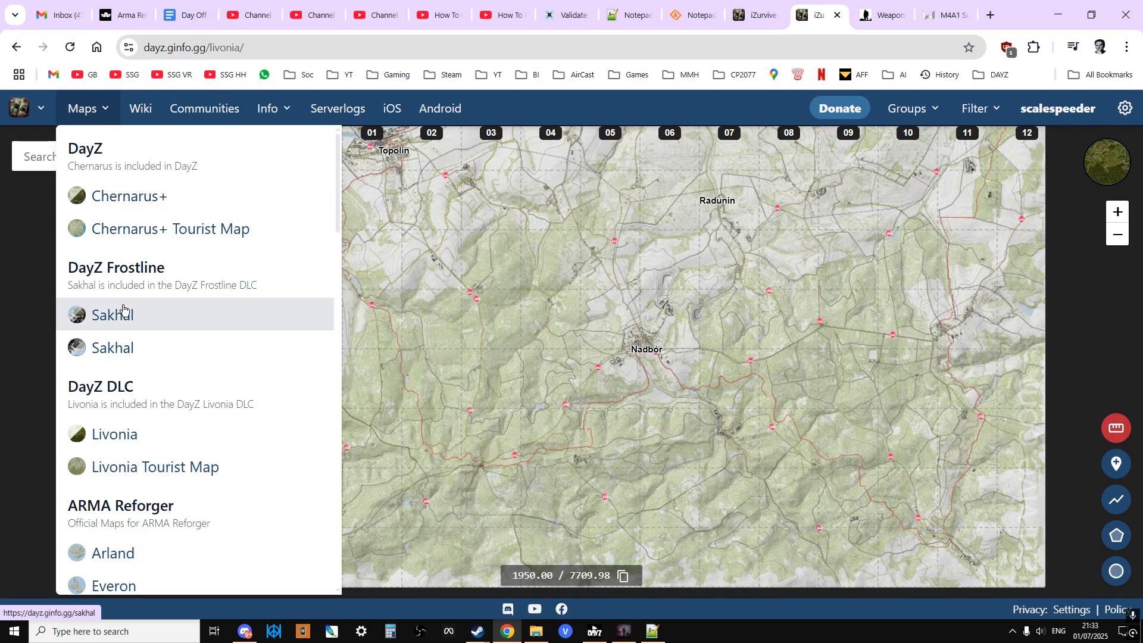
left_click(111, 315)
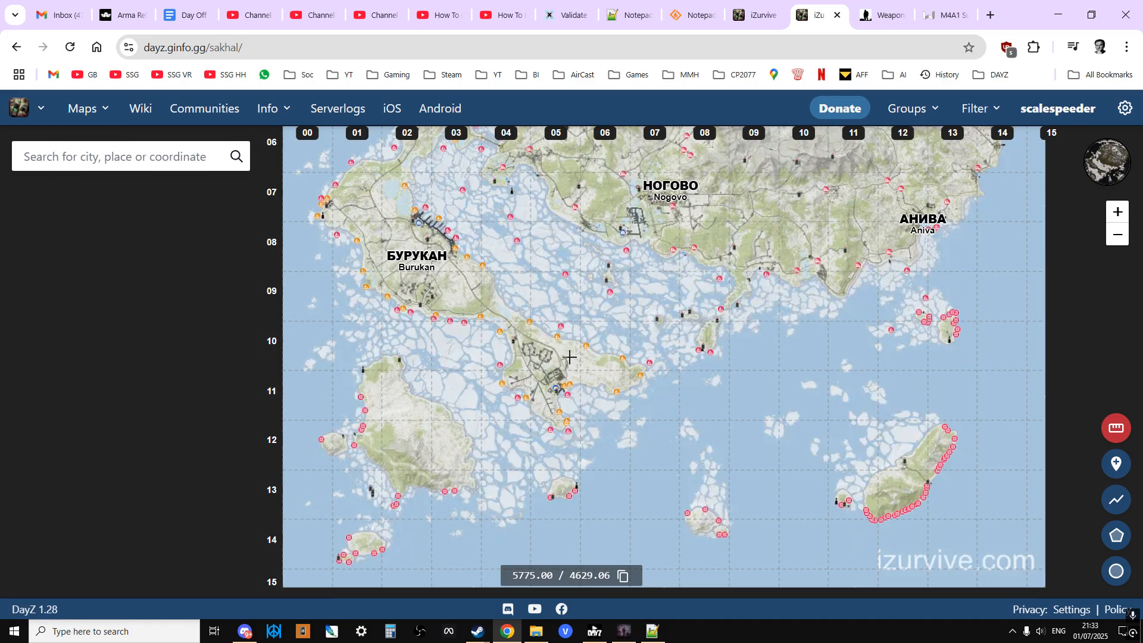
scroll("down", 3)
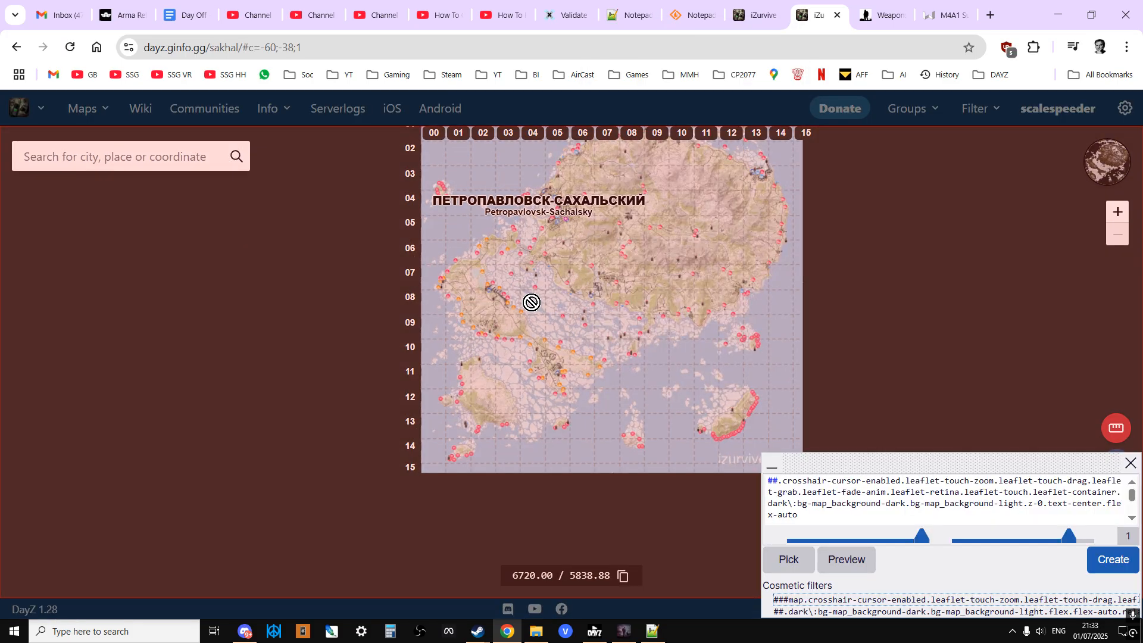
left_click(1130, 463)
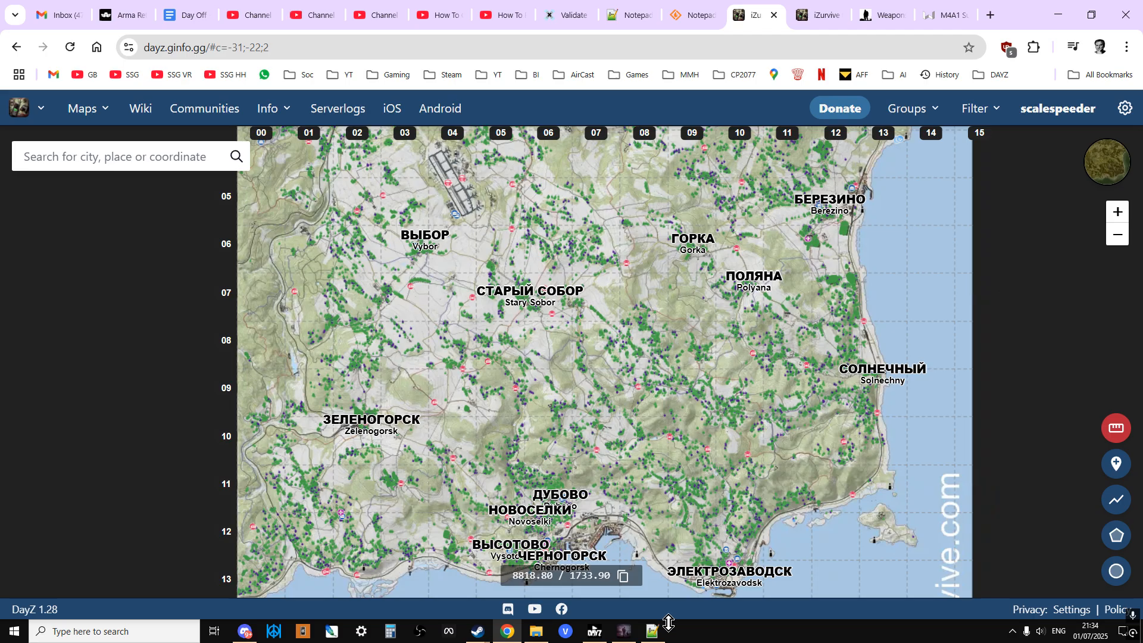
- Bring up the Steam library and scroll down to DayZ Server and DayZ Tools
left_click(650, 630)
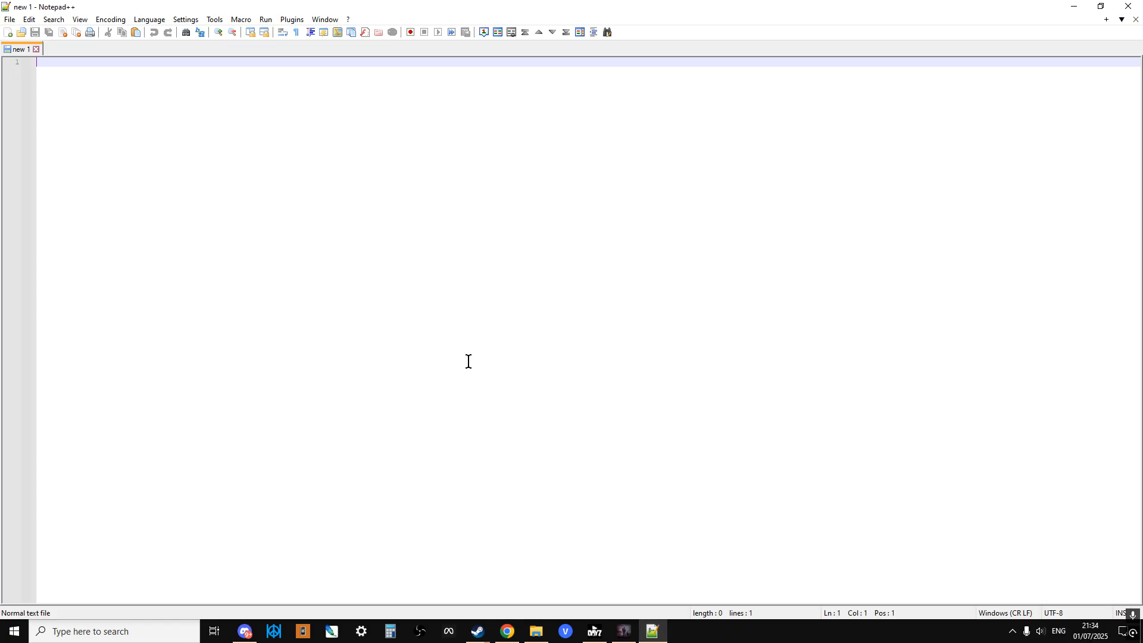
mouse_move(526, 489)
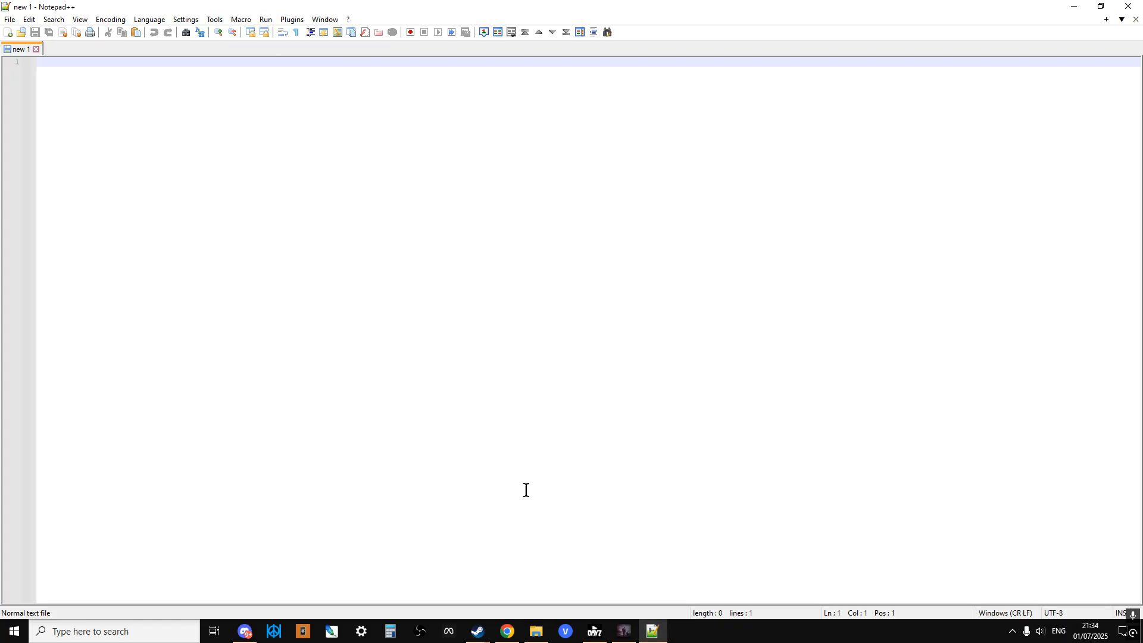
mouse_move(536, 630)
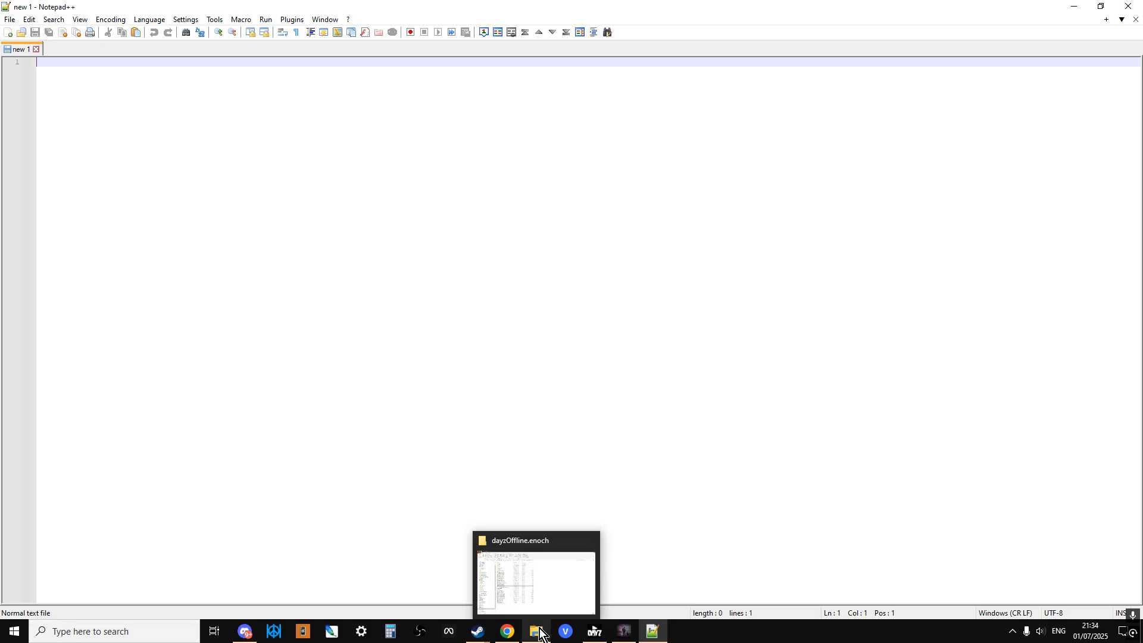
mouse_move(474, 630)
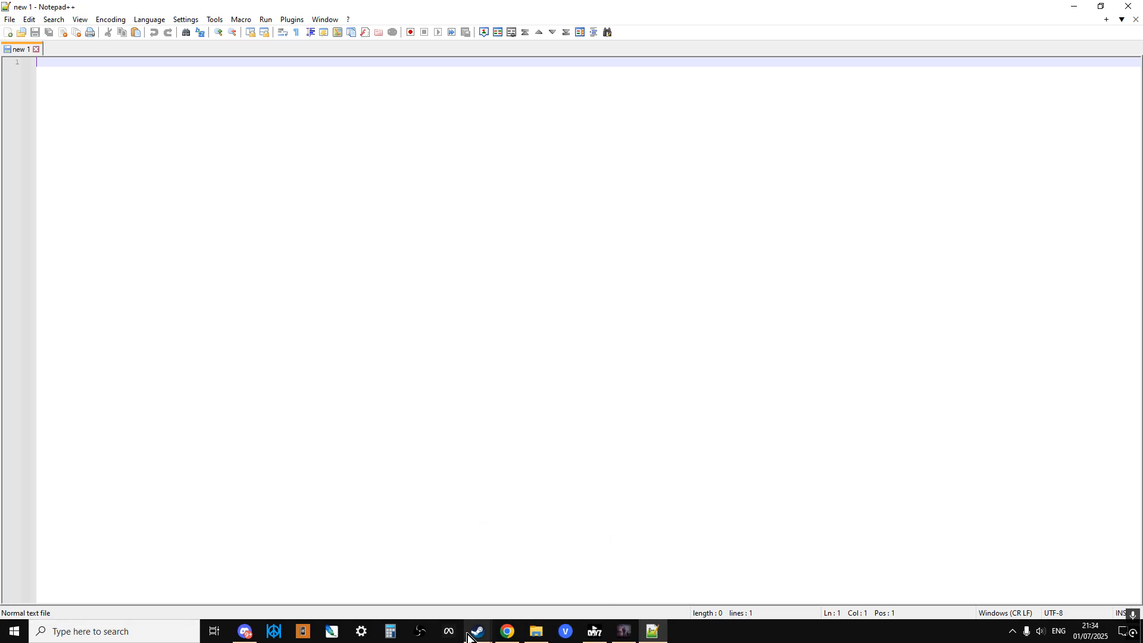
left_click(477, 631)
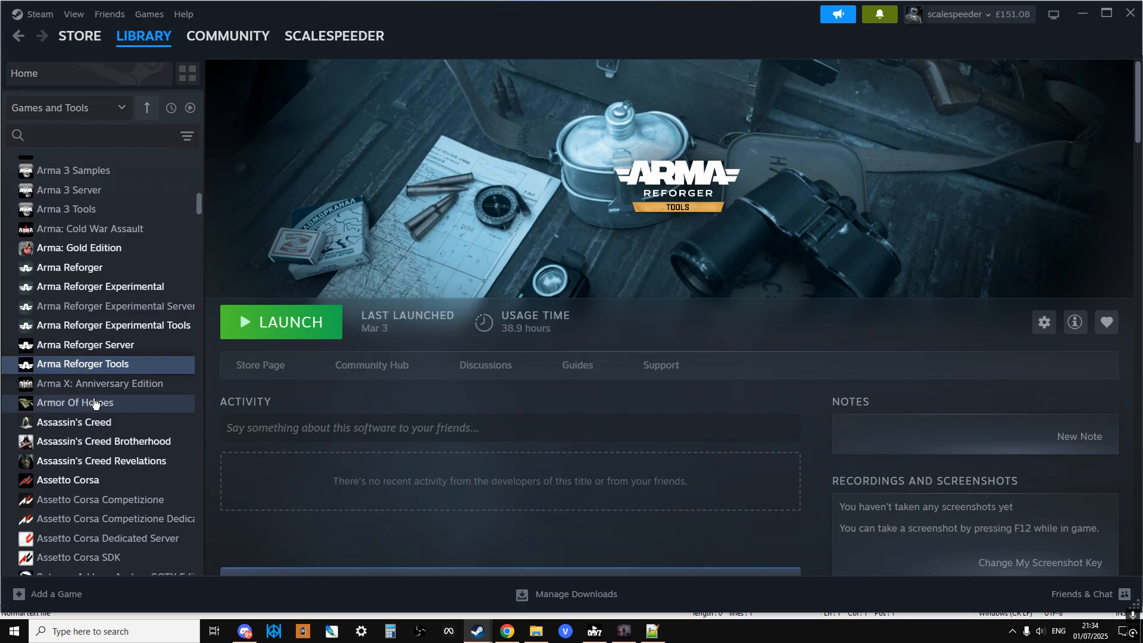
scroll("down", 3)
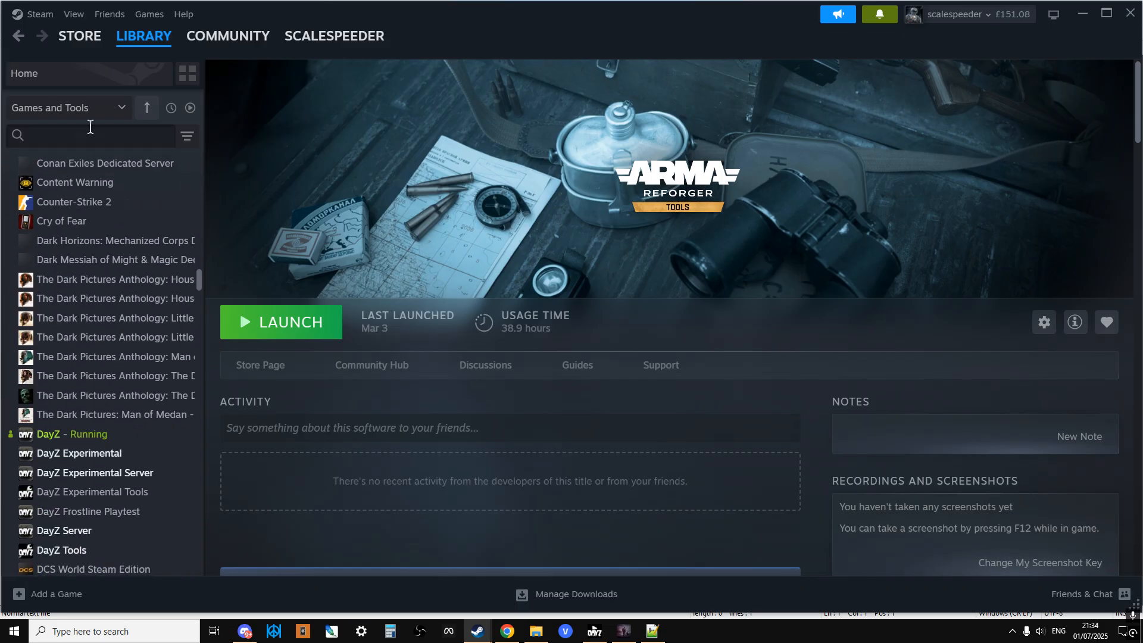
scroll("down", 3)
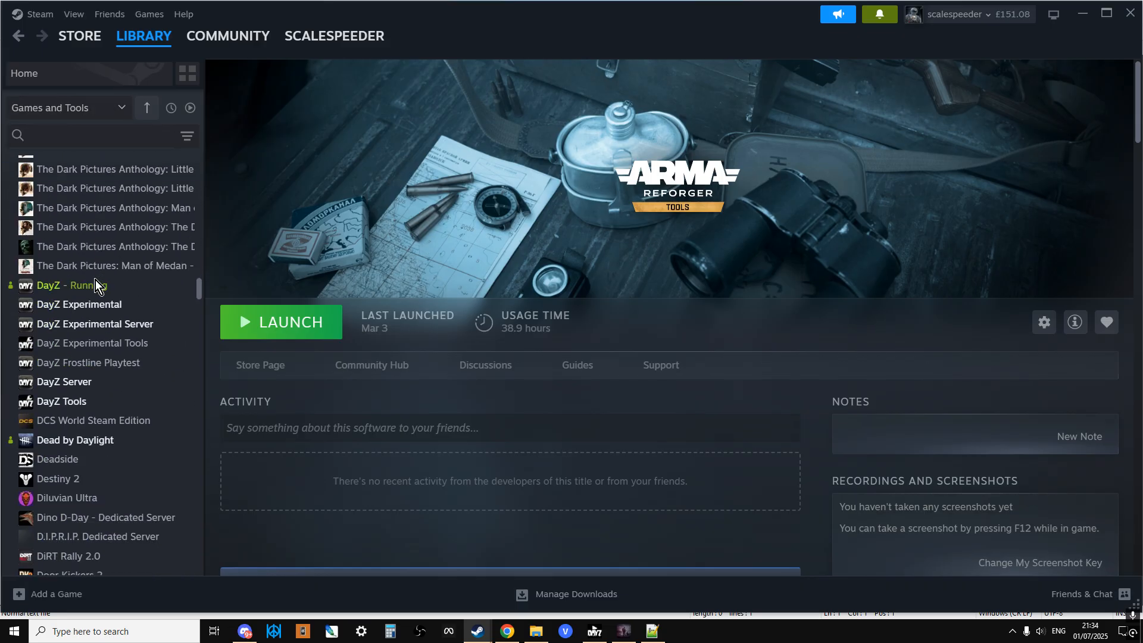
scroll("down", 3)
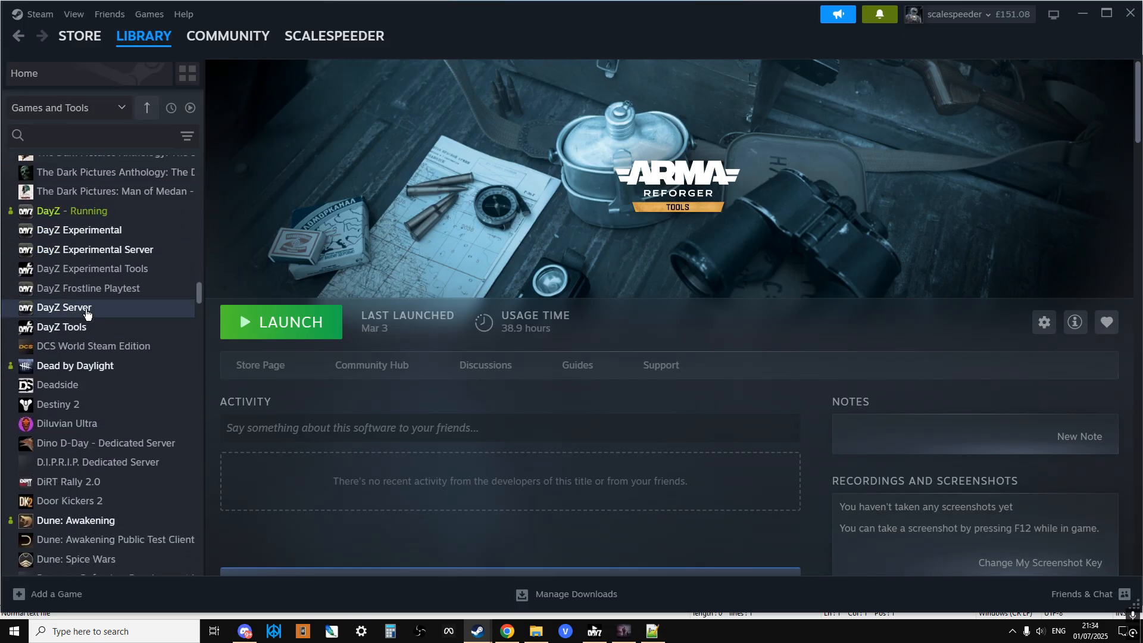
mouse_move(217, 329)
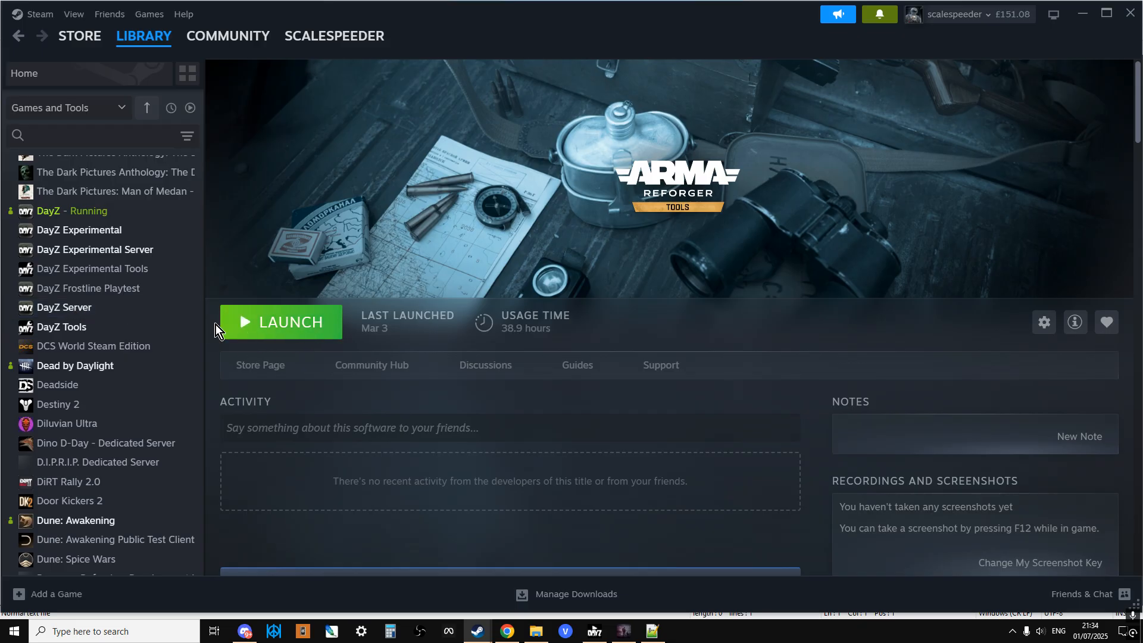
mouse_move(106, 326)
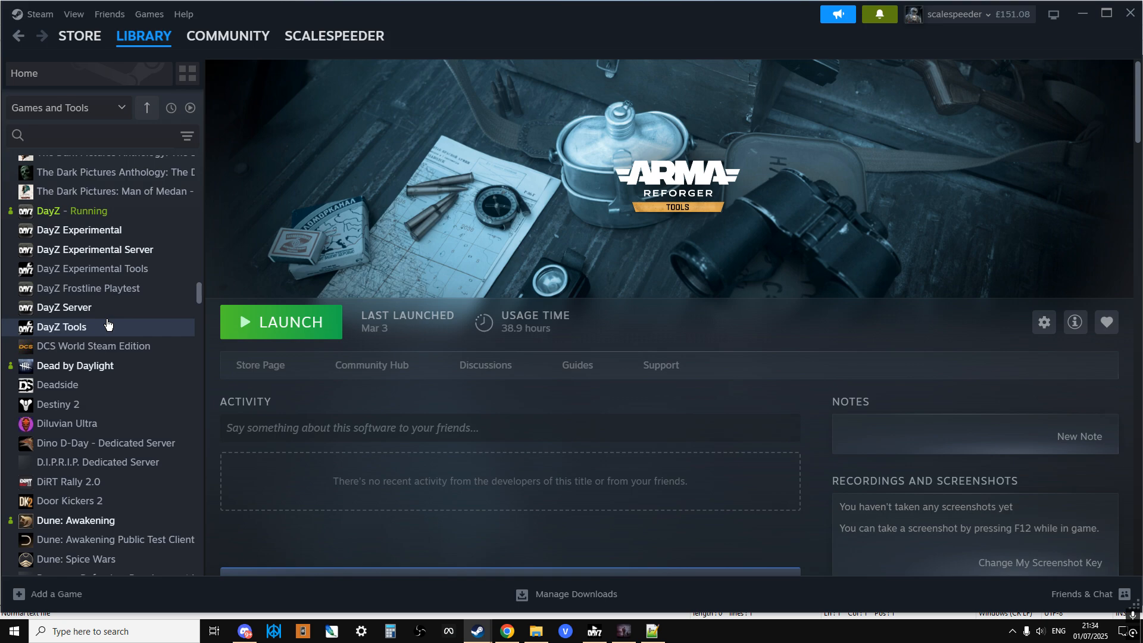
left_click(537, 631)
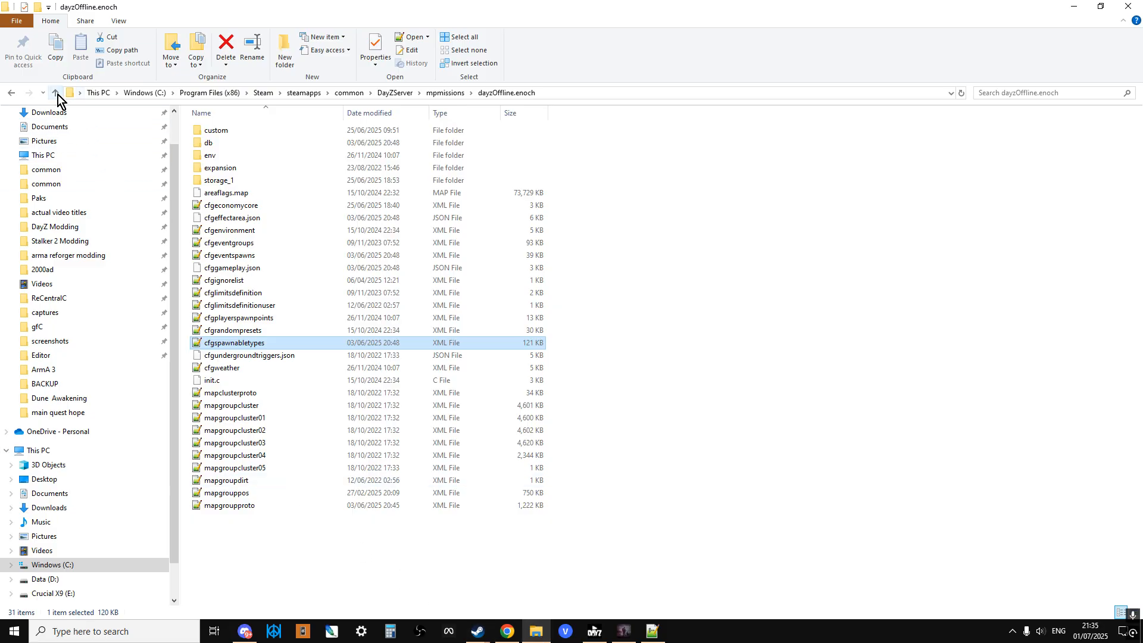
- Browse DayZServer, mpmissions and dayzOffline.chernarusplus into the db folder
left_click(57, 93)
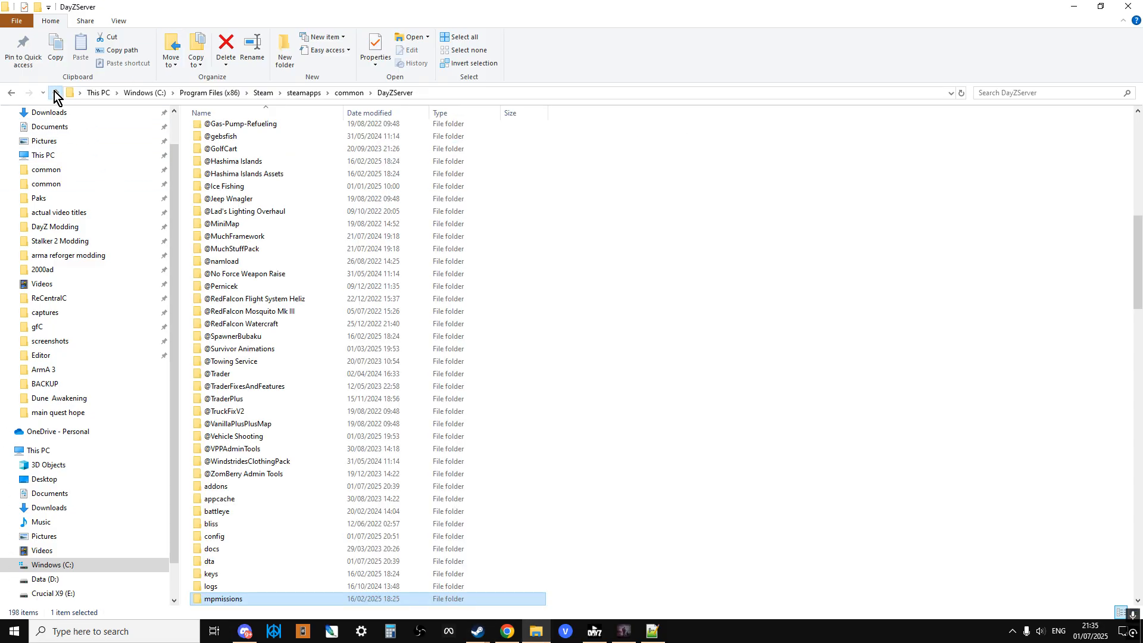
scroll("down", 3)
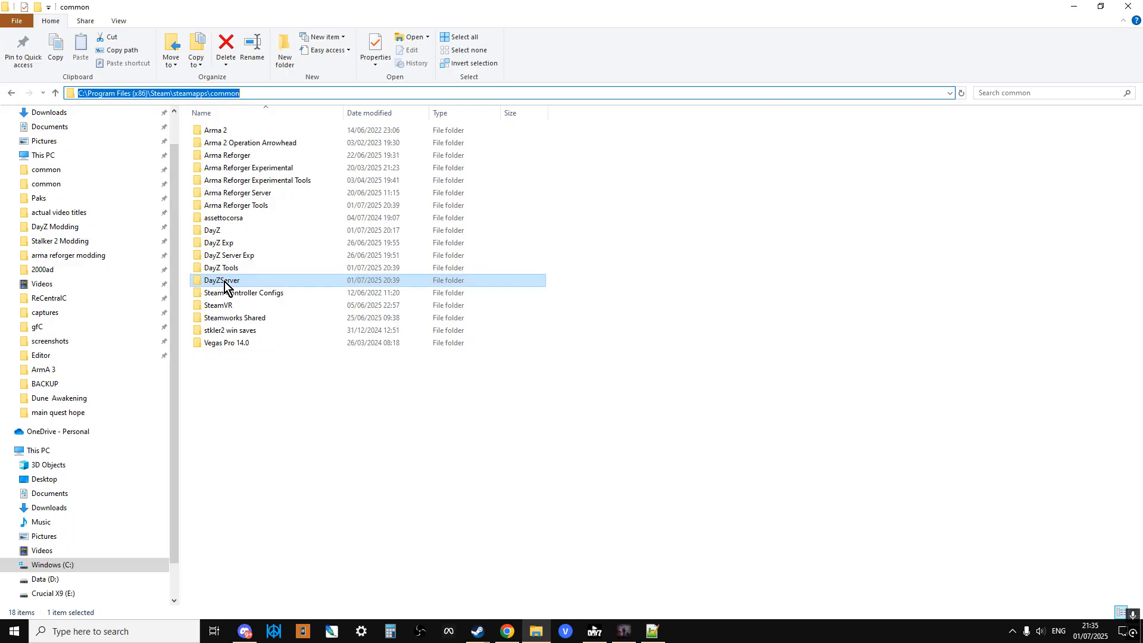
double_click(220, 280)
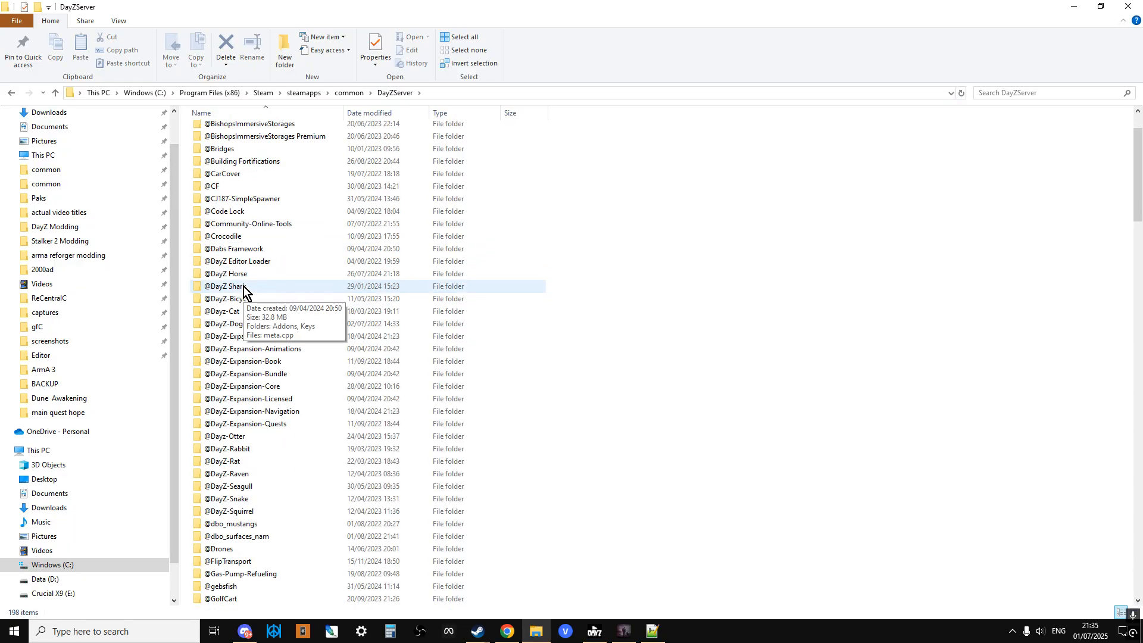
scroll("down", 3)
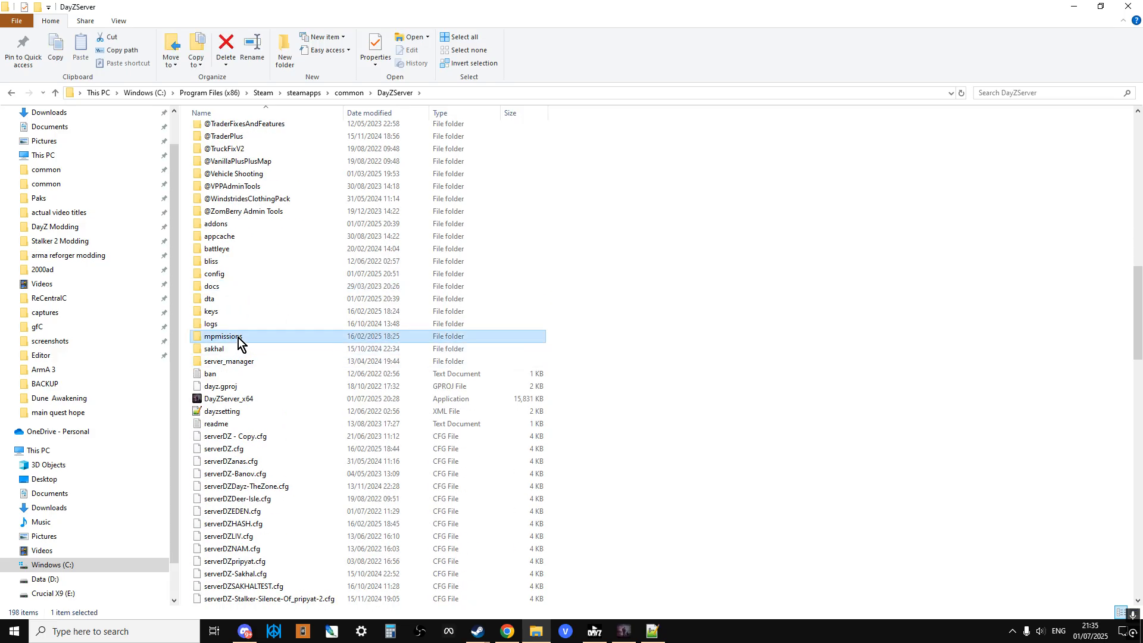
double_click(222, 336)
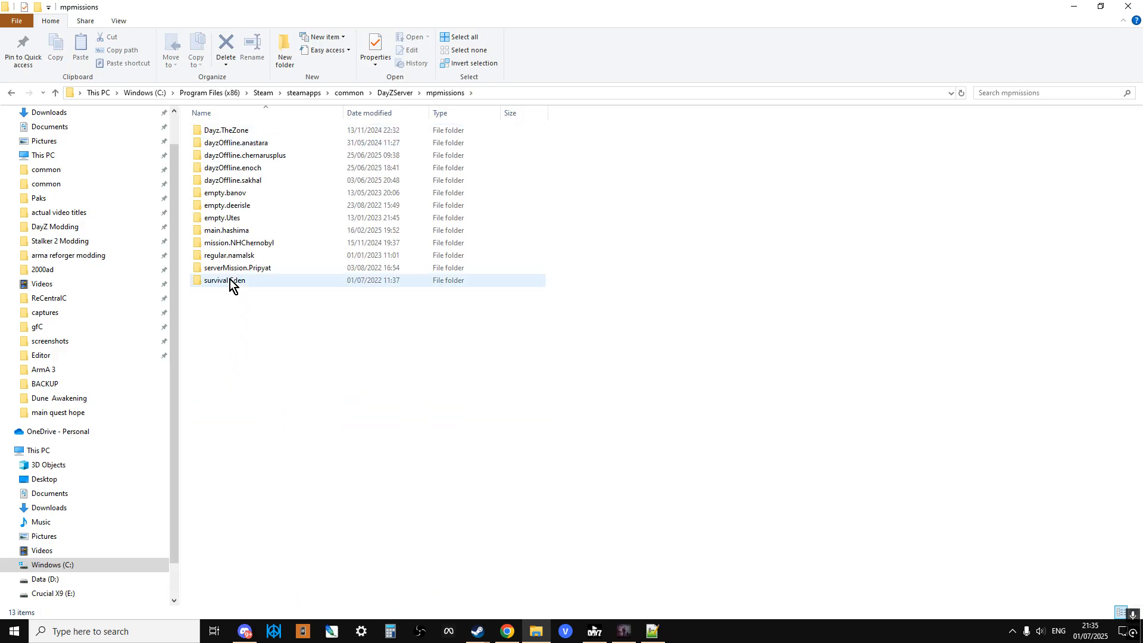
mouse_move(229, 280)
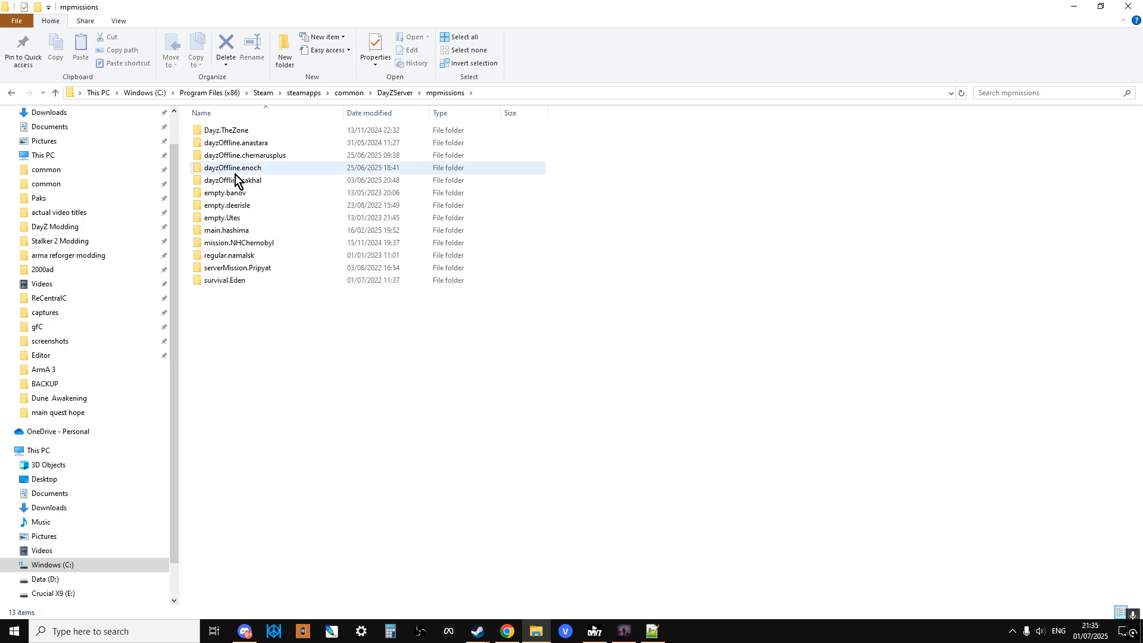
left_click(245, 155)
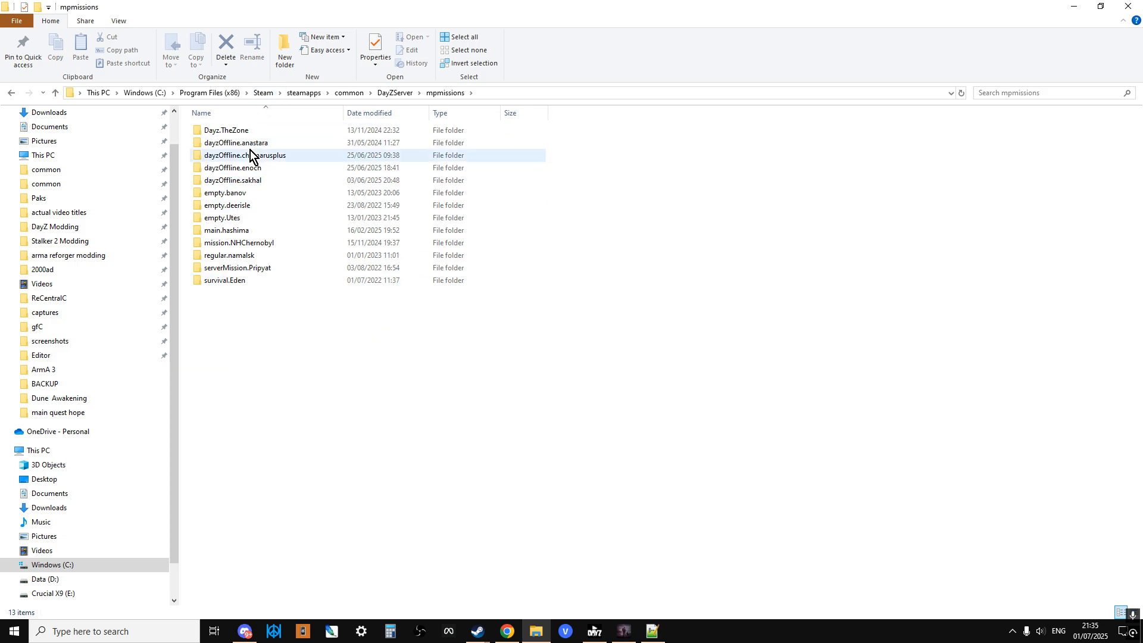
double_click(245, 154)
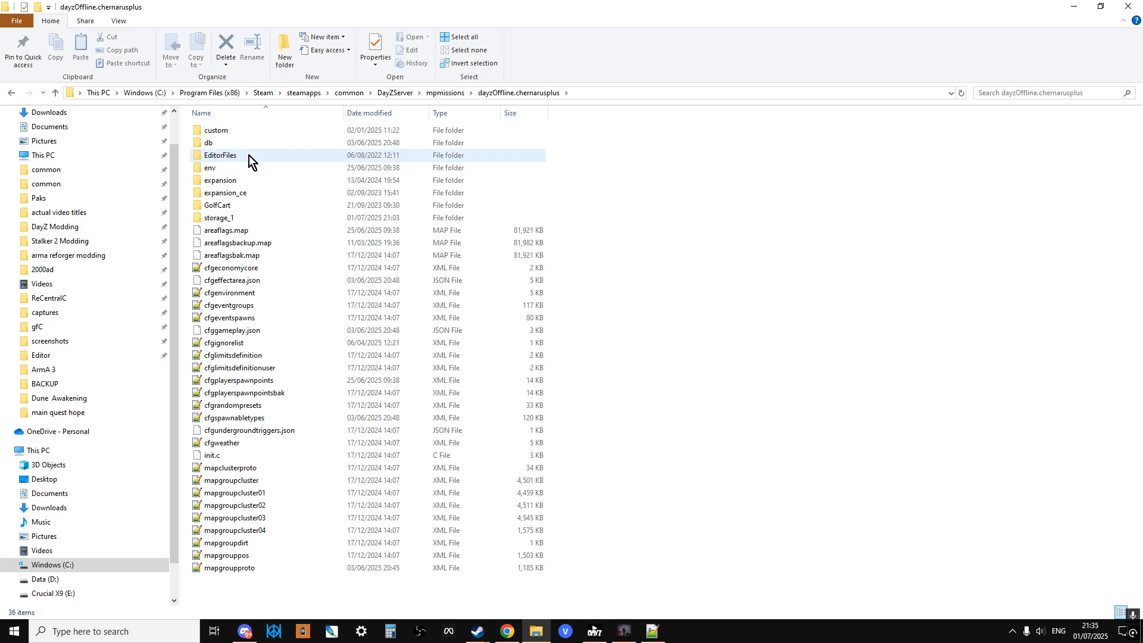
mouse_move(222, 151)
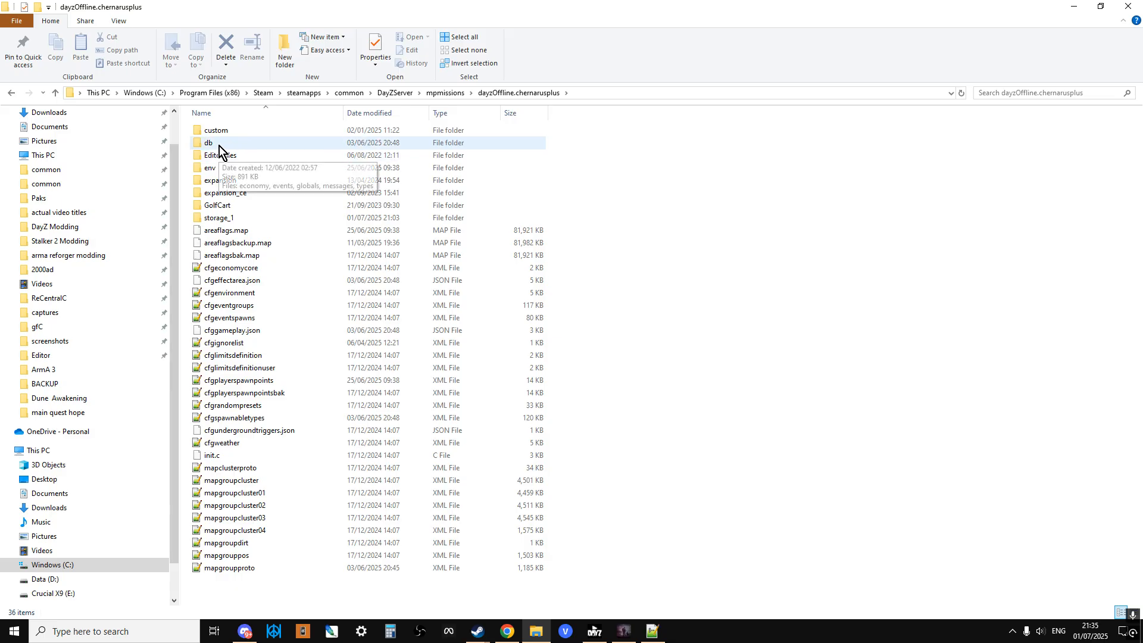
double_click(208, 142)
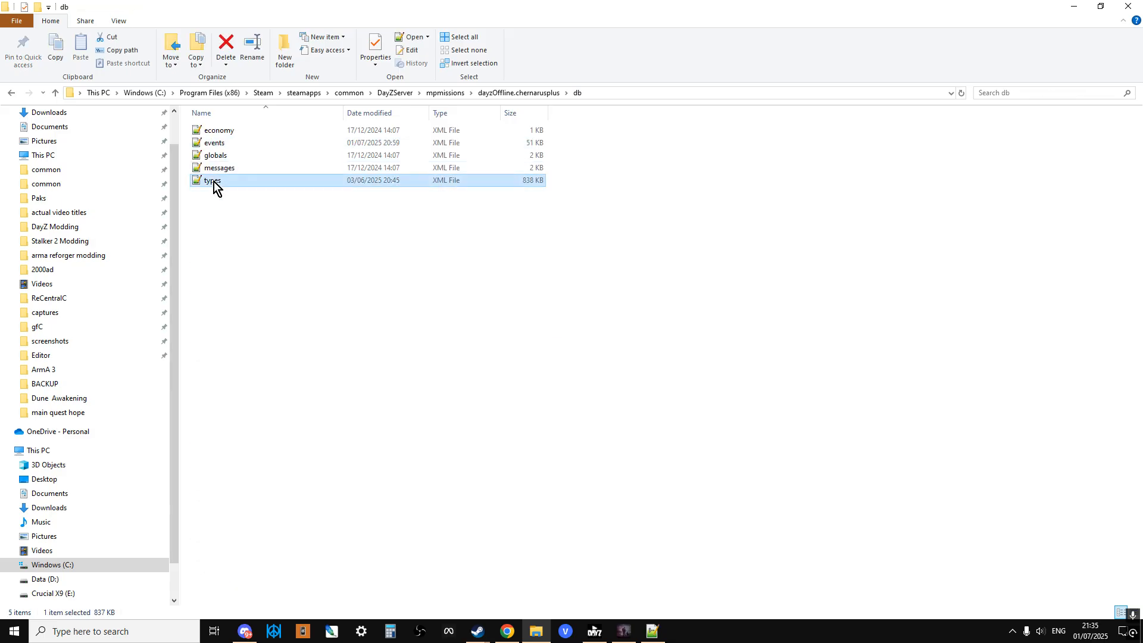
double_click(212, 180)
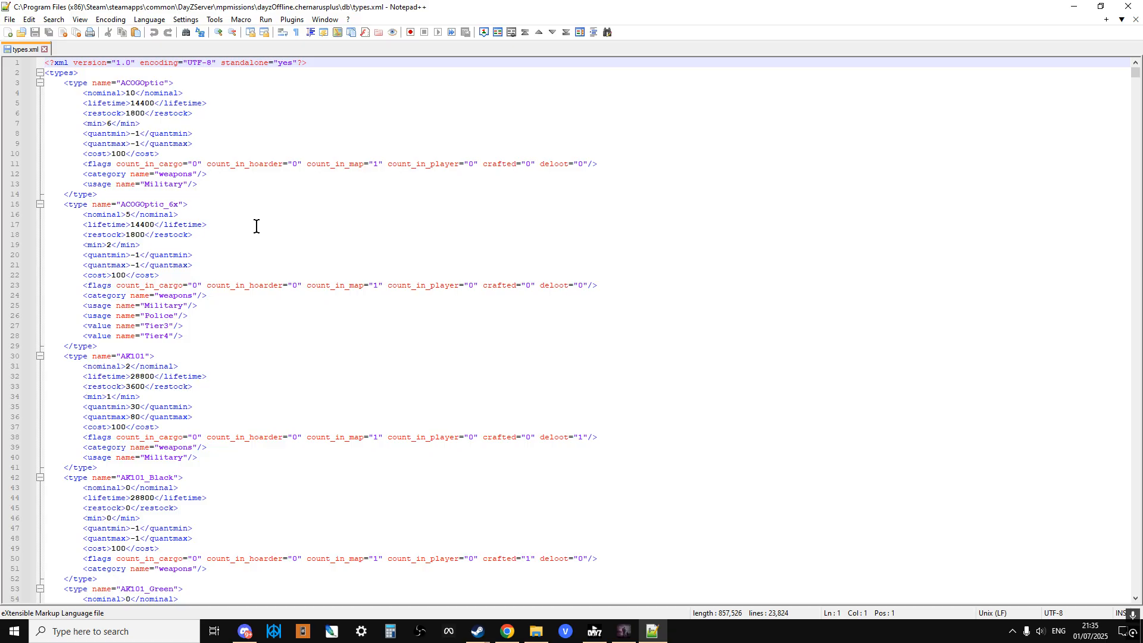
mouse_move(241, 216)
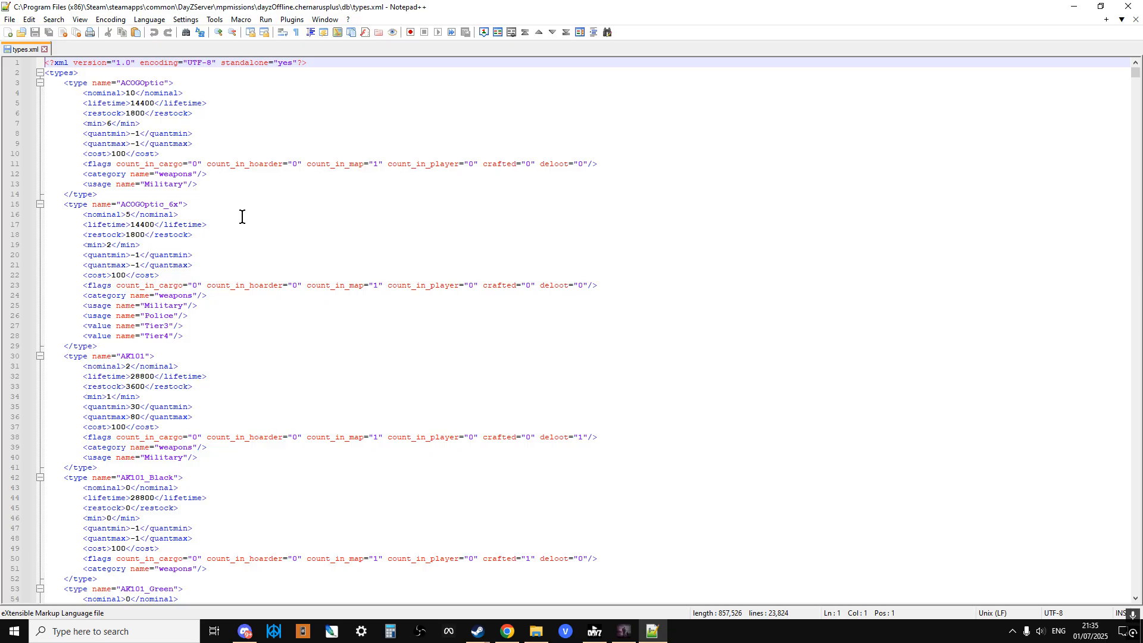
scroll("down", 3)
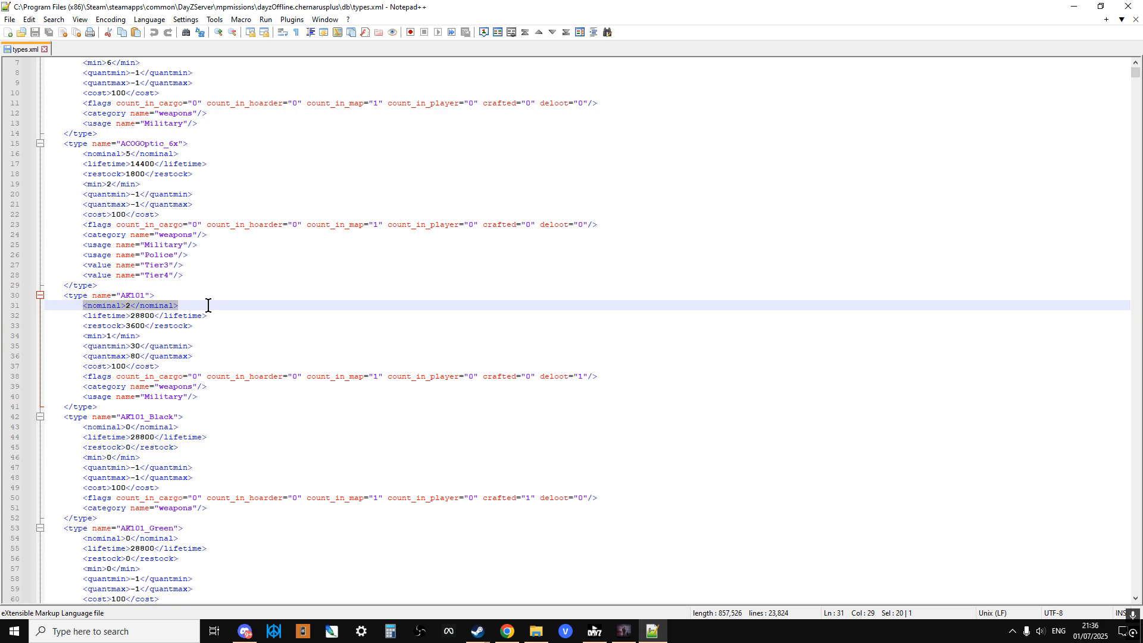
mouse_move(164, 399)
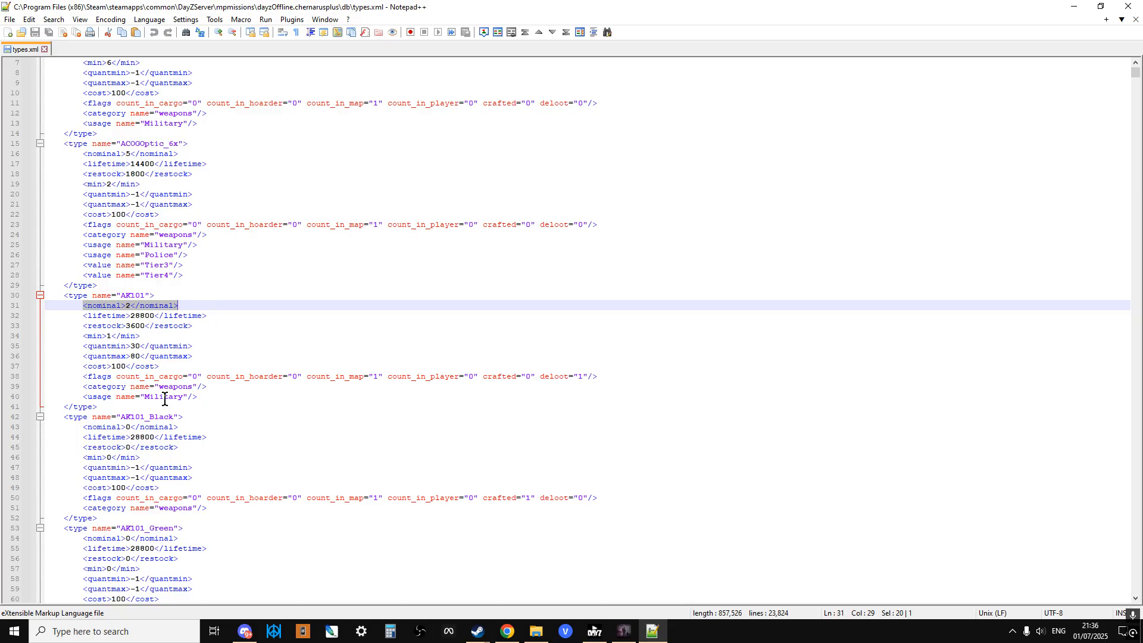
left_click(66, 264)
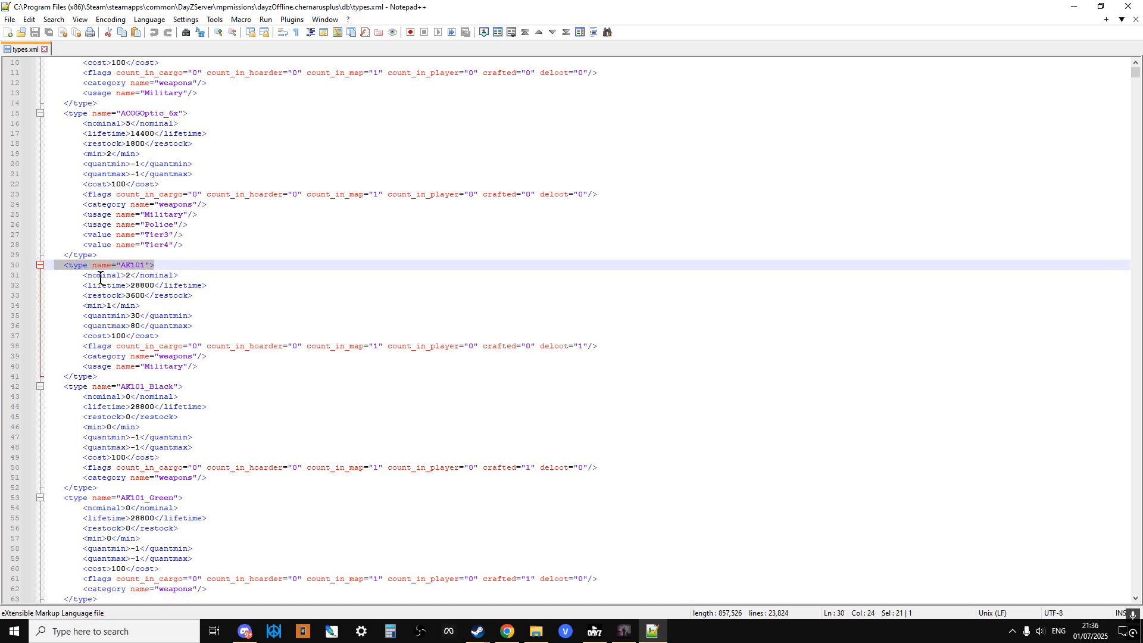
left_click(146, 305)
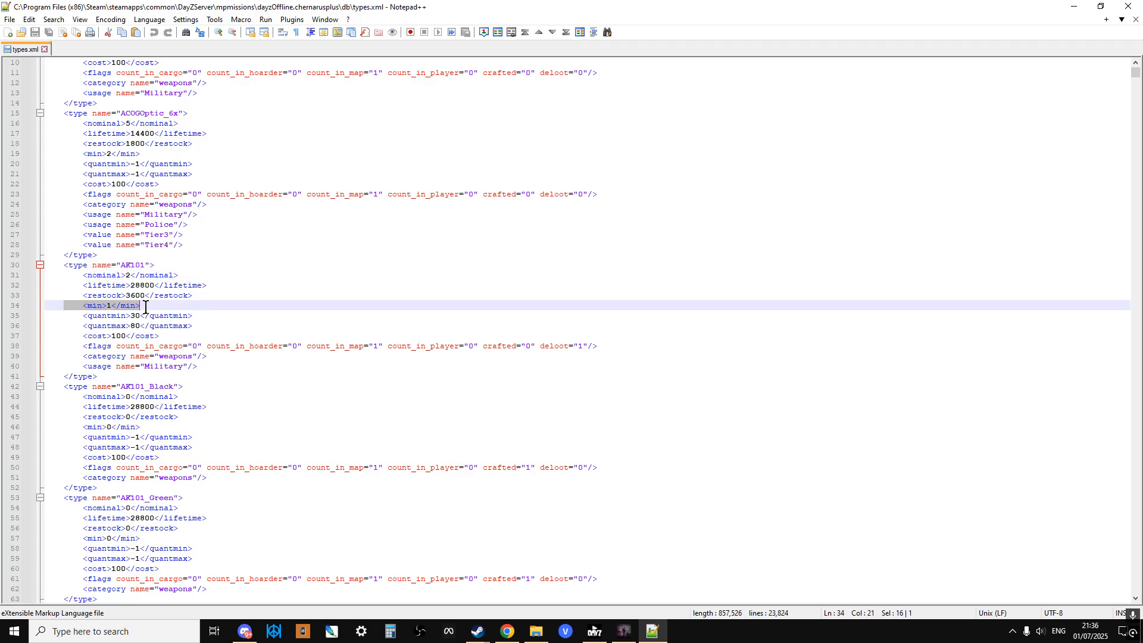
mouse_move(72, 353)
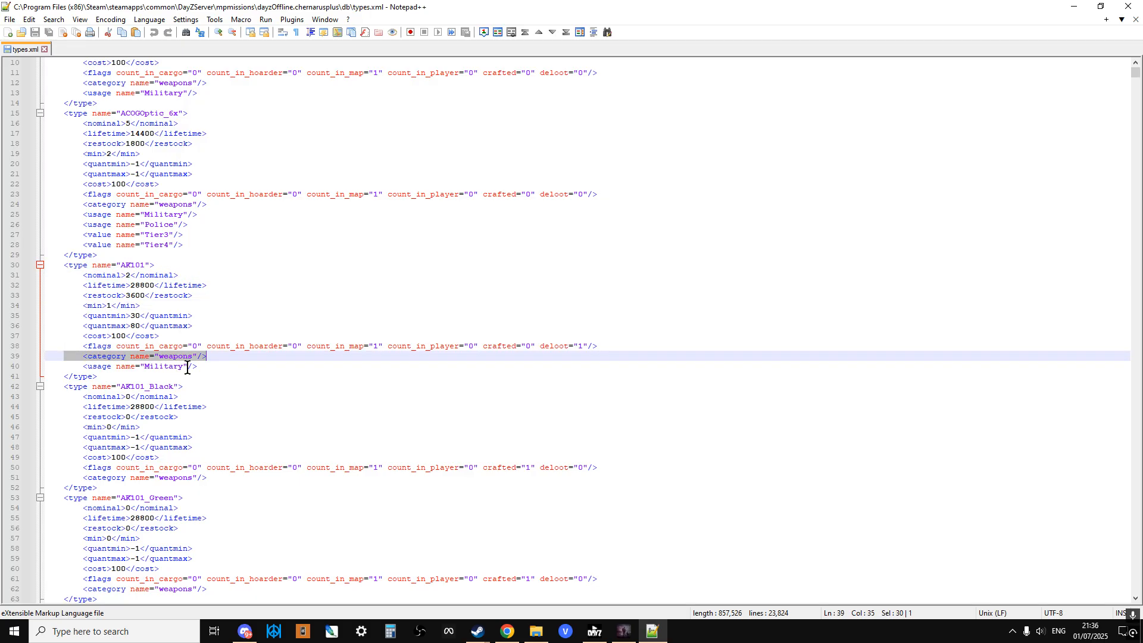
left_click(117, 390)
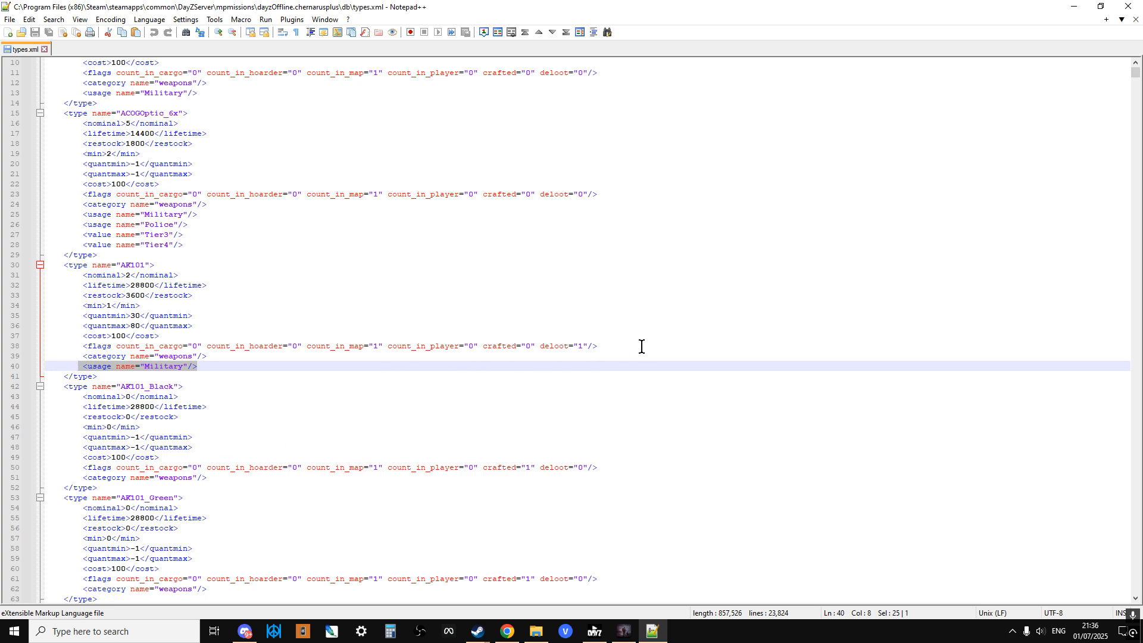
left_click(357, 486)
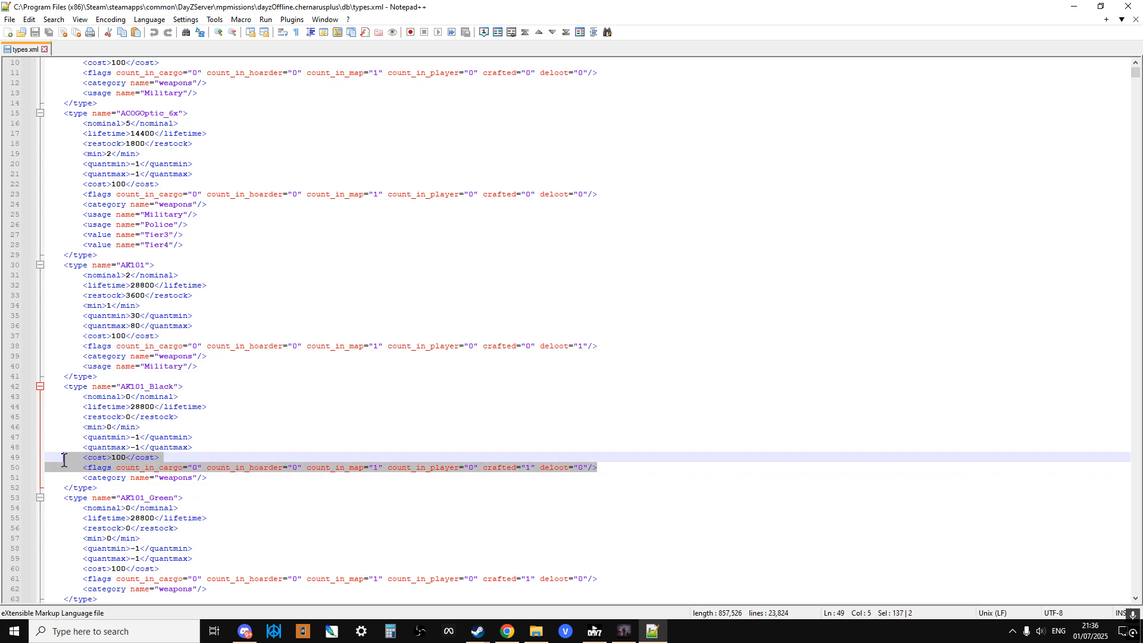
left_click(525, 467)
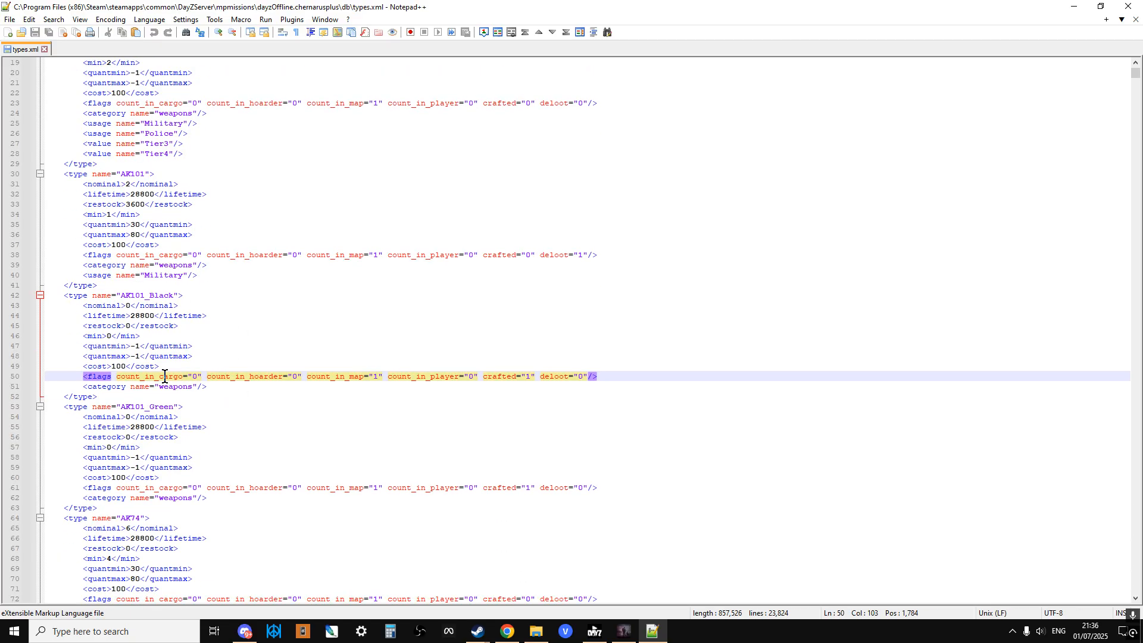
scroll("down", 3)
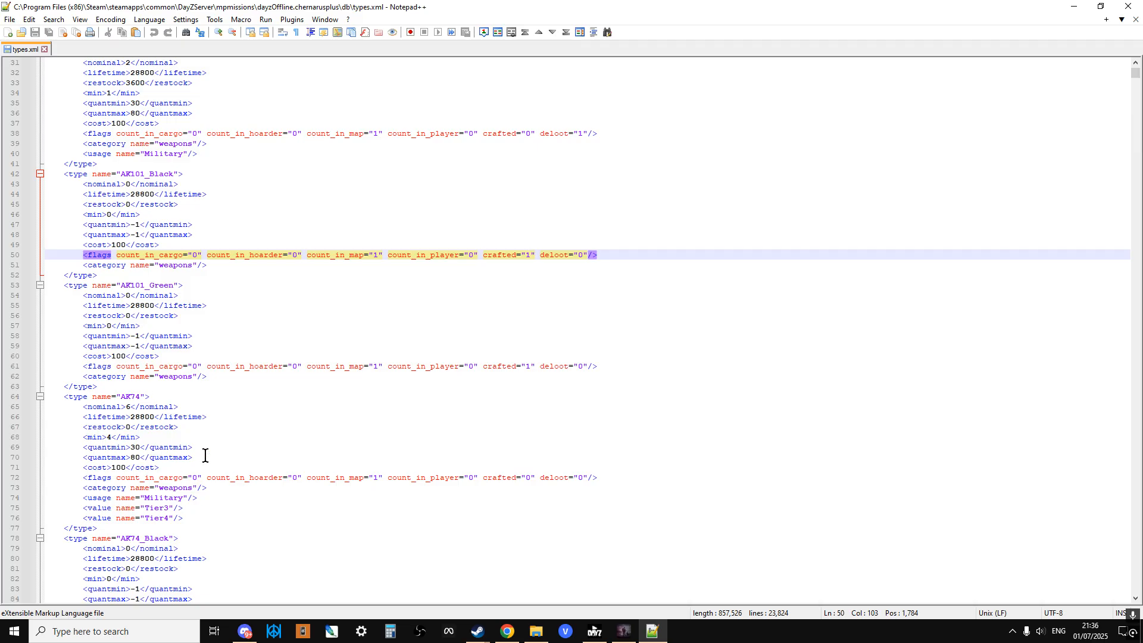
scroll("down", 3)
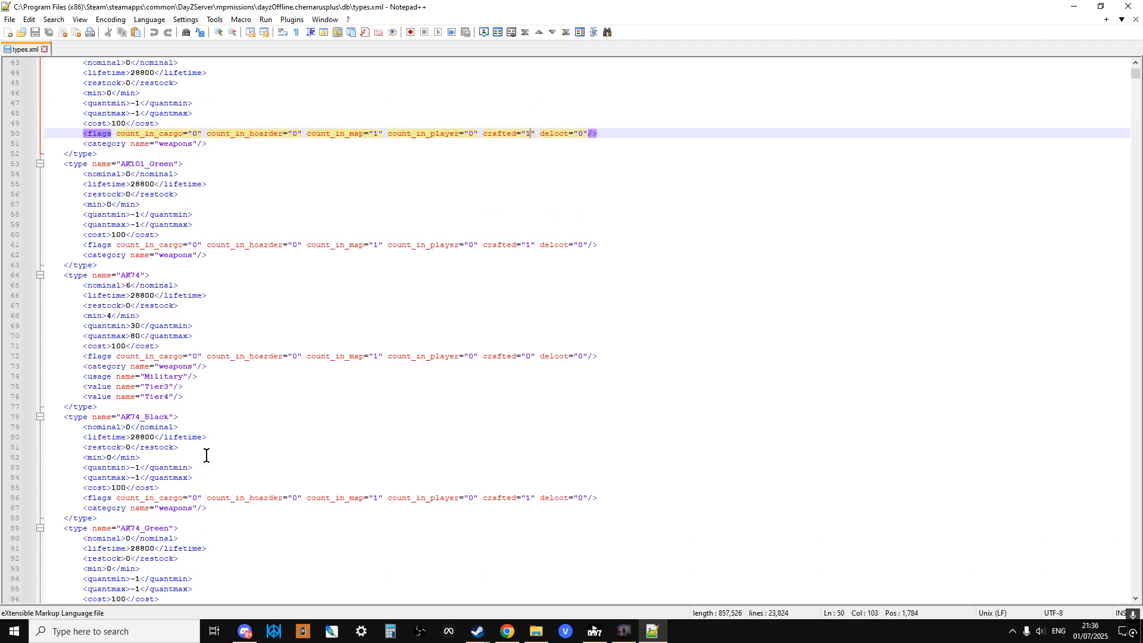
scroll("down", 3)
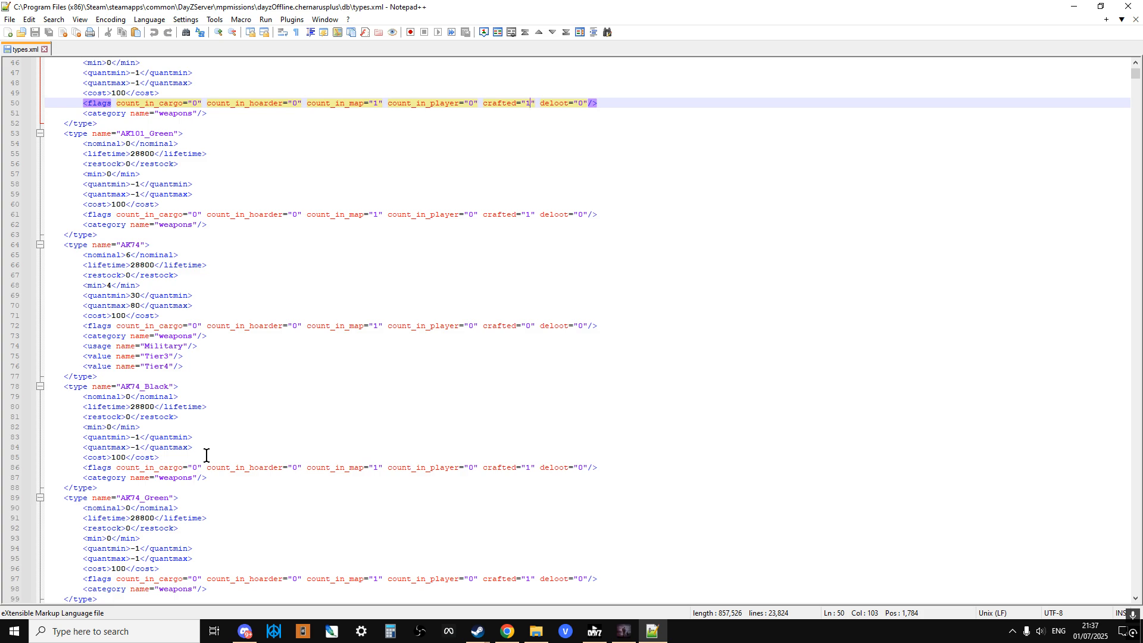
mouse_move(142, 484)
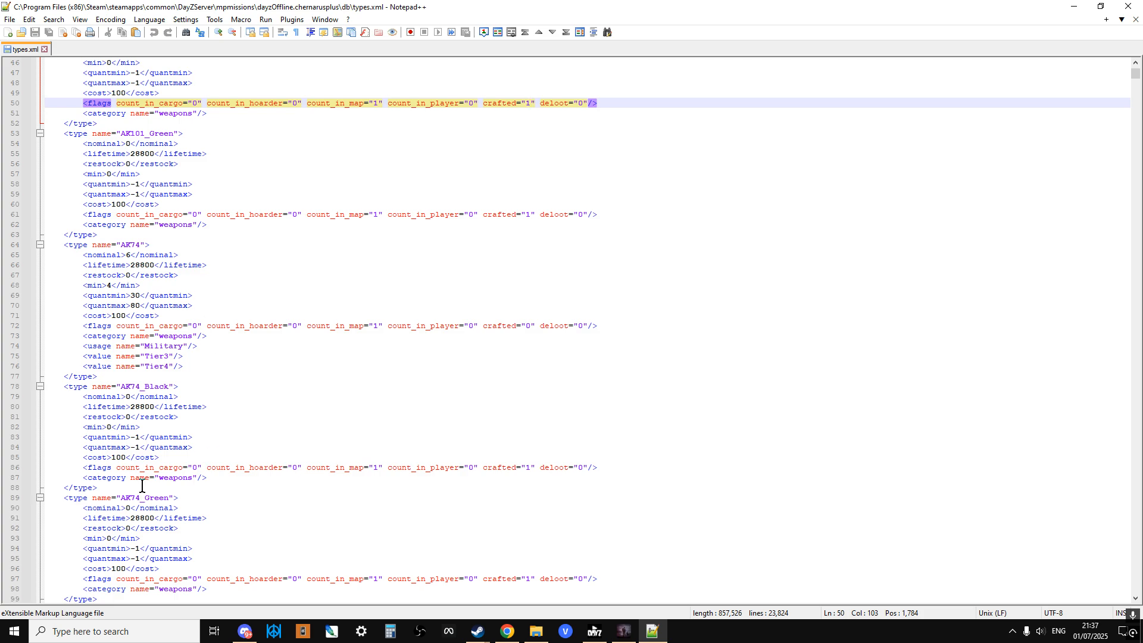
scroll("up", 3)
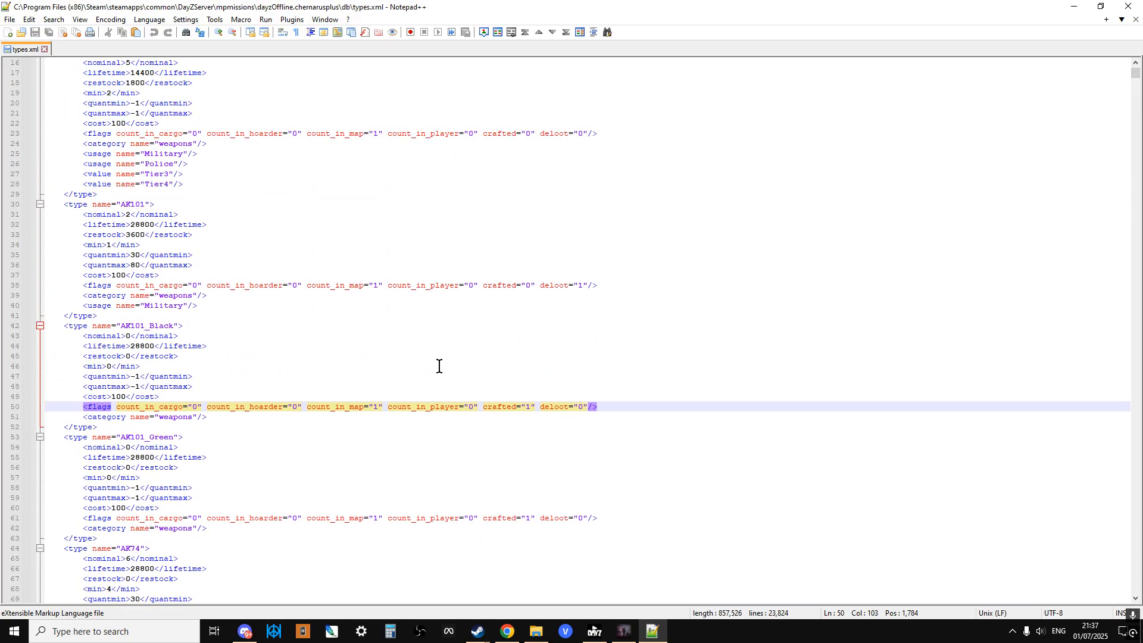
scroll("up", 3)
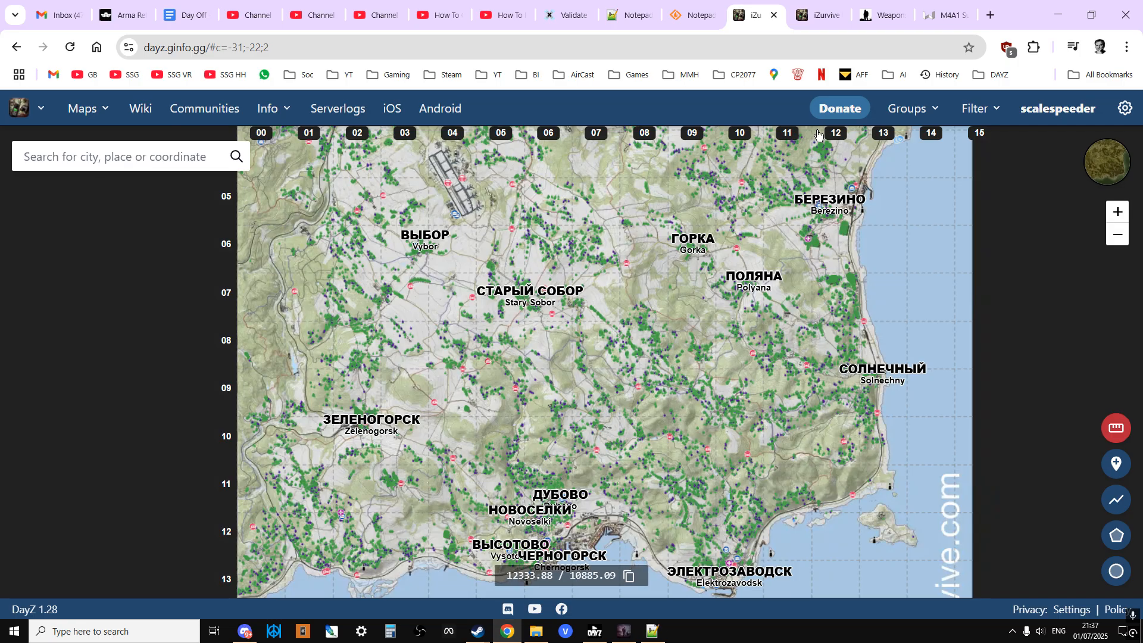
- Move from the notepad-plus-plus.org tab to the SourceForge Compare plugin page
left_click(618, 14)
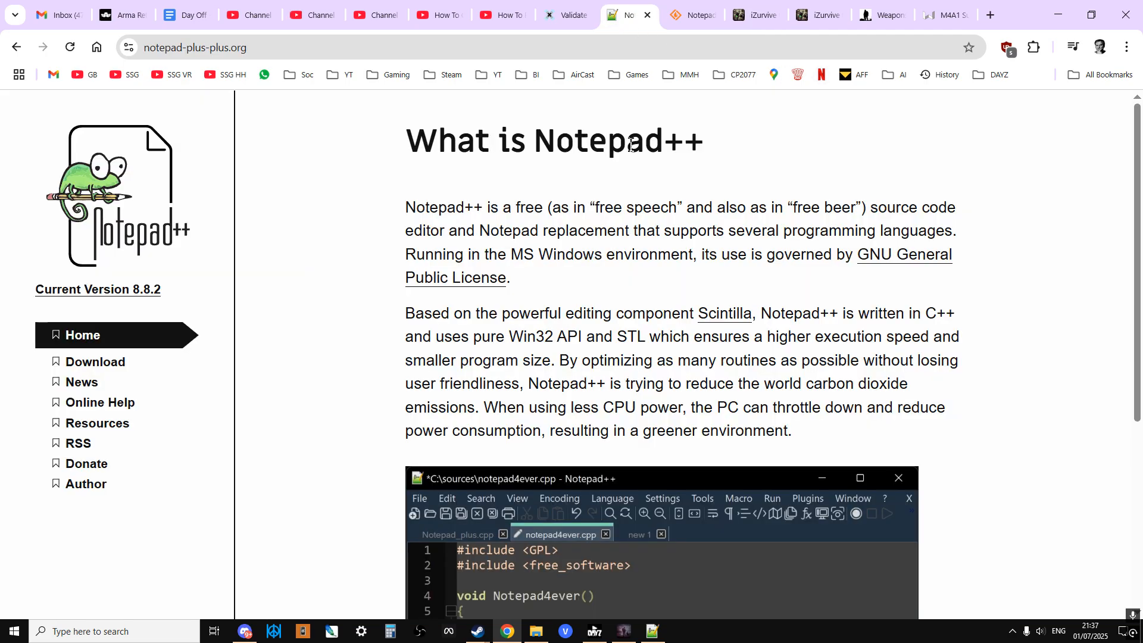
mouse_move(343, 246)
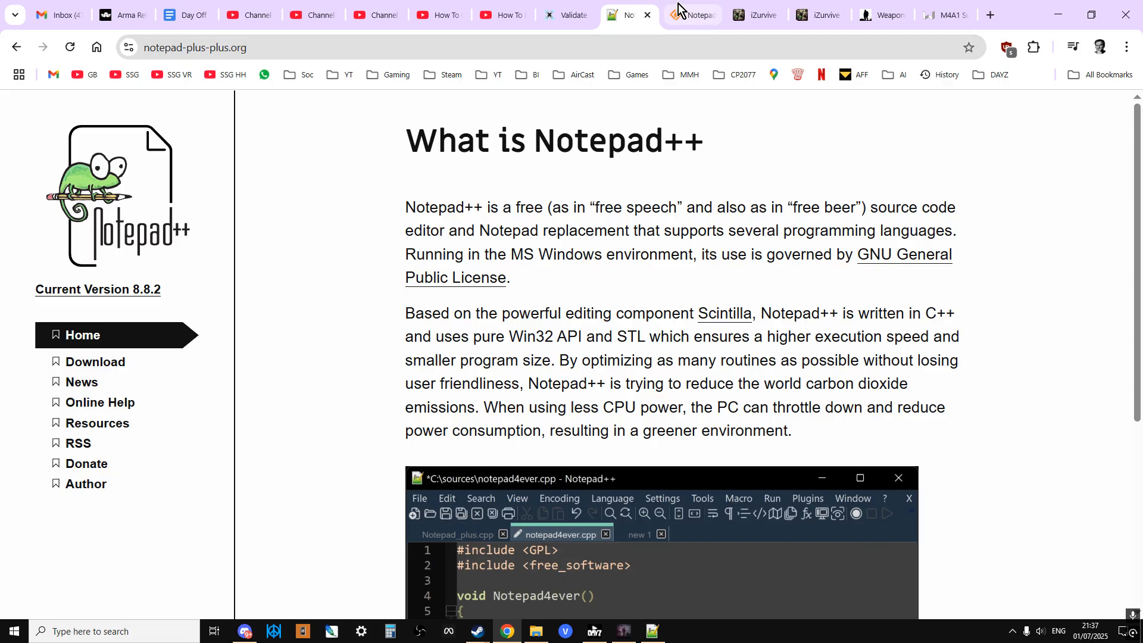
left_click(688, 14)
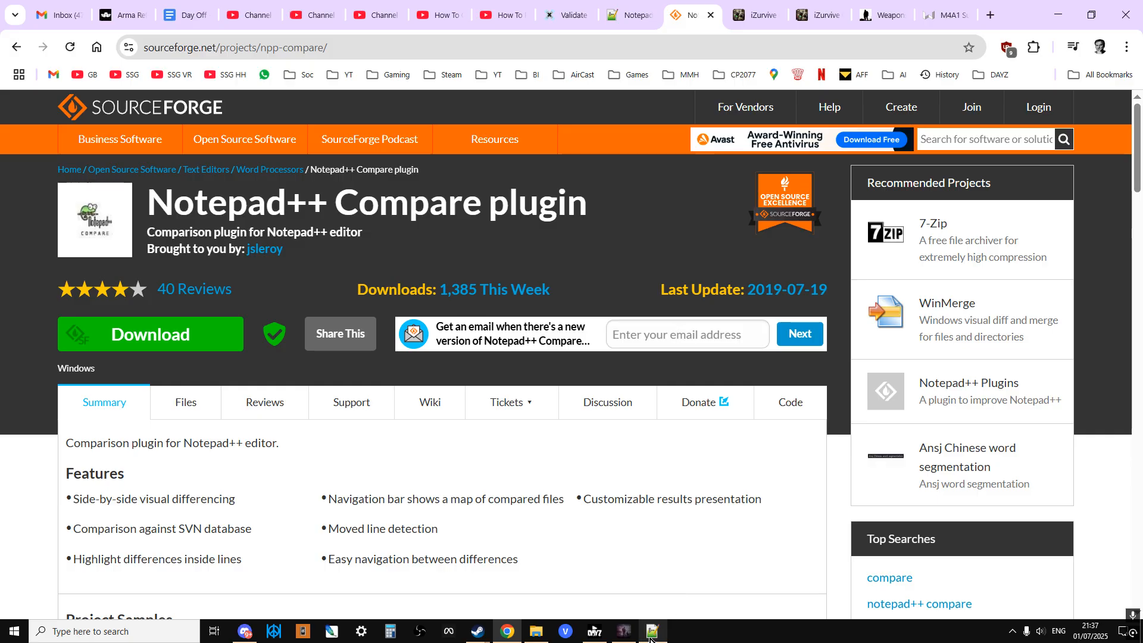
- Return to types.xml in Notepad++, then back to the chernarusplus db folder
left_click(650, 631)
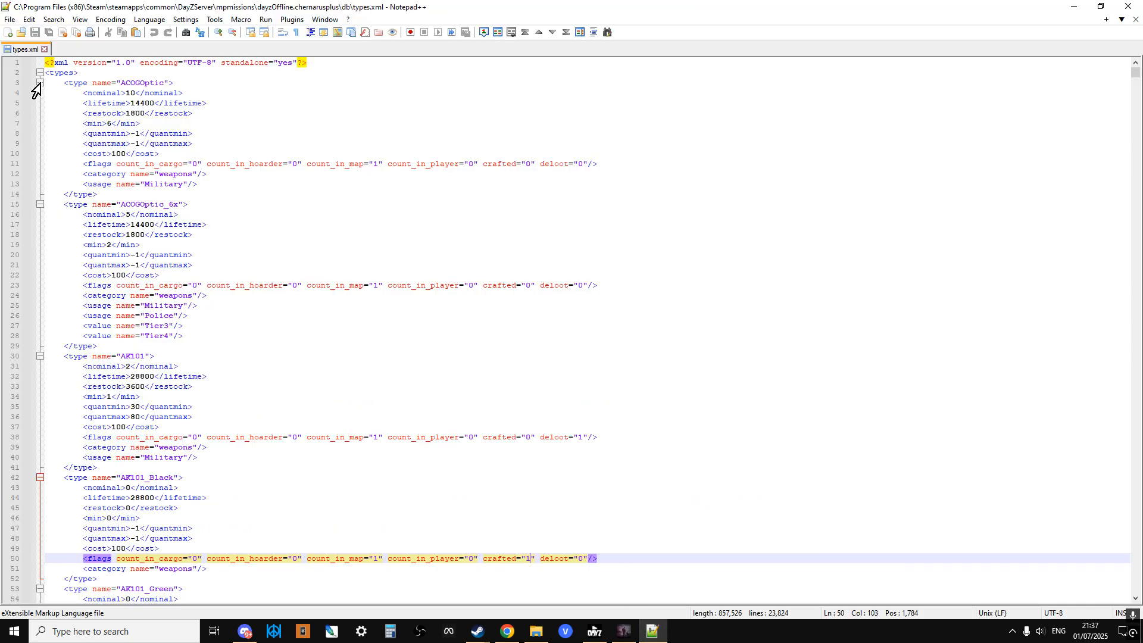
mouse_move(295, 11)
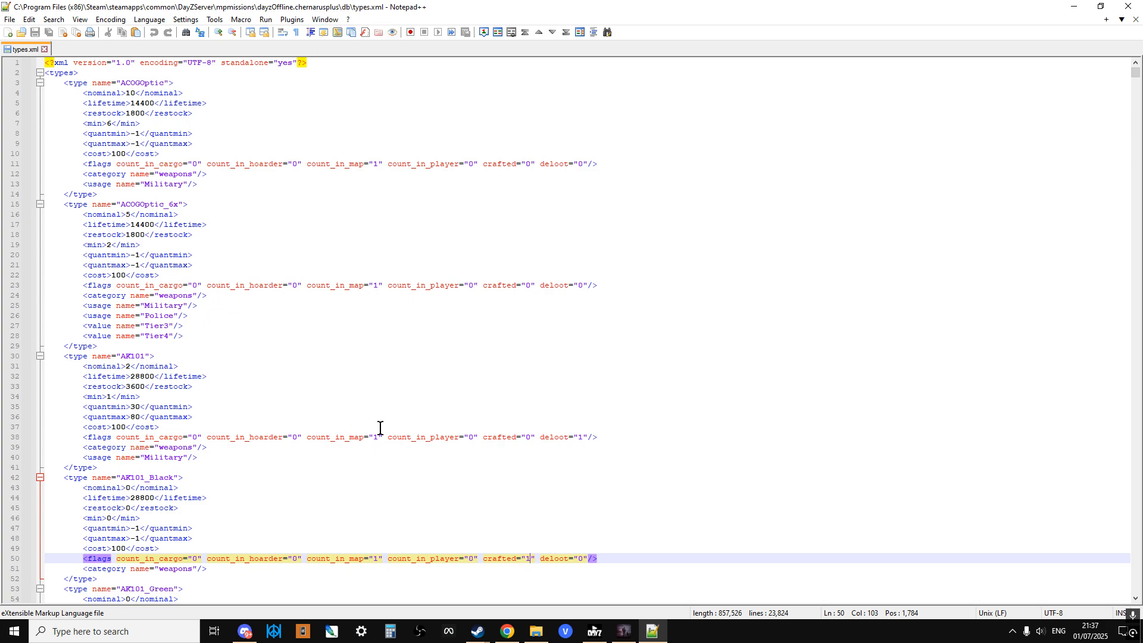
left_click(535, 630)
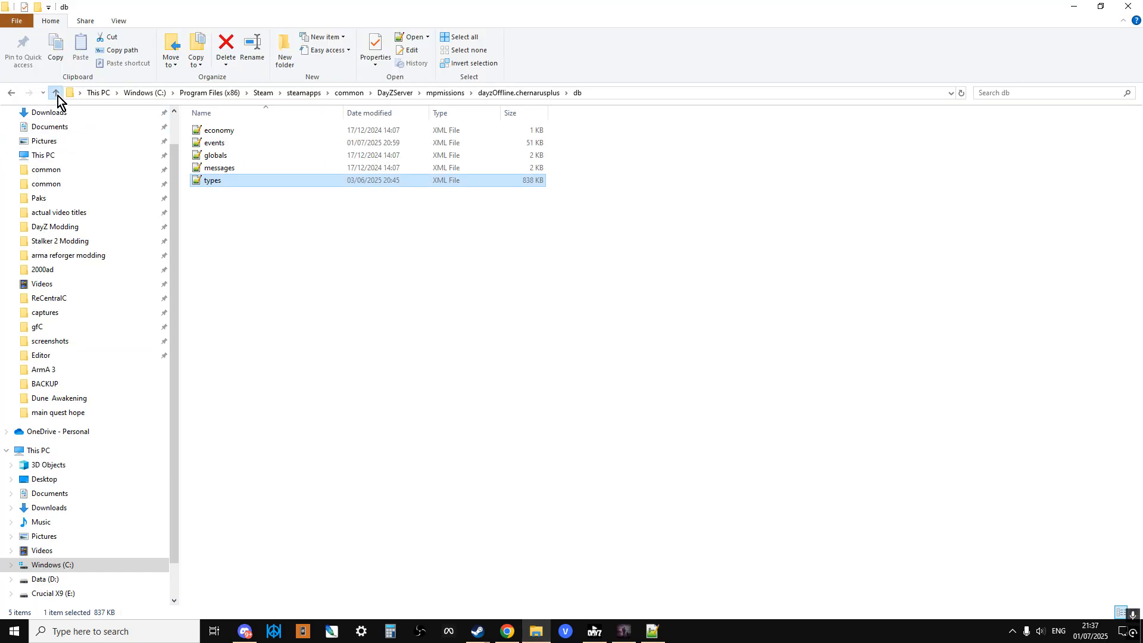
- From mpmissions, open dayzOffline.enoch, its db folder and the Enoch types file
left_click(55, 93)
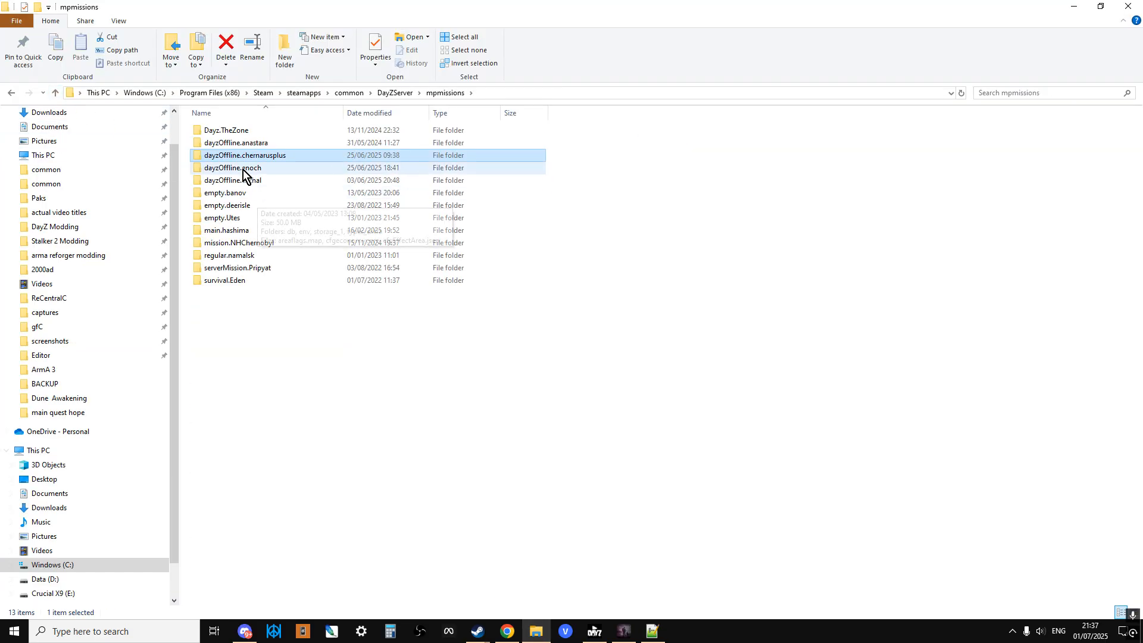
mouse_move(235, 172)
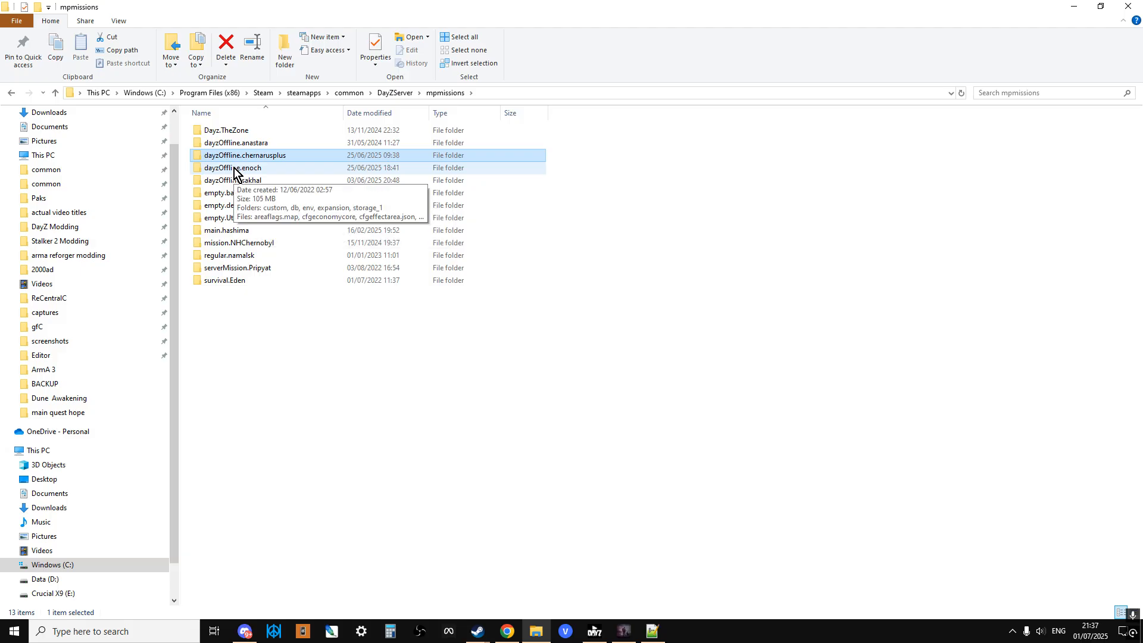
double_click(233, 168)
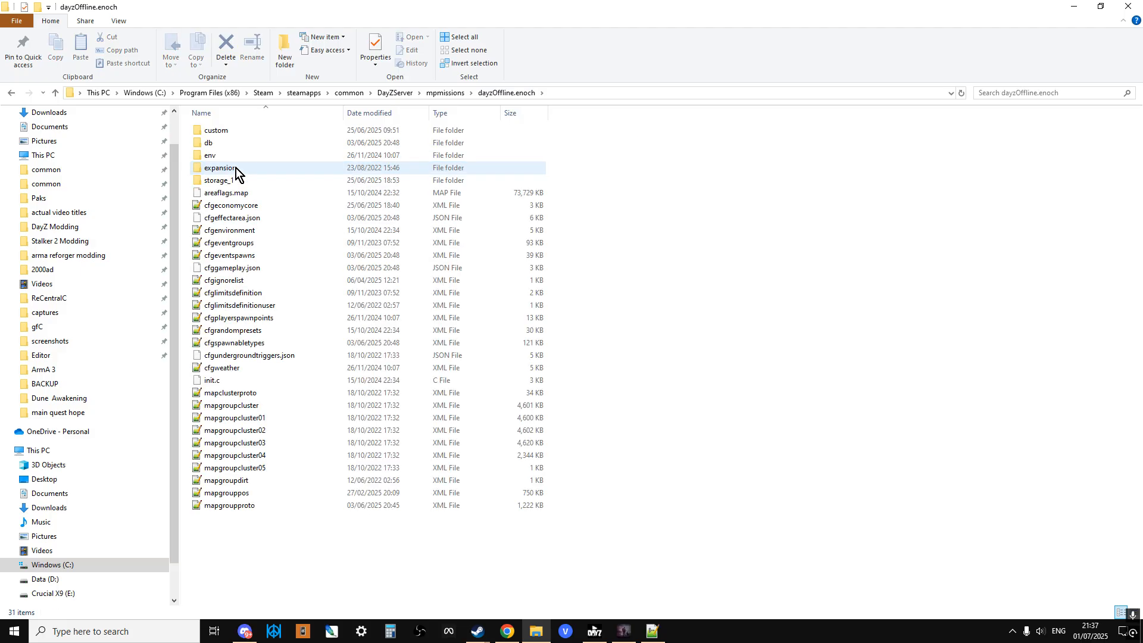
mouse_move(211, 142)
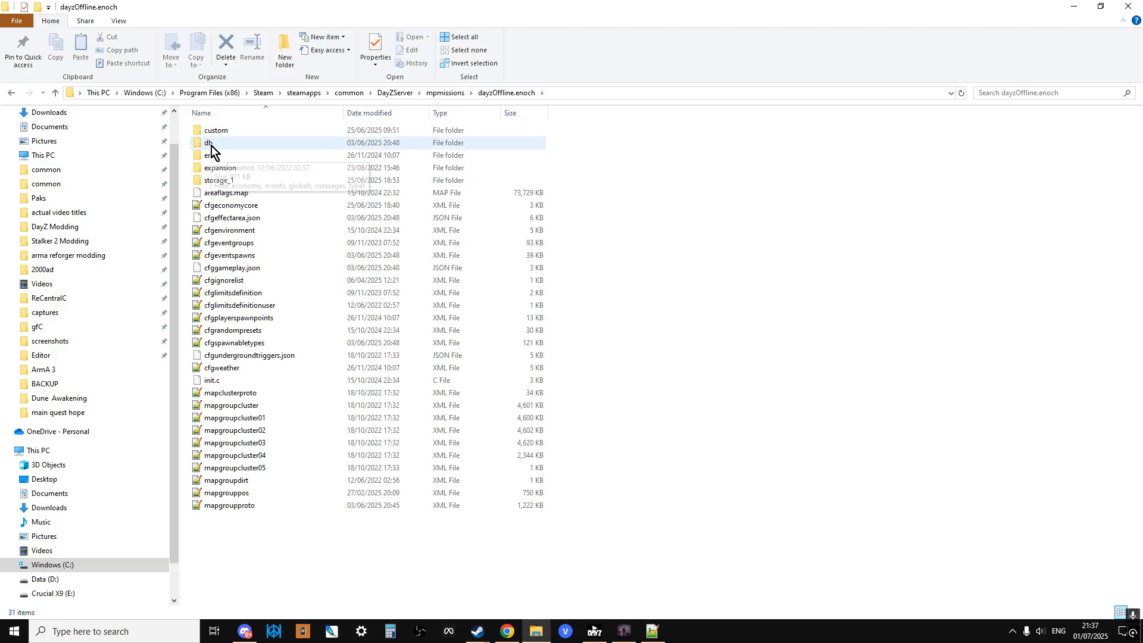
double_click(211, 143)
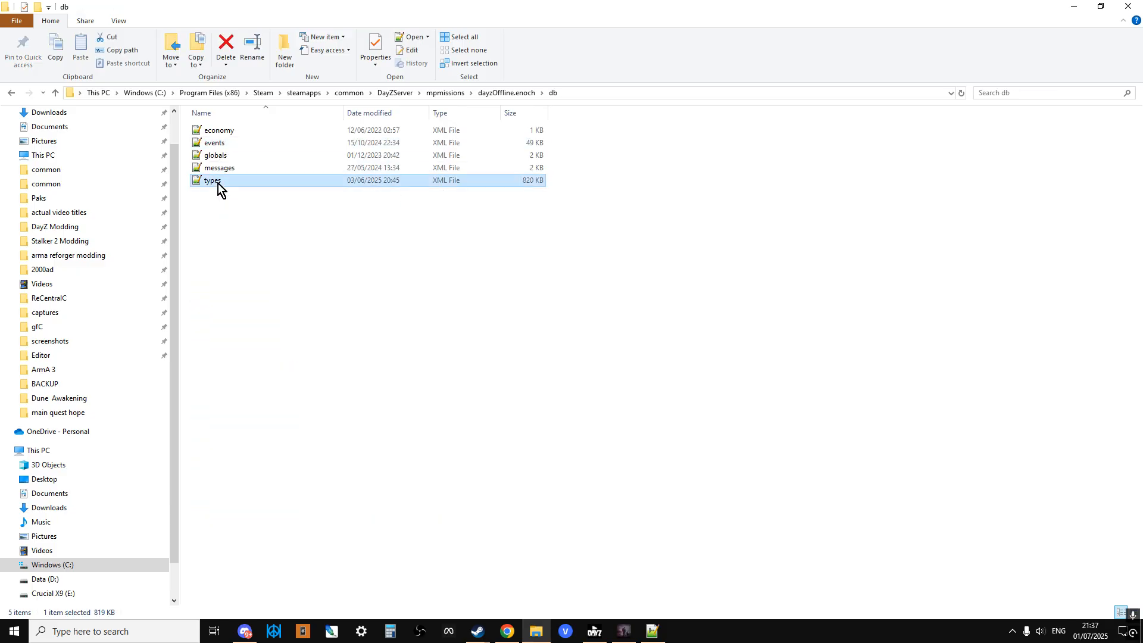
double_click(214, 180)
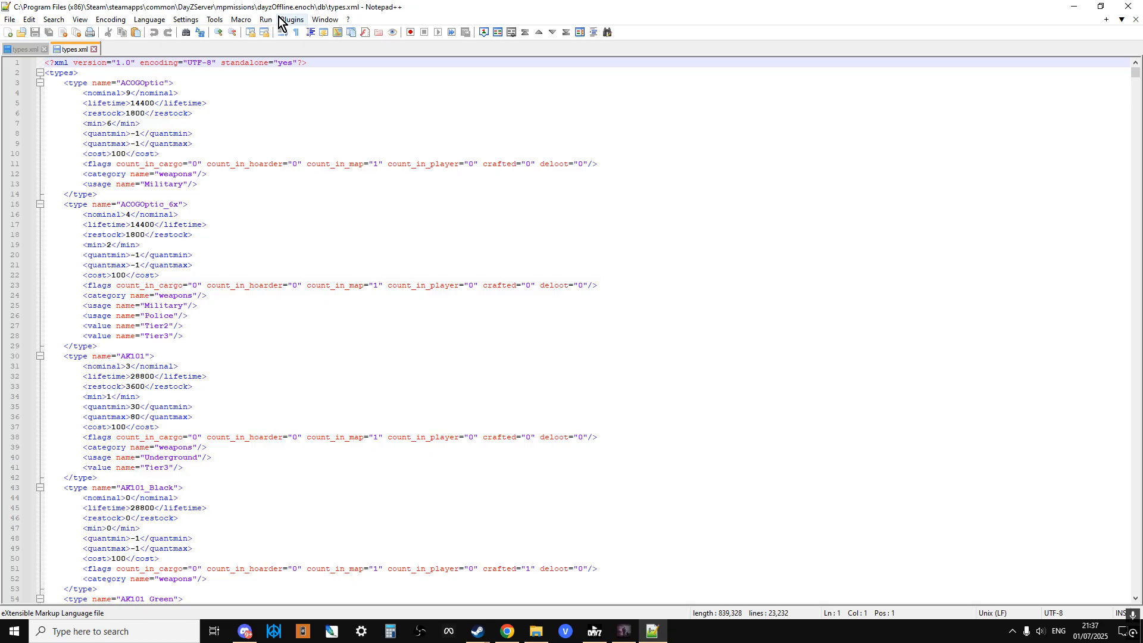
- Run Plugins > Compare on the Chernarus and Enoch types.xml tabs
left_click(291, 19)
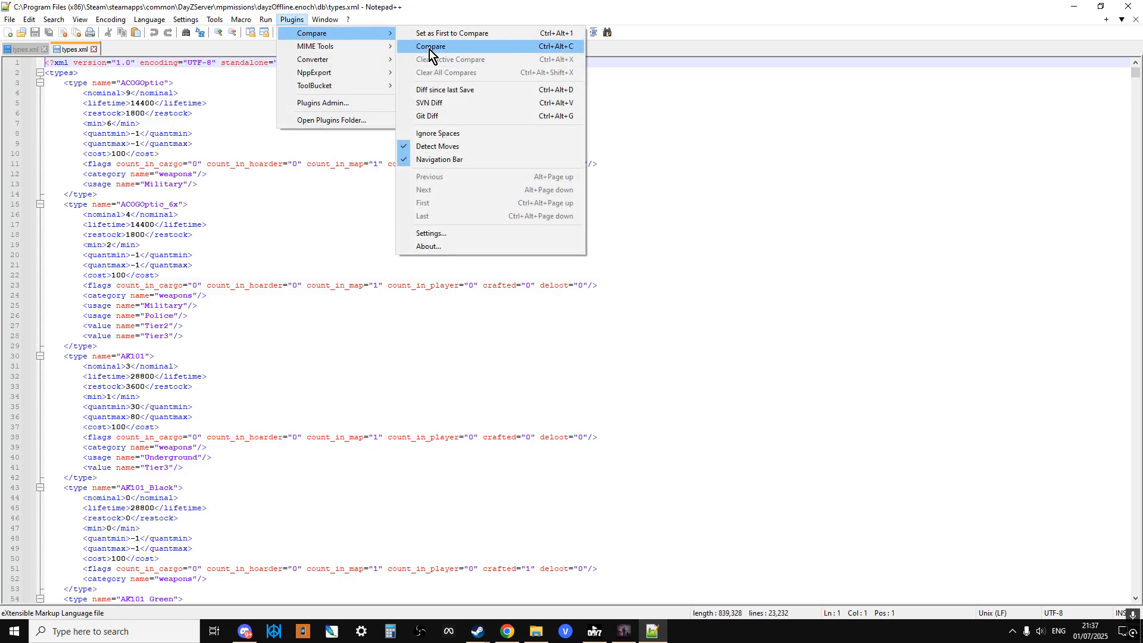
left_click(430, 46)
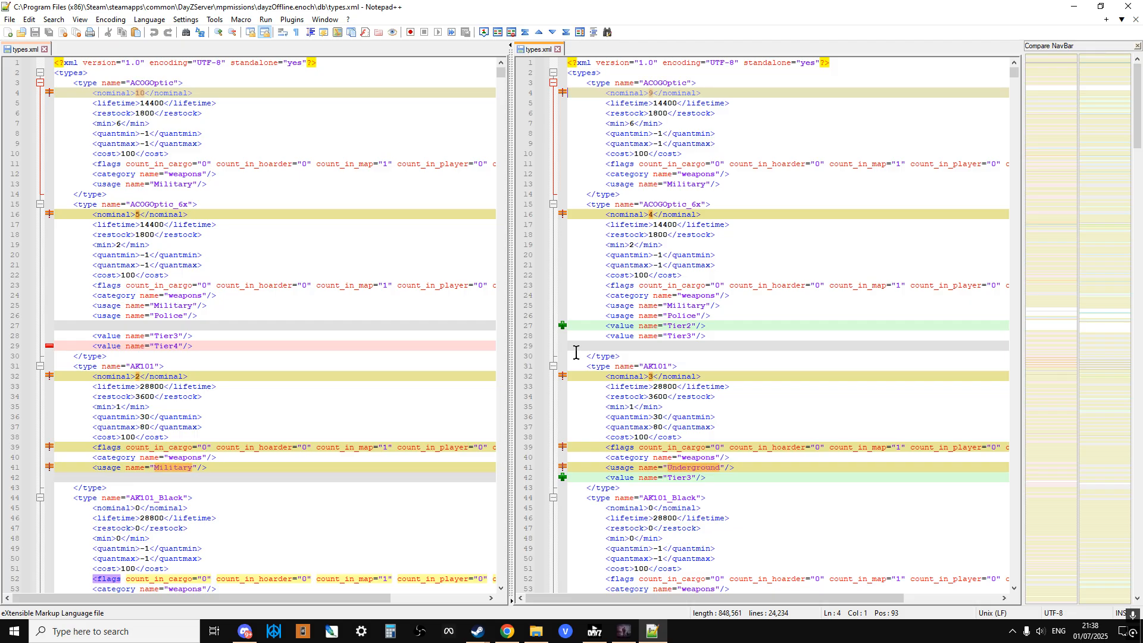
scroll("down", 3)
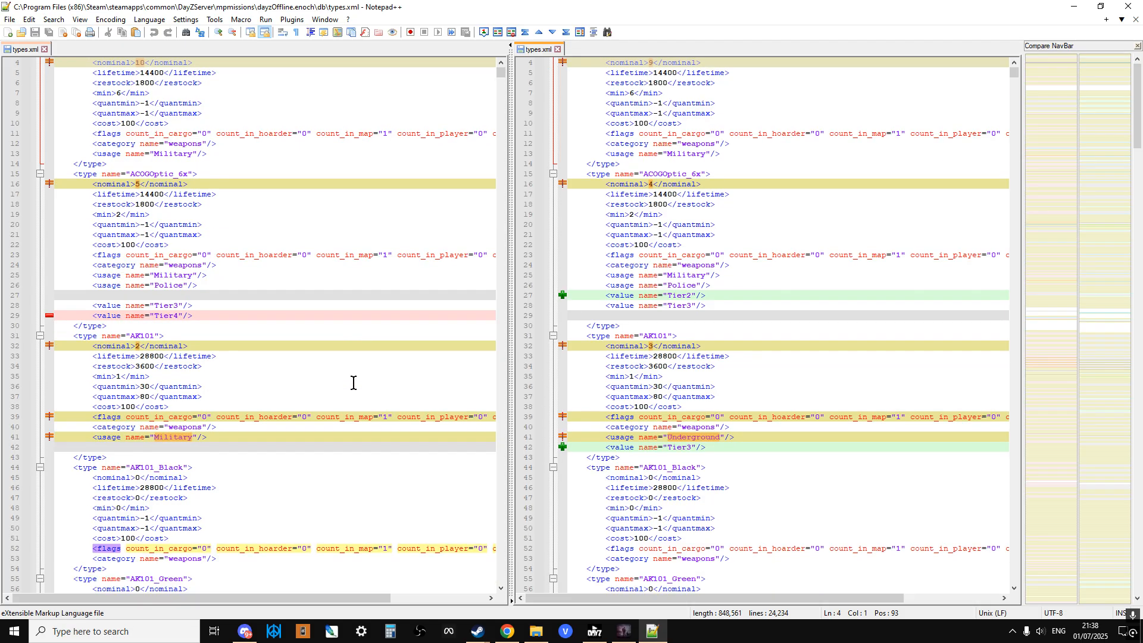
scroll("down", 3)
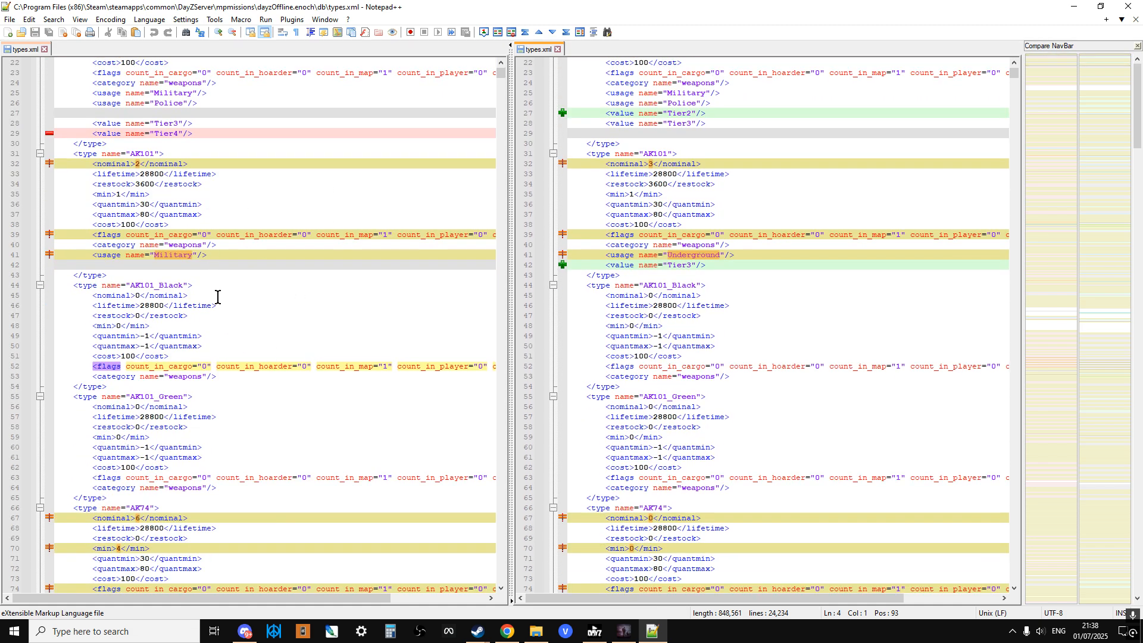
scroll("down", 3)
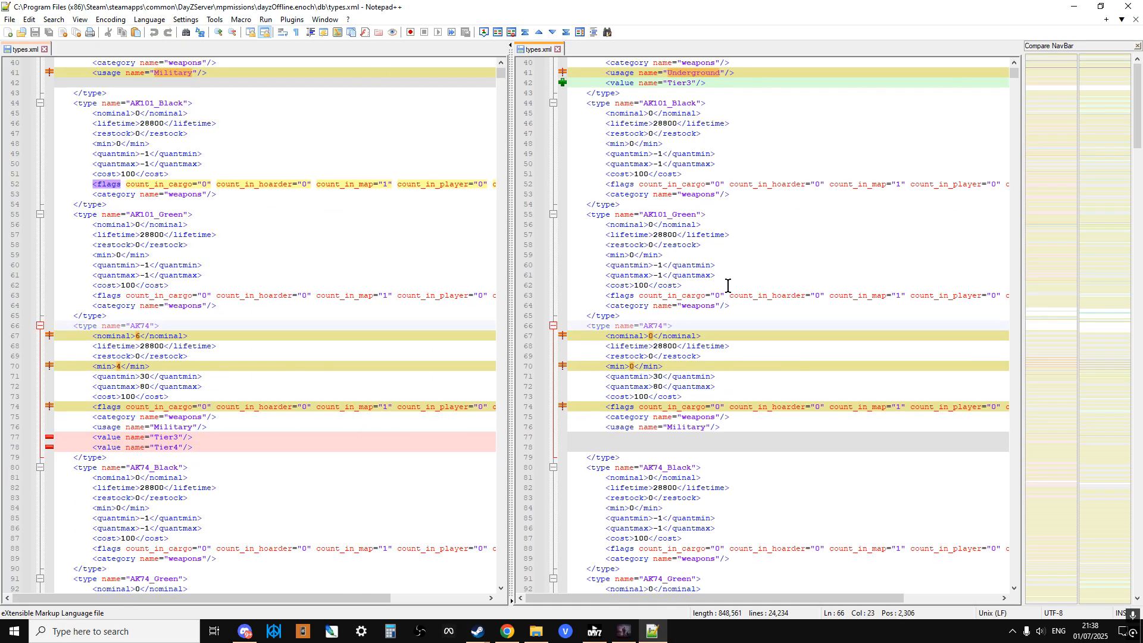
double_click(649, 325)
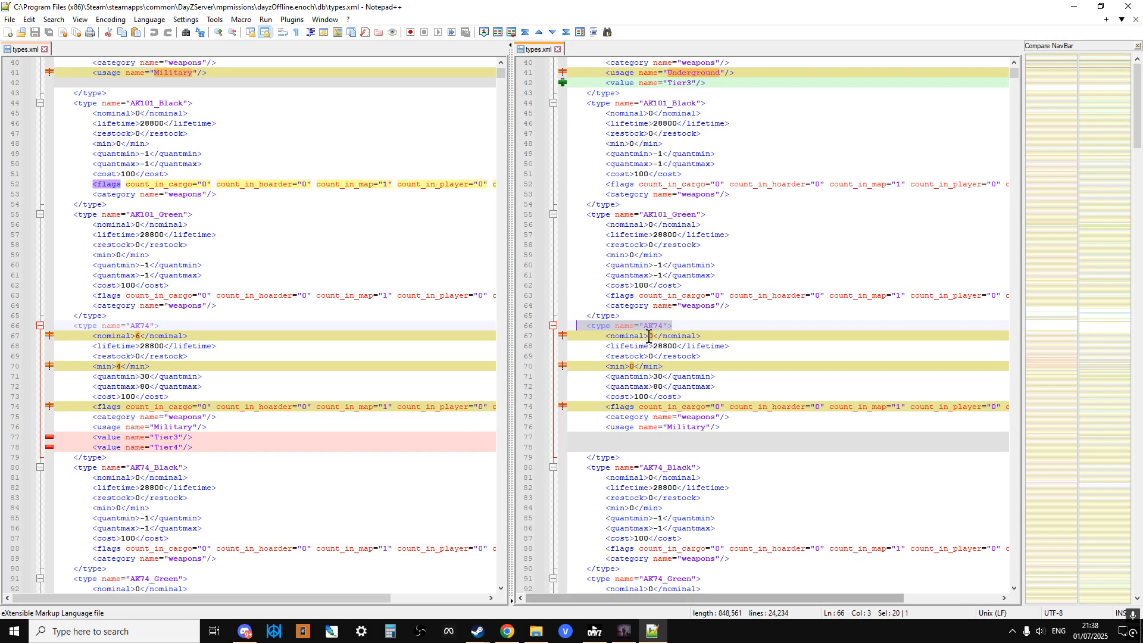
scroll("right", 3)
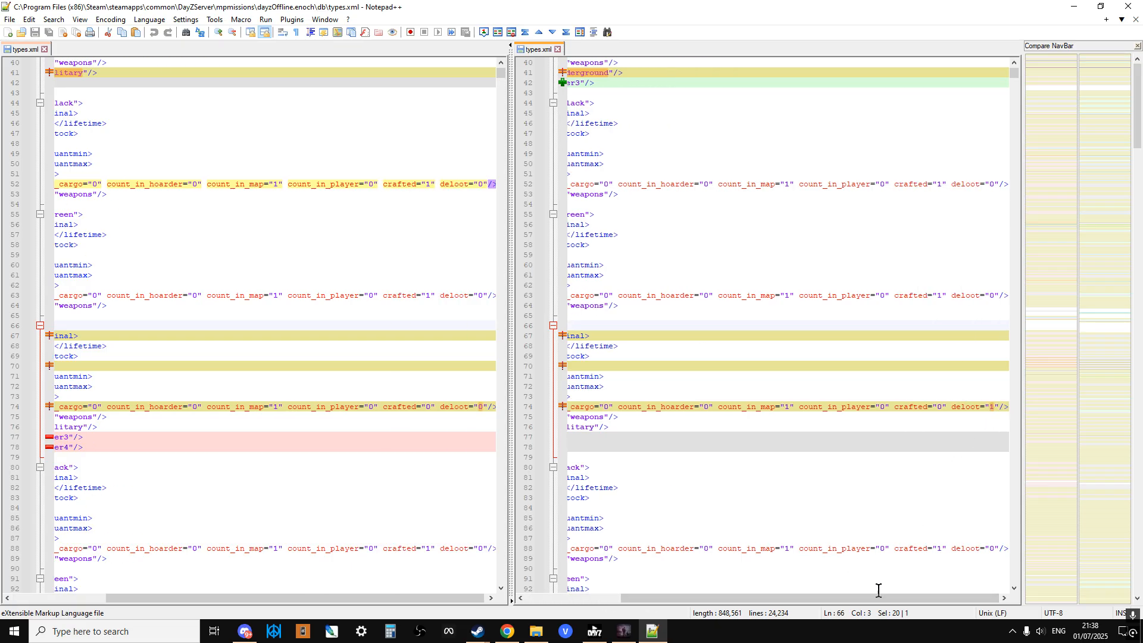
mouse_move(877, 614)
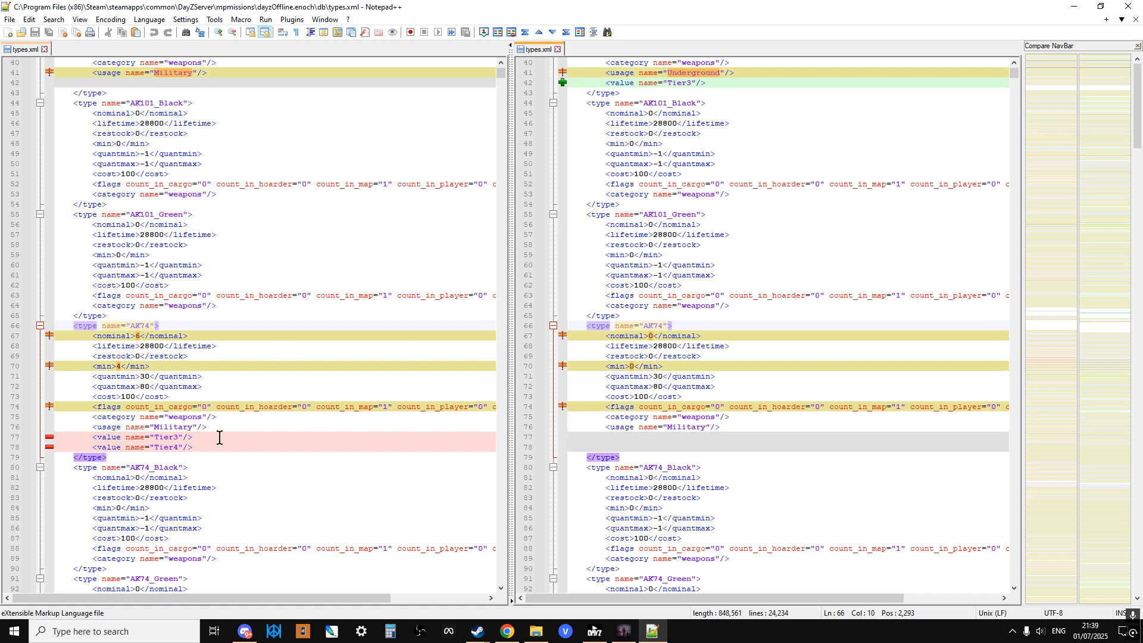
left_click(185, 447)
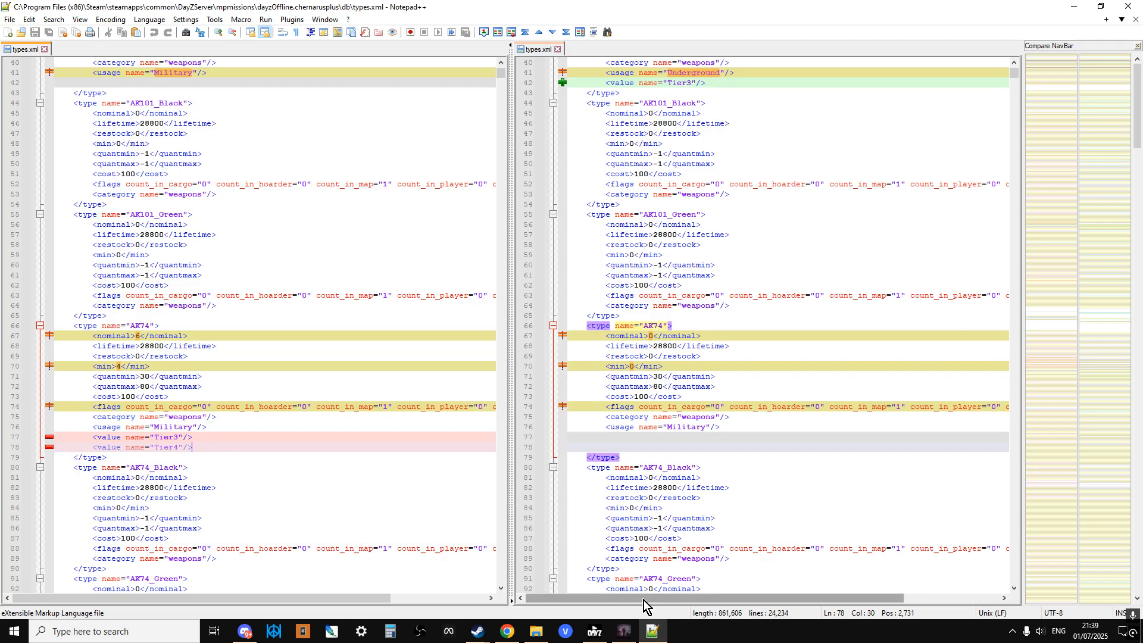
scroll("right", 3)
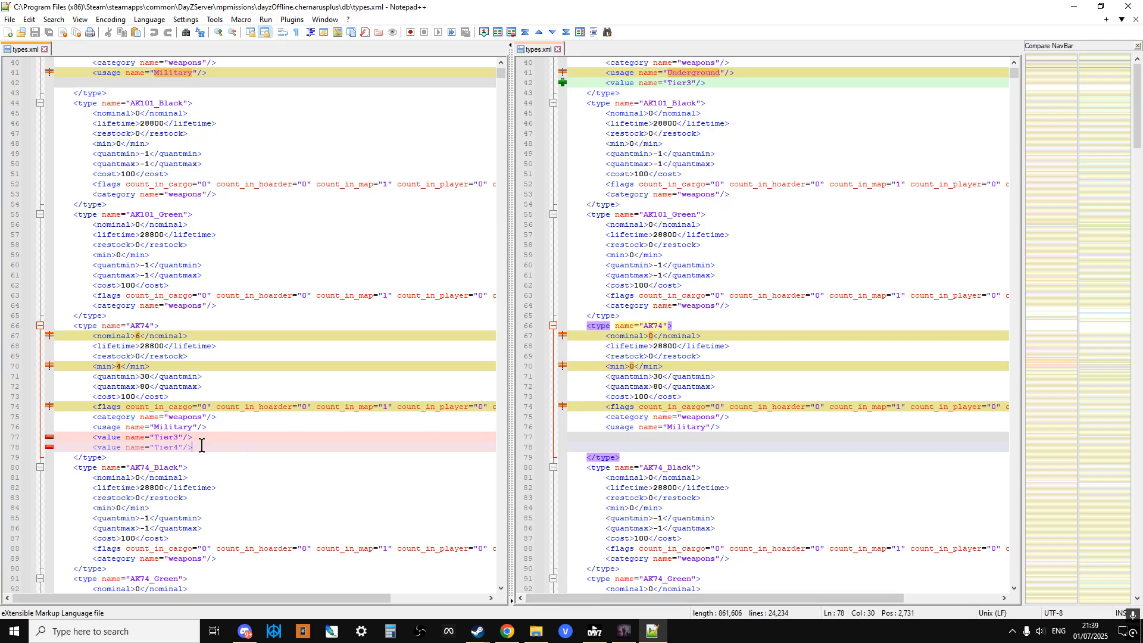
mouse_move(638, 430)
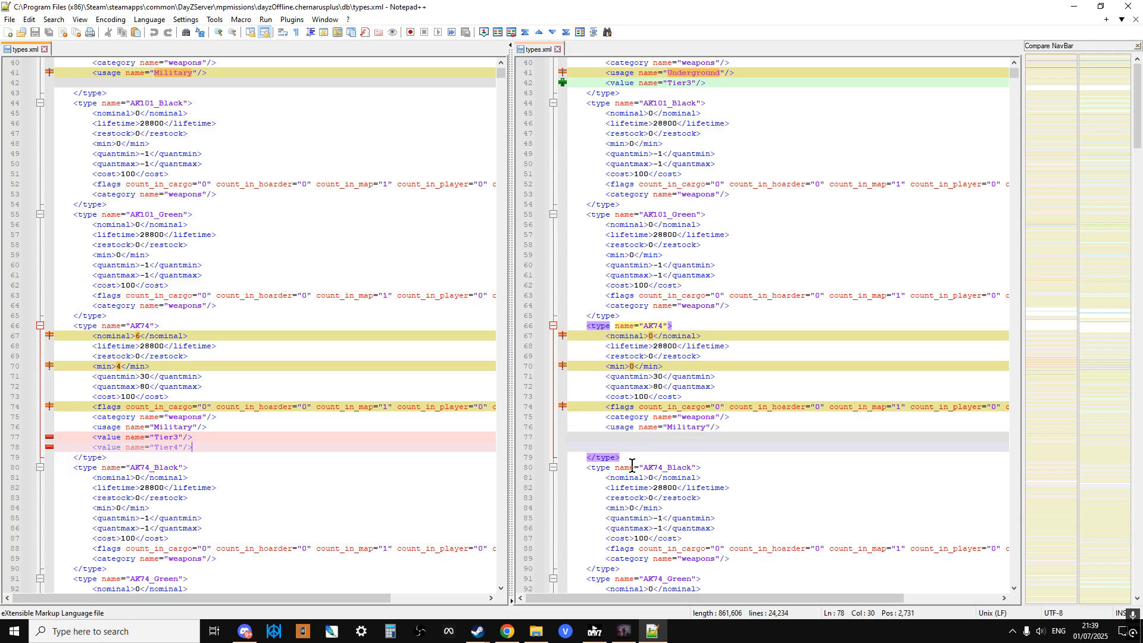
mouse_move(676, 434)
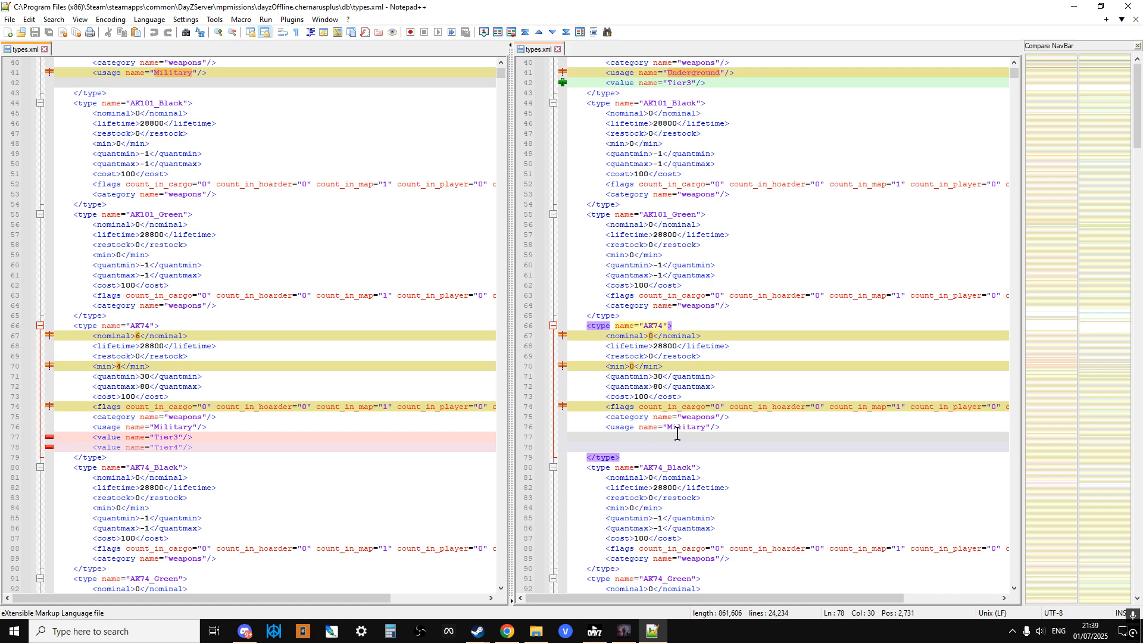
scroll("down", 3)
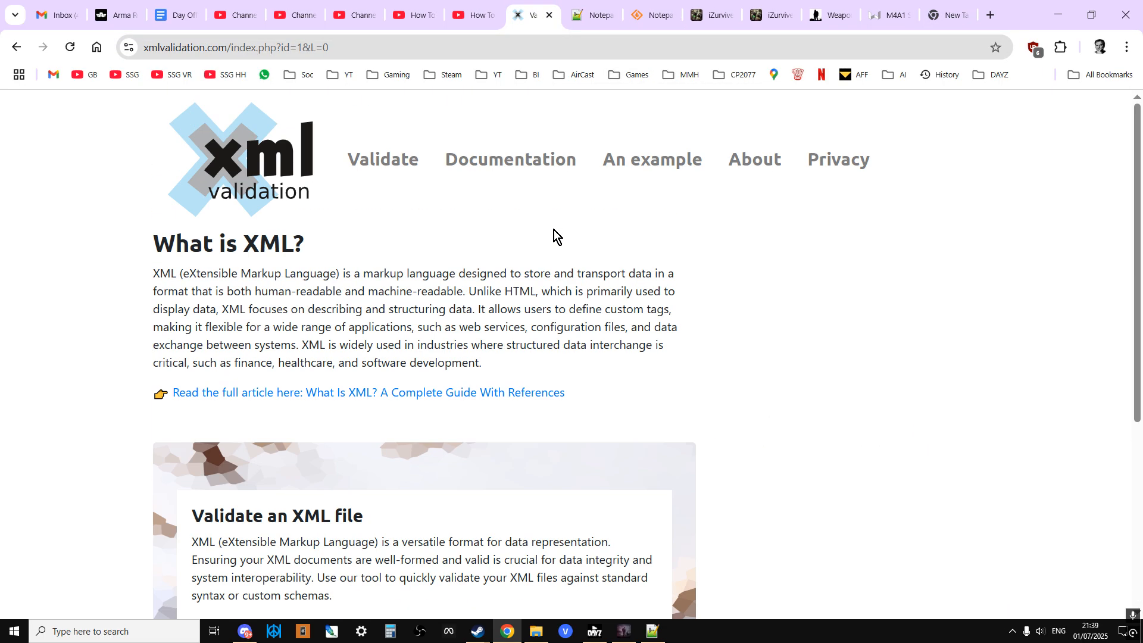
mouse_move(562, 227)
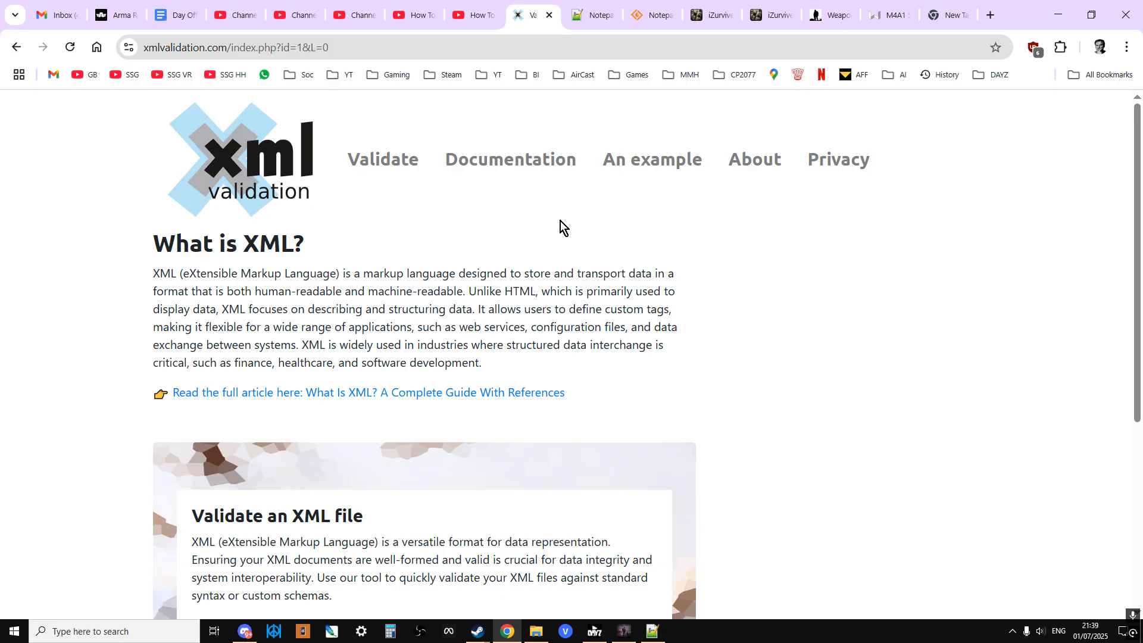
mouse_move(645, 587)
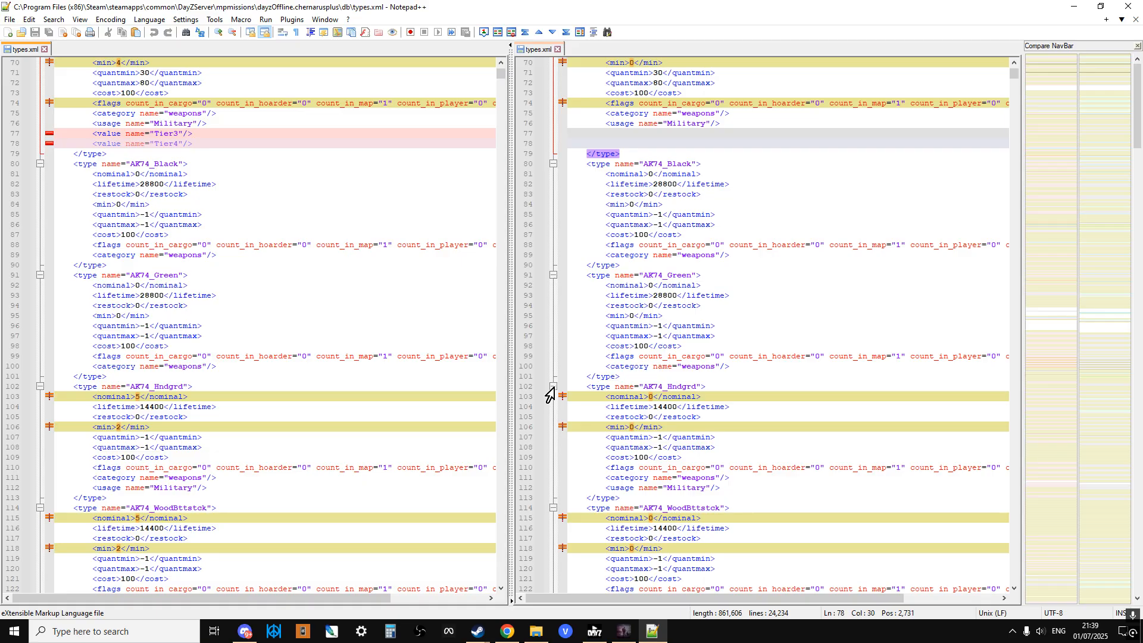
mouse_move(565, 57)
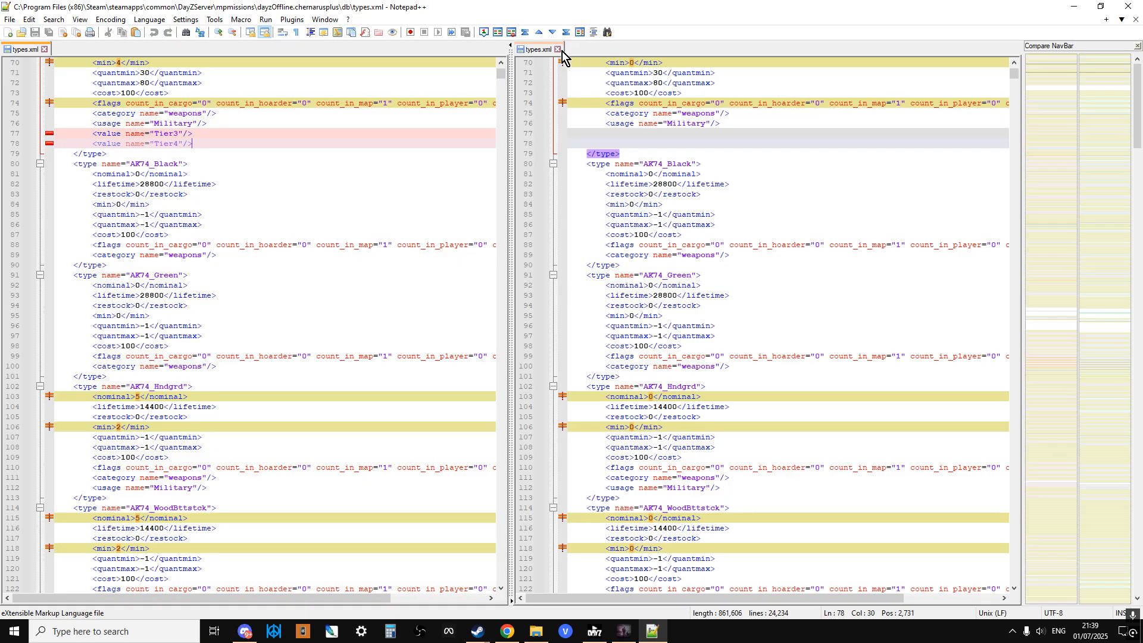
mouse_move(536, 48)
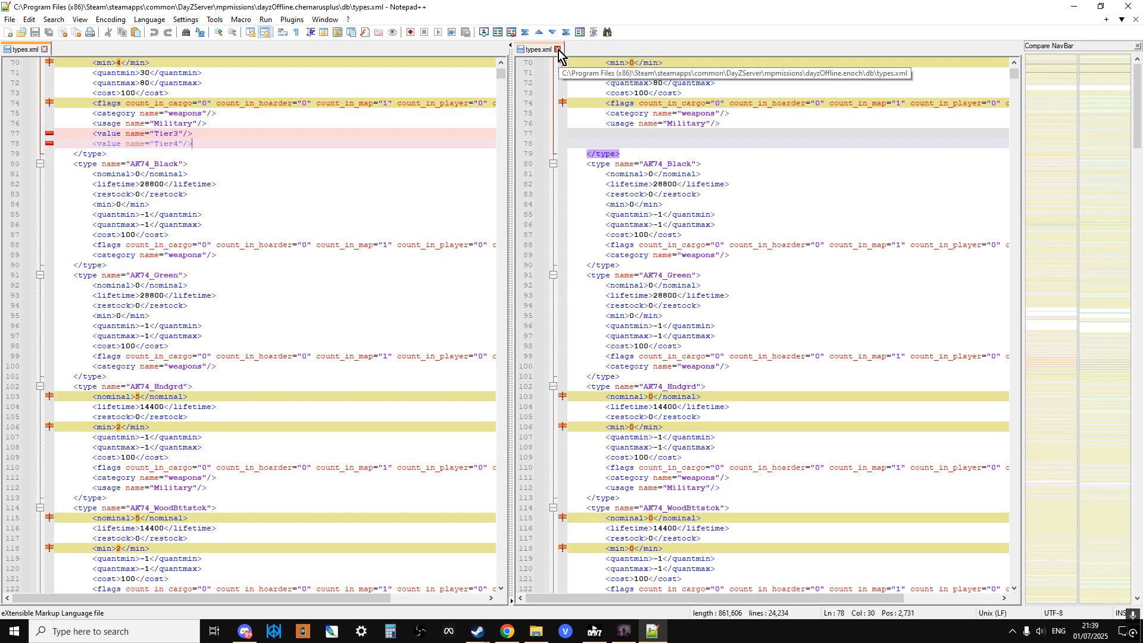
- Close the Enoch types.xml tab so only the Chernarus file remains
left_click(558, 50)
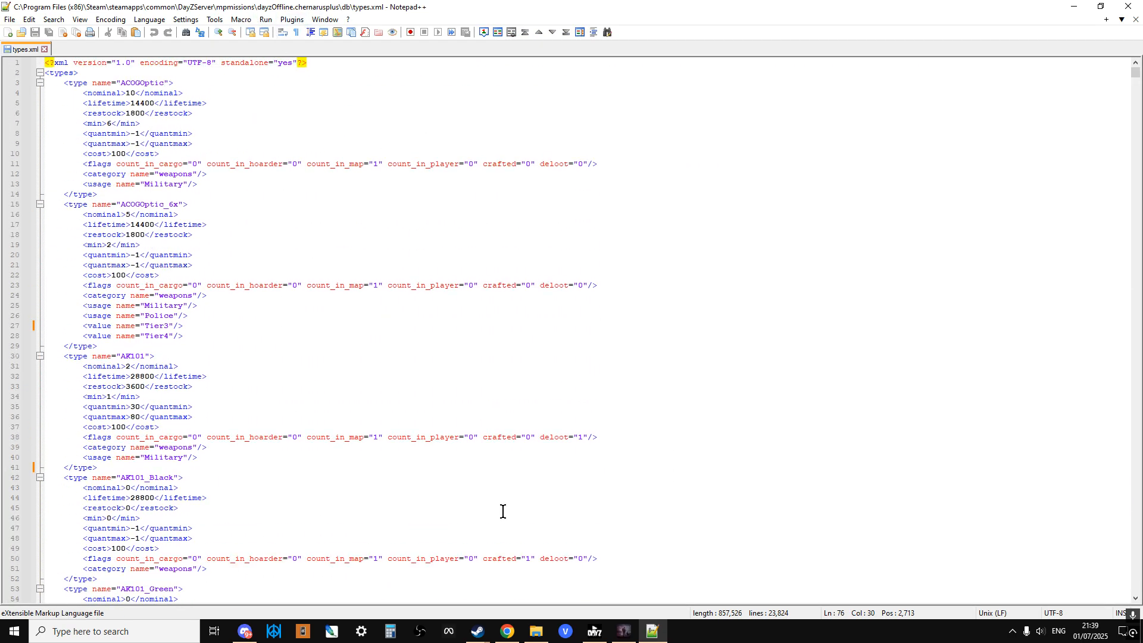
- In File Explorer, go up from db to the dayzOffline.enoch folder
left_click(535, 631)
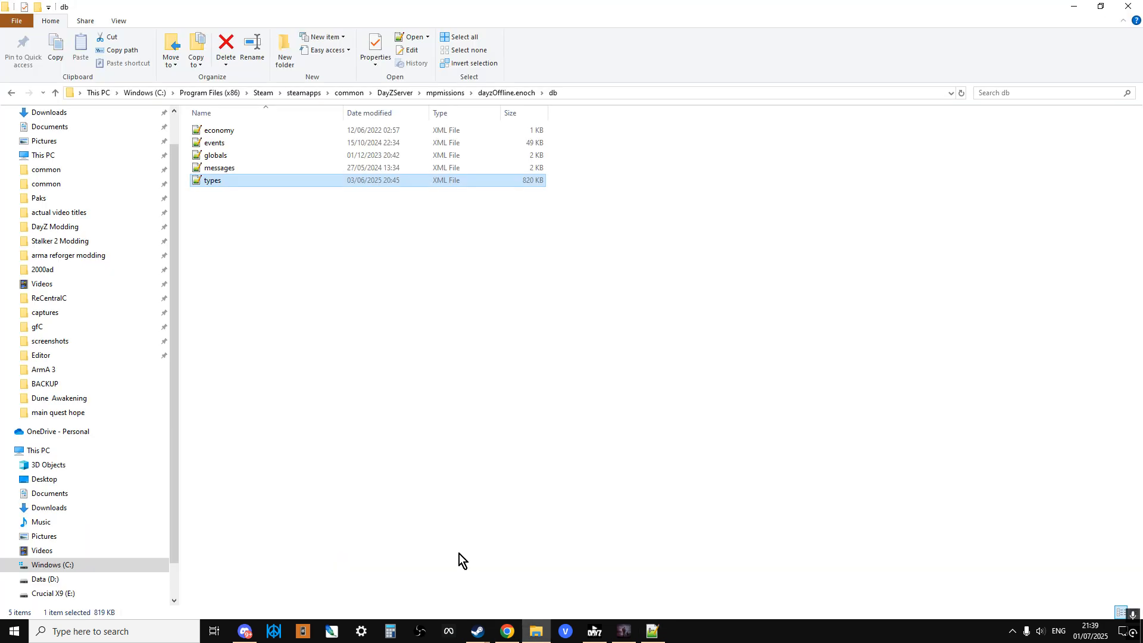
left_click(10, 92)
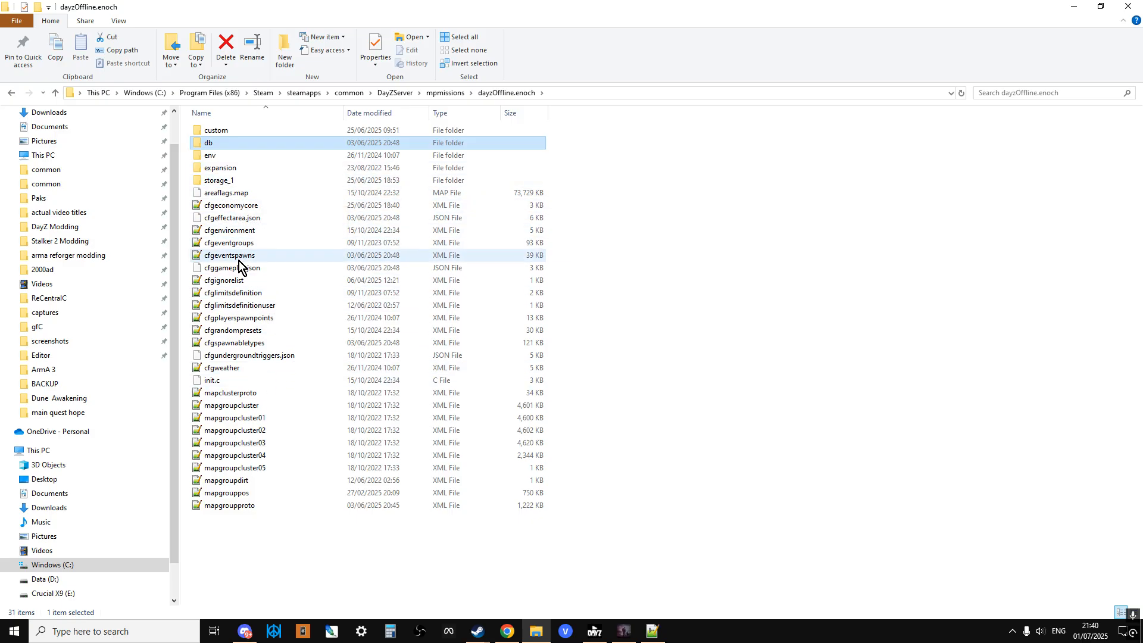
mouse_move(244, 359)
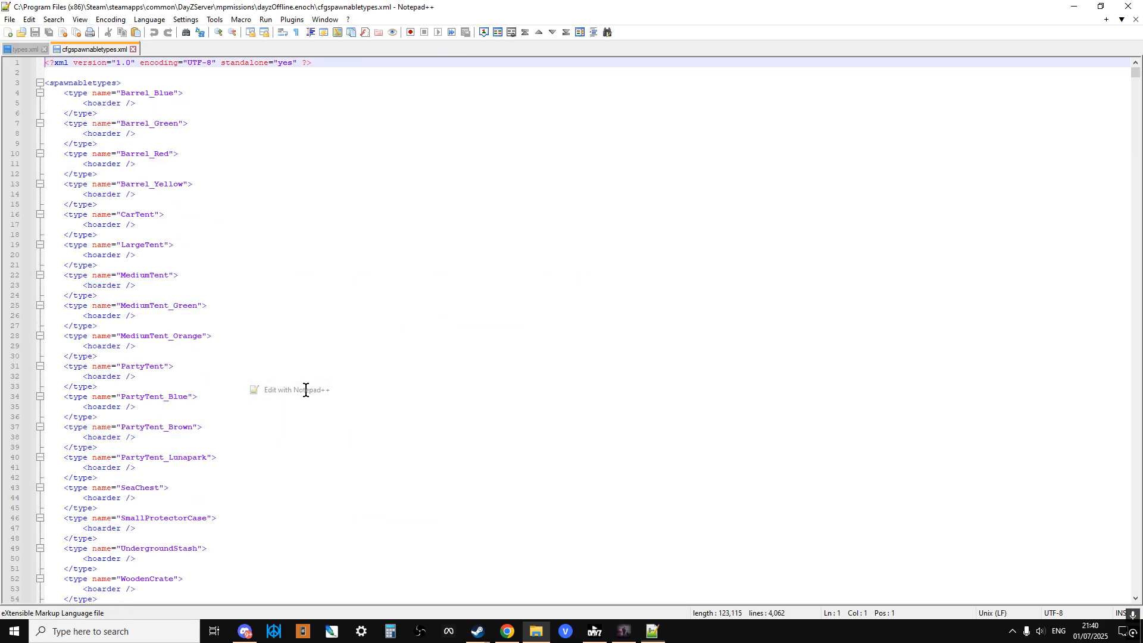
mouse_move(379, 186)
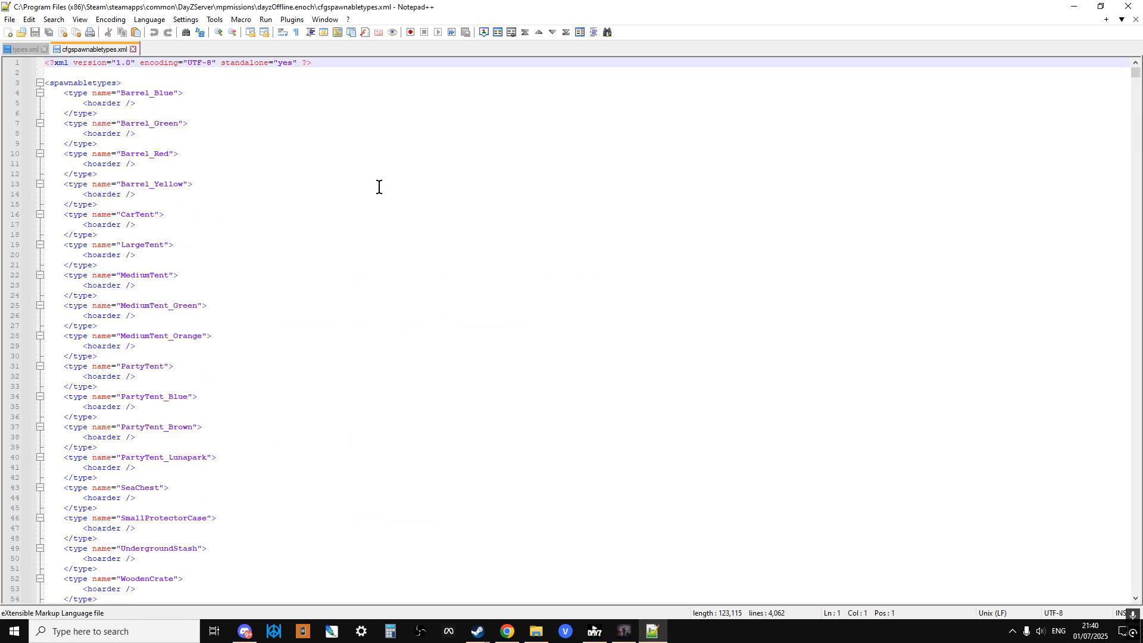
mouse_move(983, 226)
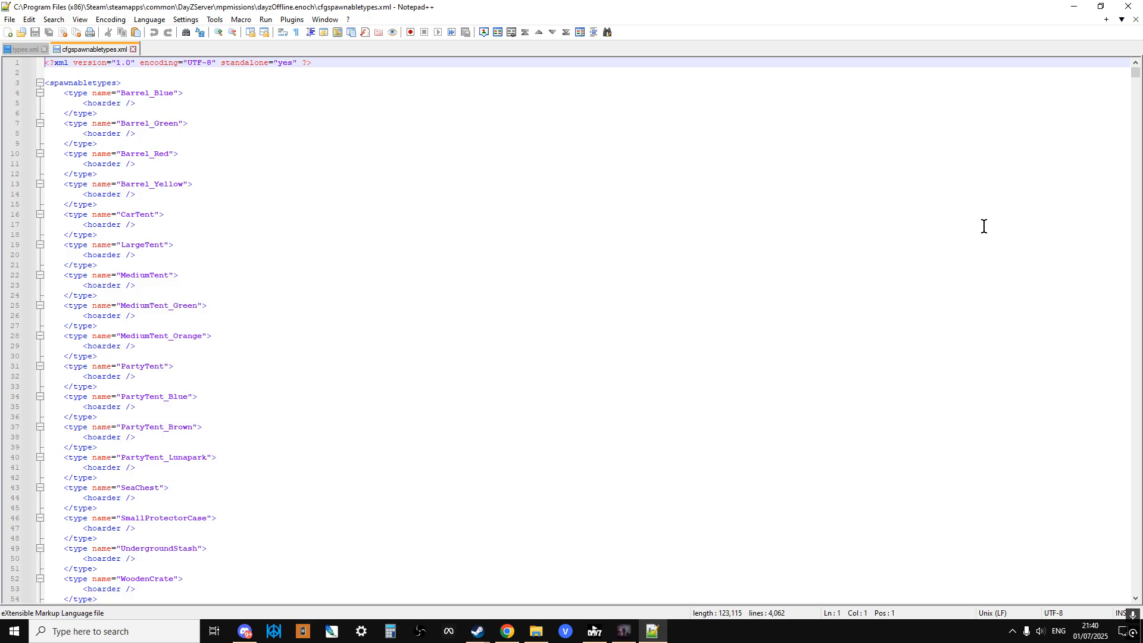
- Scroll through cfgspawnabletypes.xml past the BoonieHat_Blue attachment entries
scroll("down", 3)
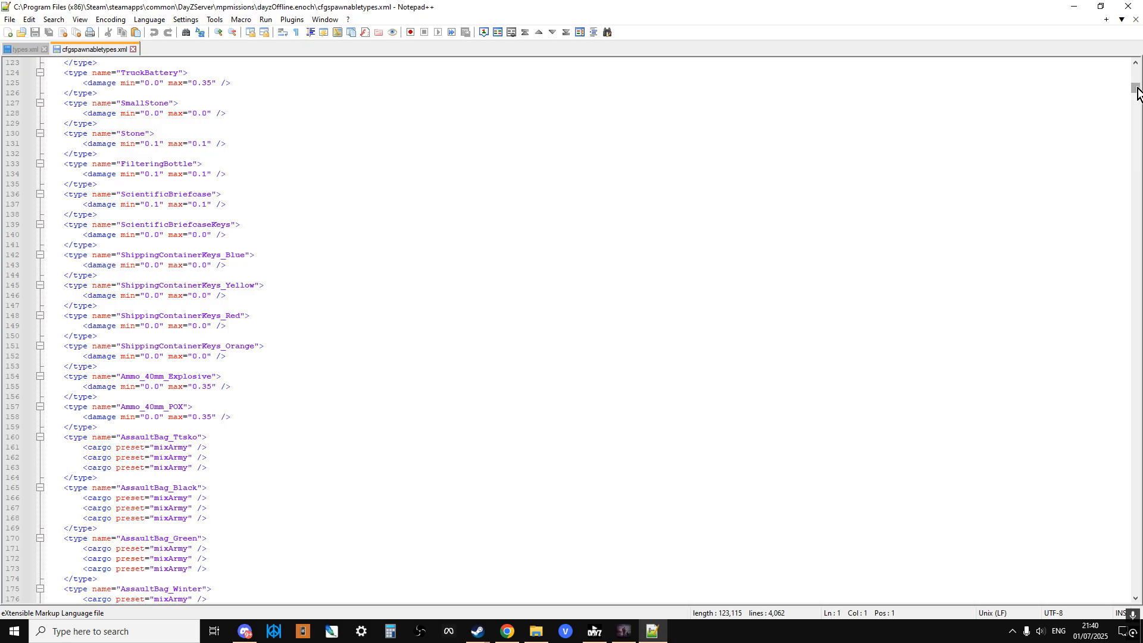
scroll("down", 3)
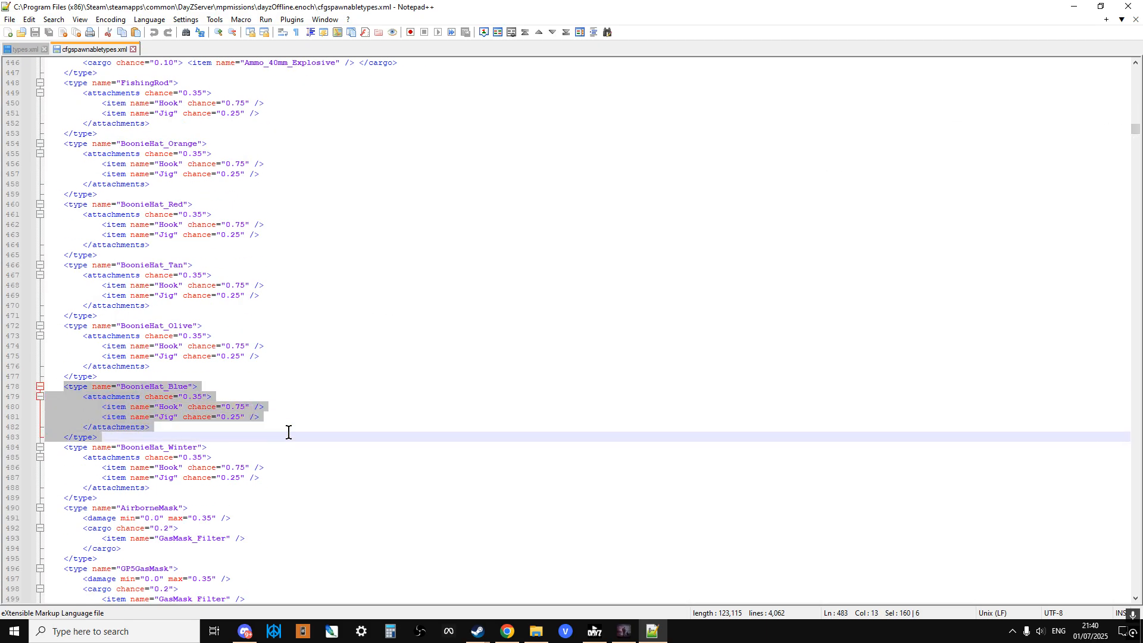
mouse_move(189, 395)
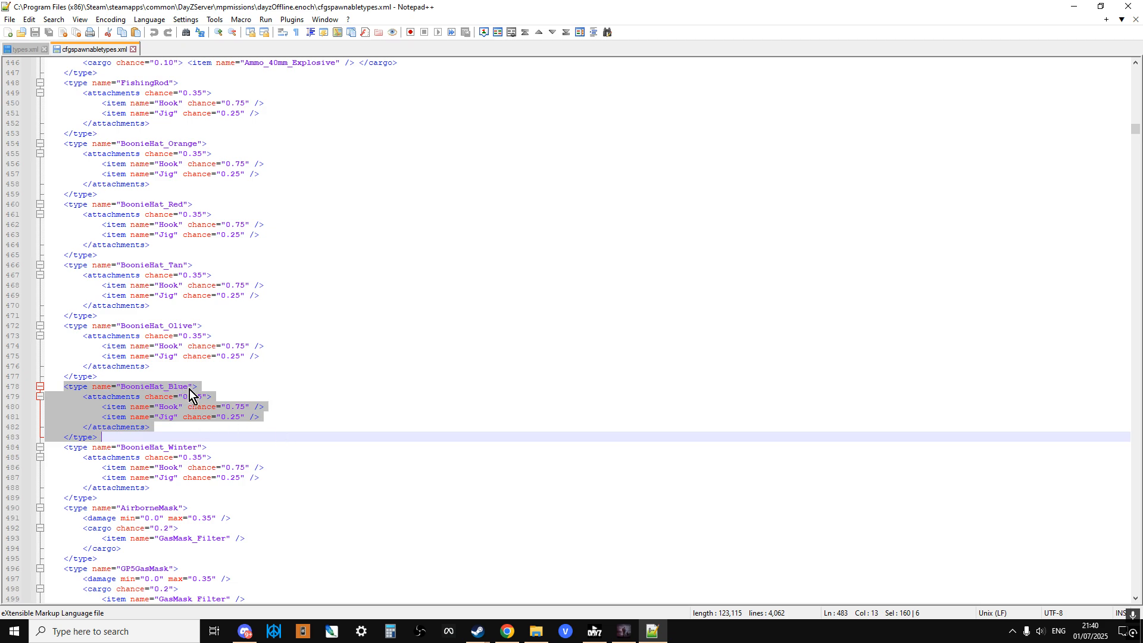
mouse_move(208, 411)
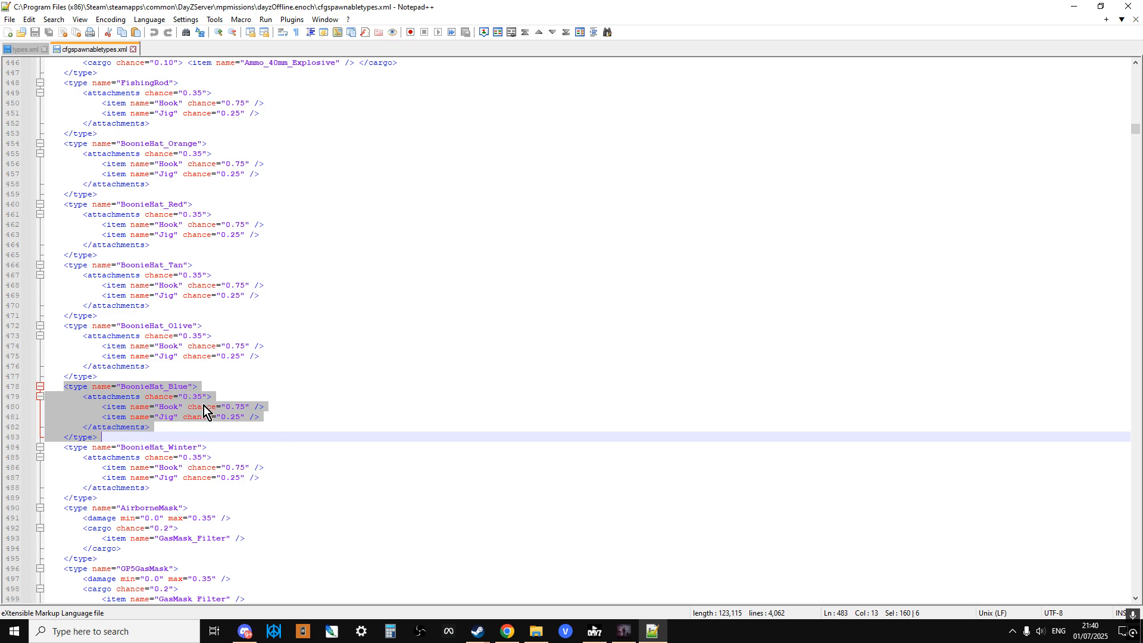
mouse_move(202, 403)
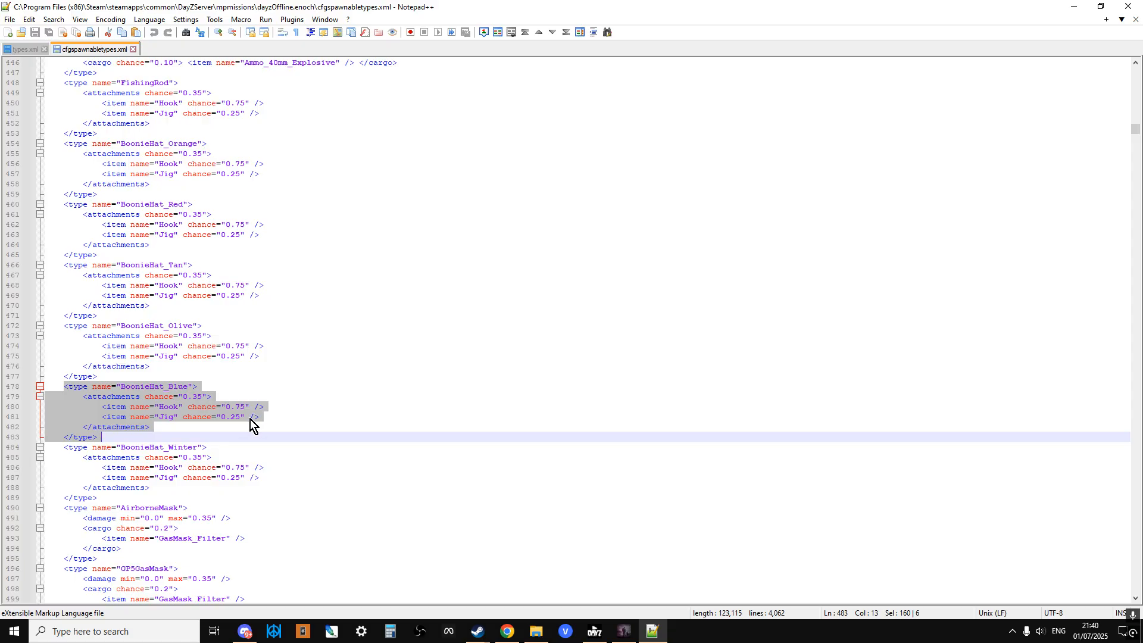
mouse_move(203, 405)
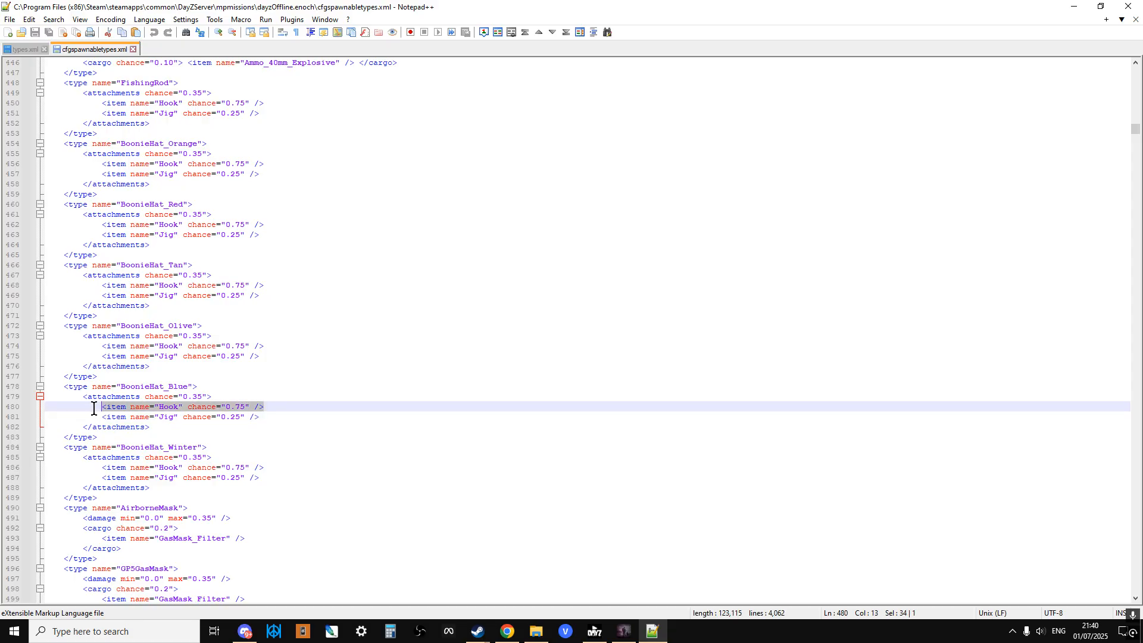
mouse_move(311, 430)
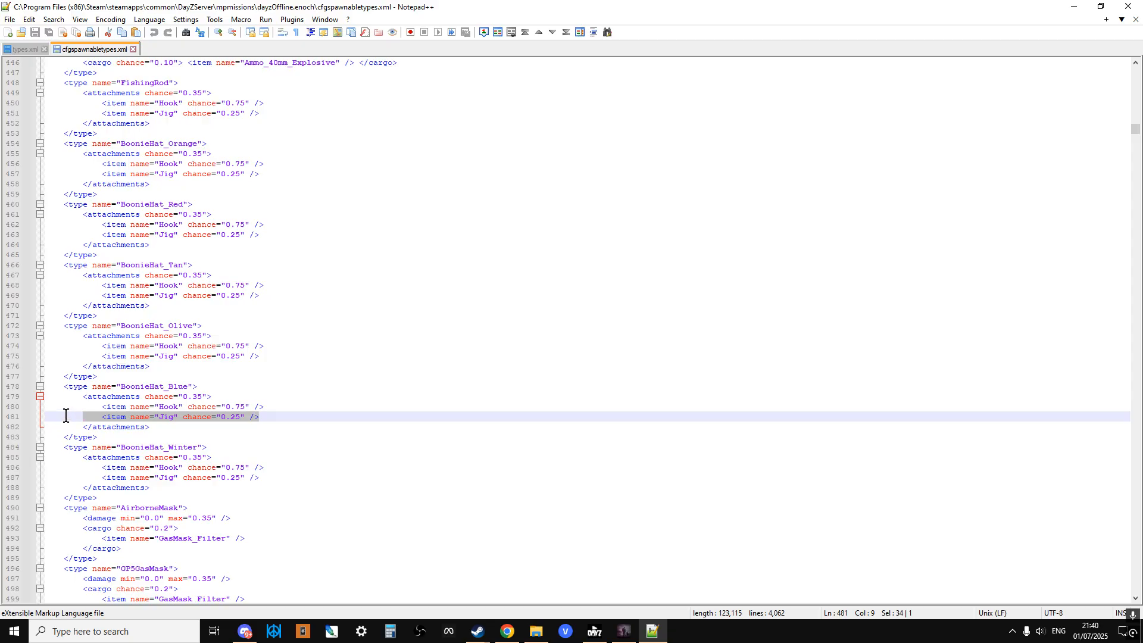
scroll("down", 3)
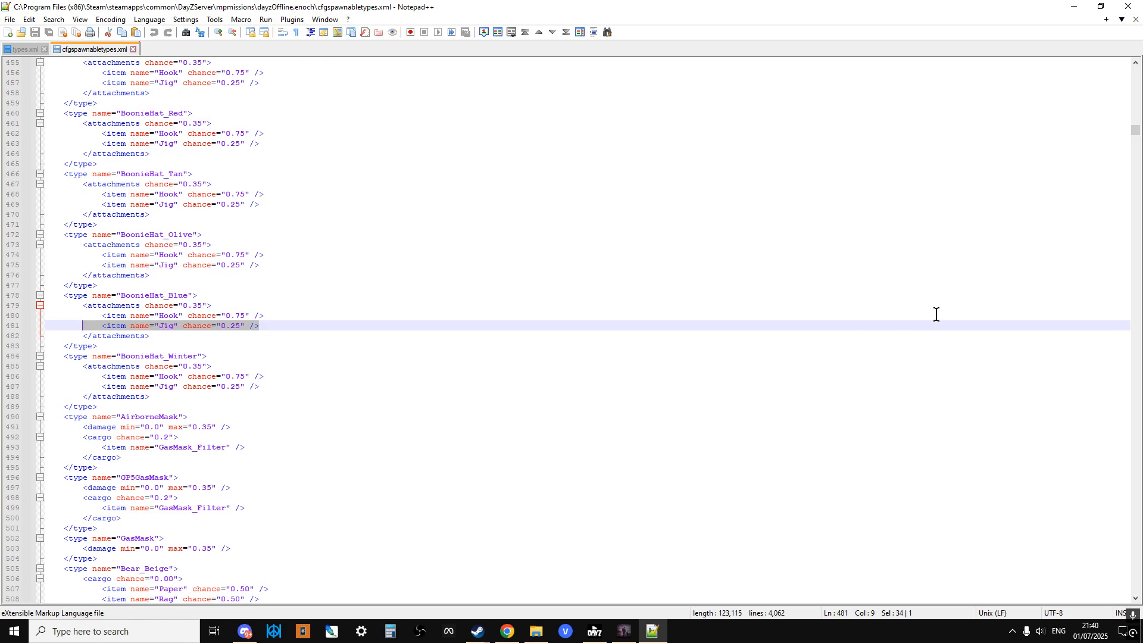
scroll("down", 3)
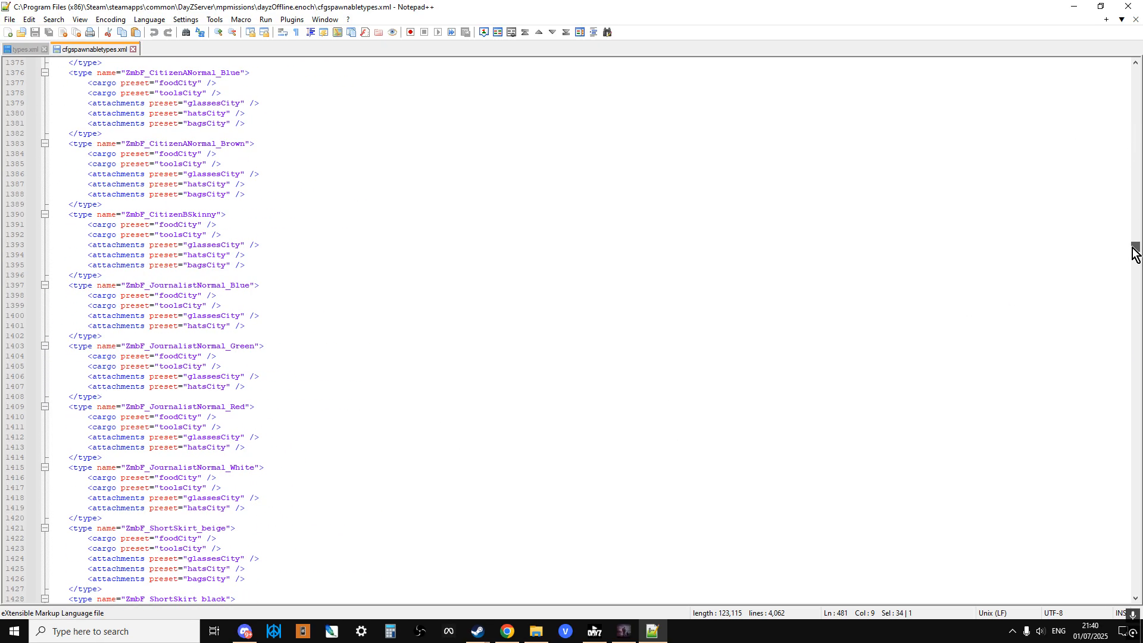
- Search the file for a weapon with Find Next, then dismiss Find
key("ctrl+f")
type("m")
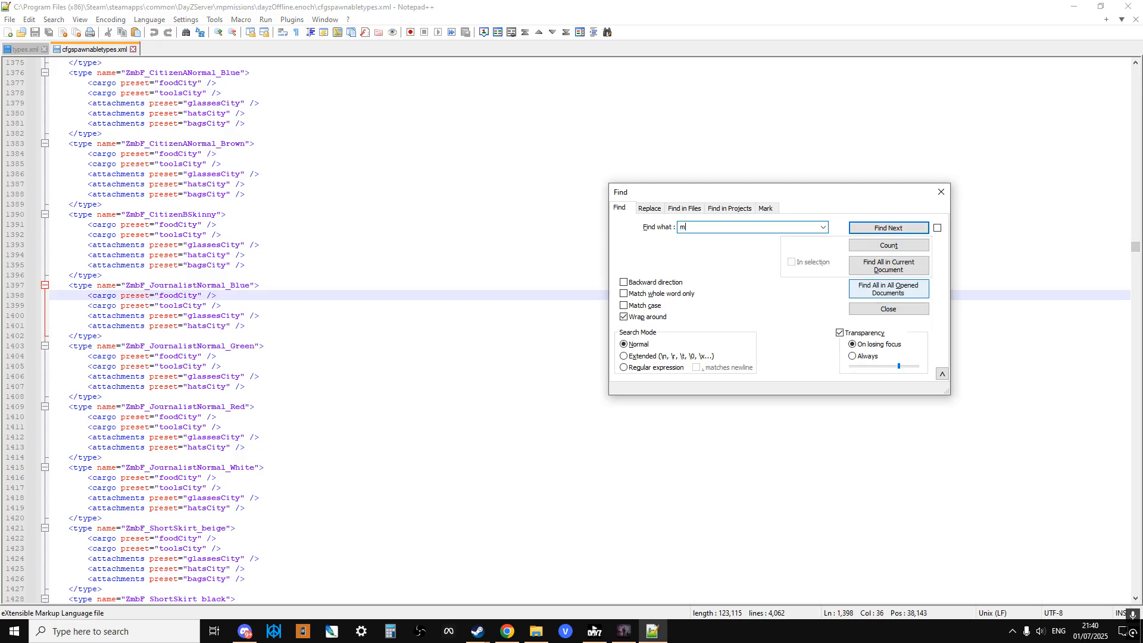
left_click(887, 227)
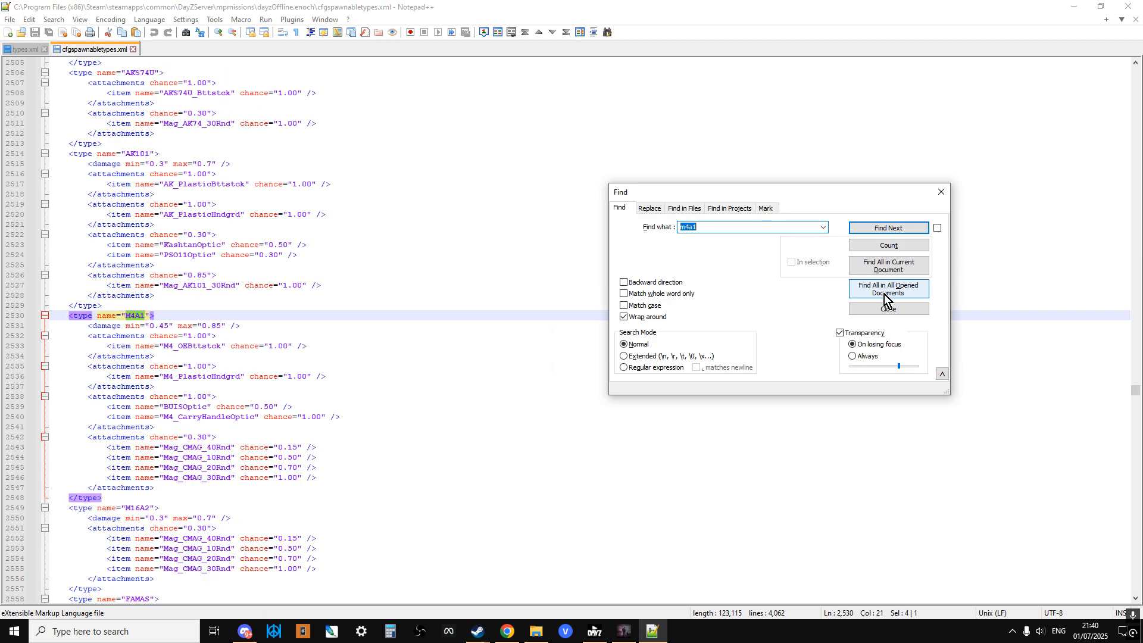
mouse_move(943, 191)
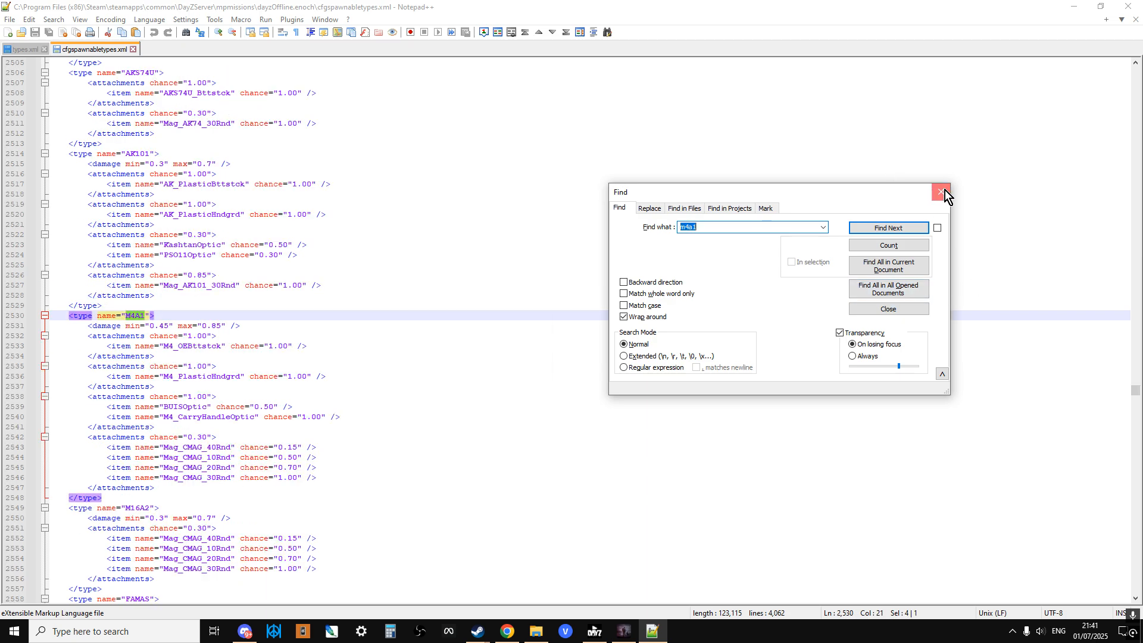
left_click(943, 191)
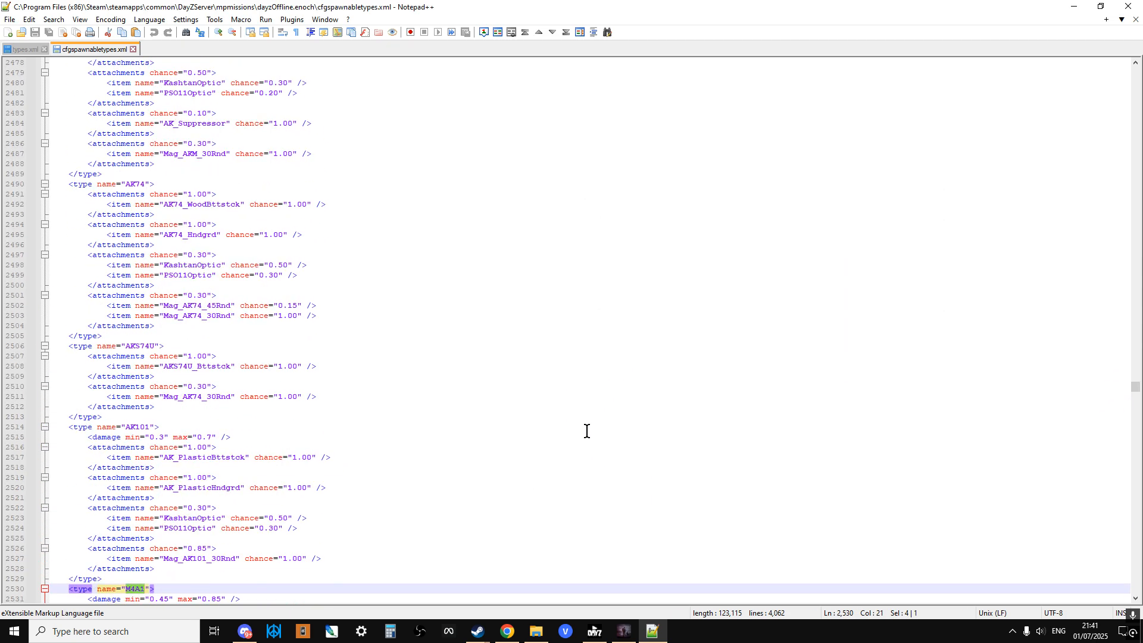
- Scroll up to the WEAPONS section, then down to the MP5K entry
scroll("up", 3)
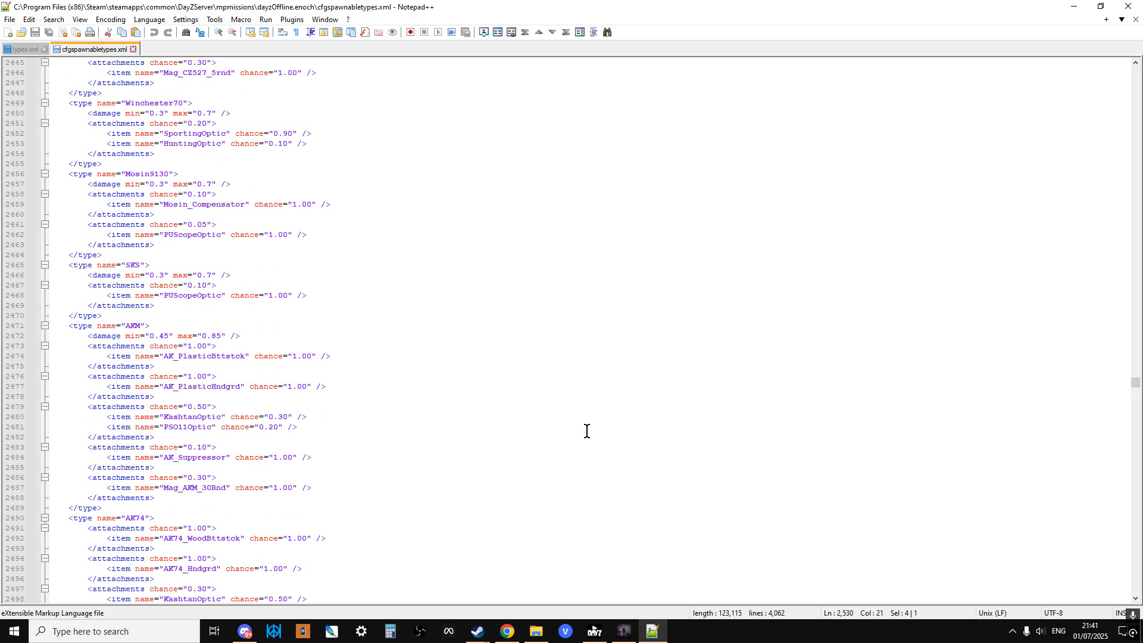
scroll("up", 3)
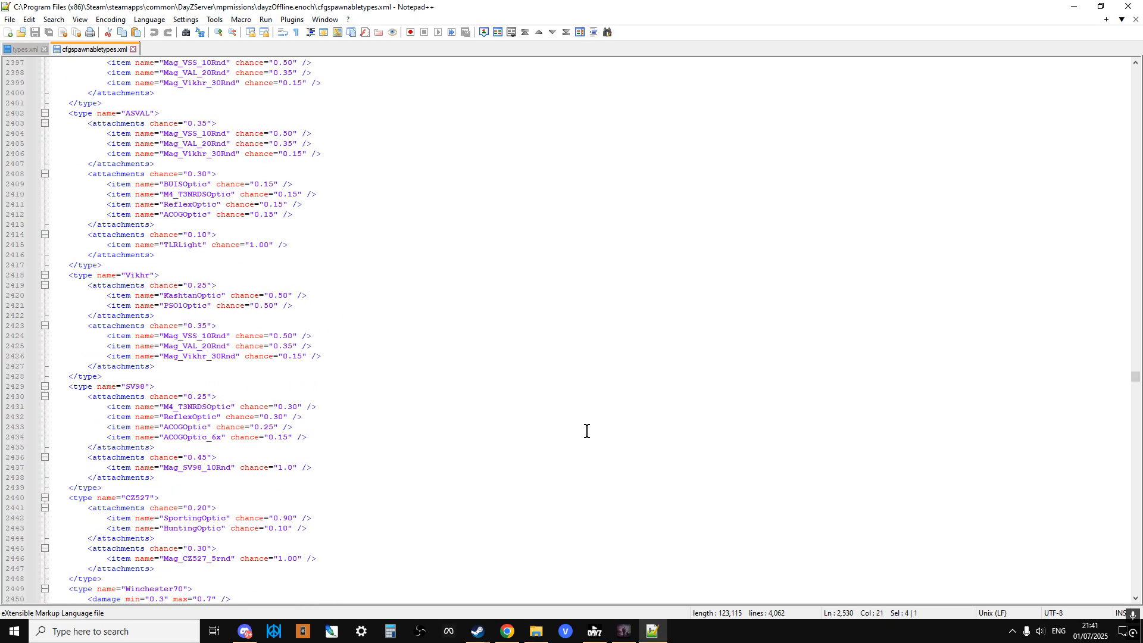
scroll("up", 3)
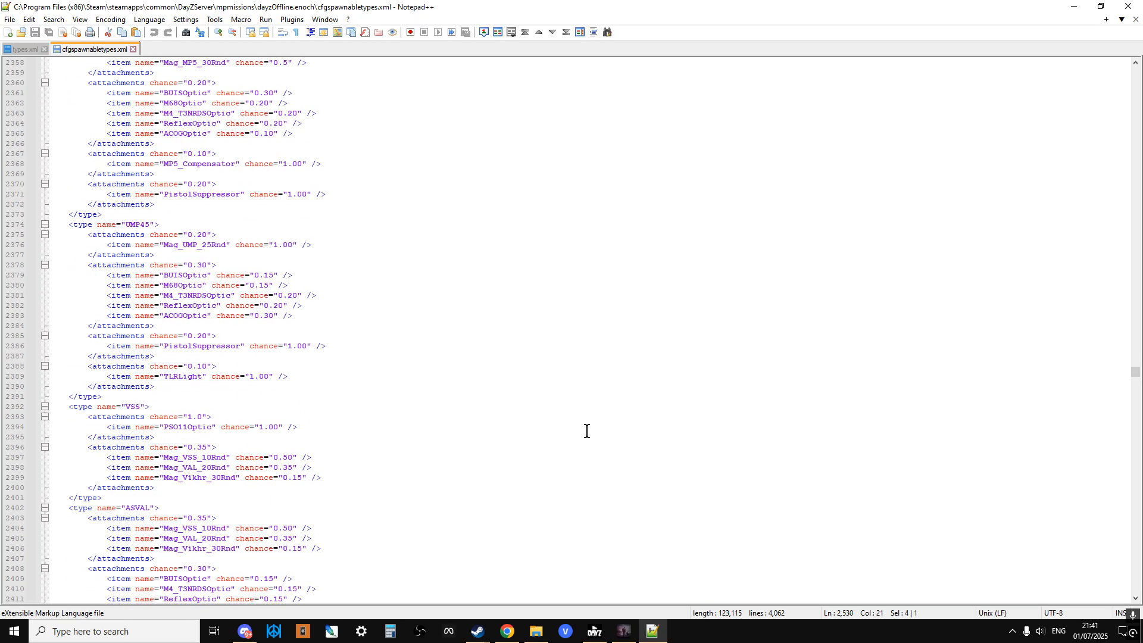
scroll("up", 3)
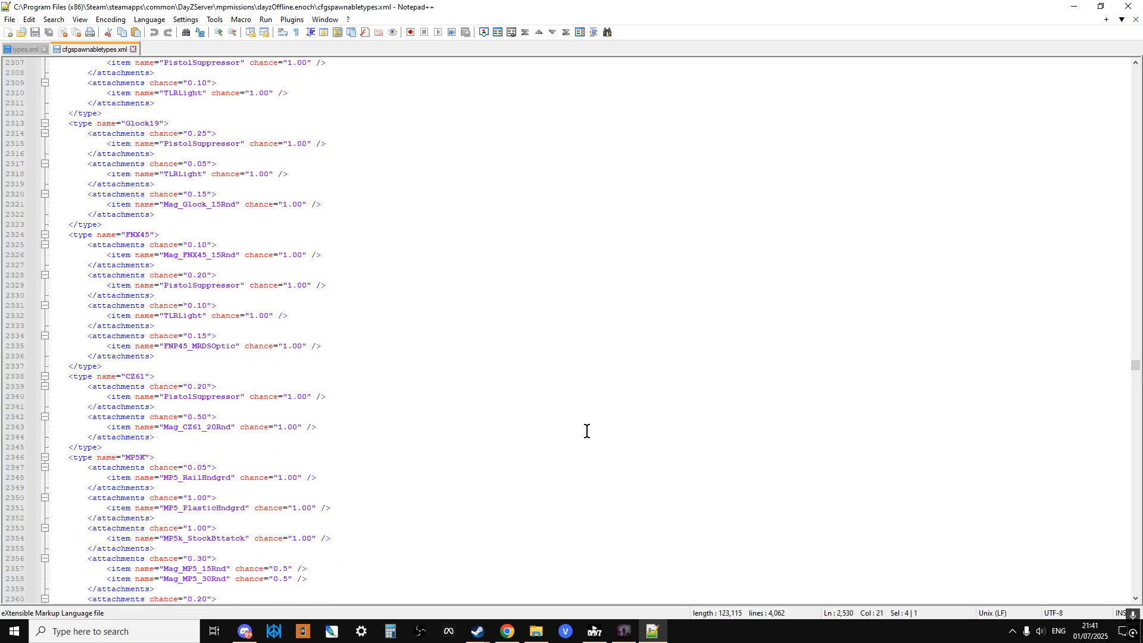
scroll("up", 3)
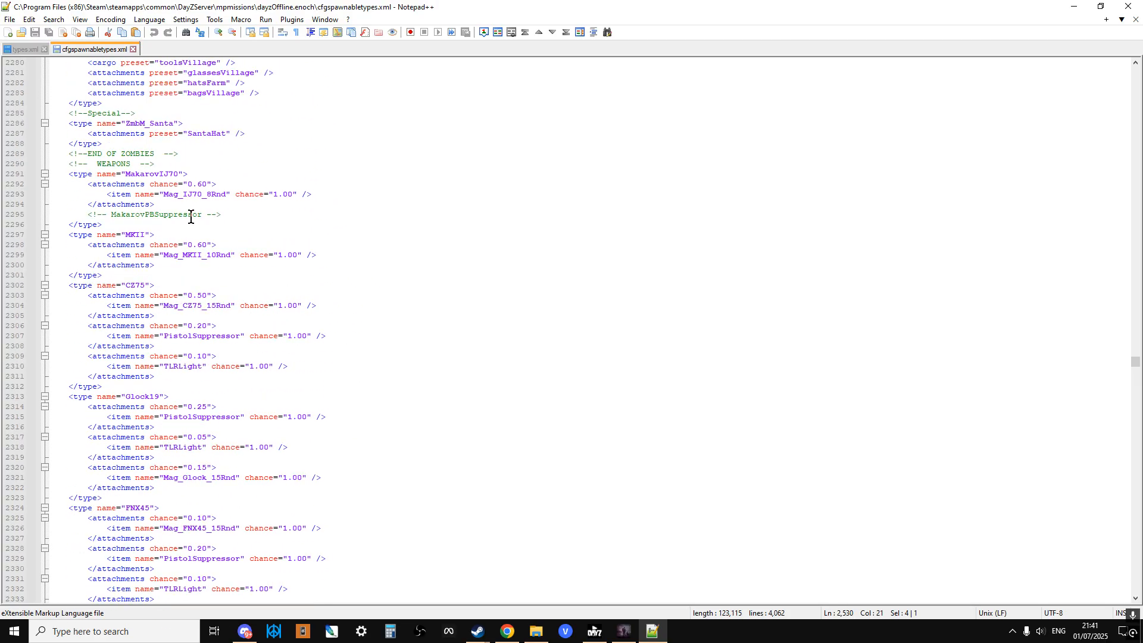
left_click(240, 163)
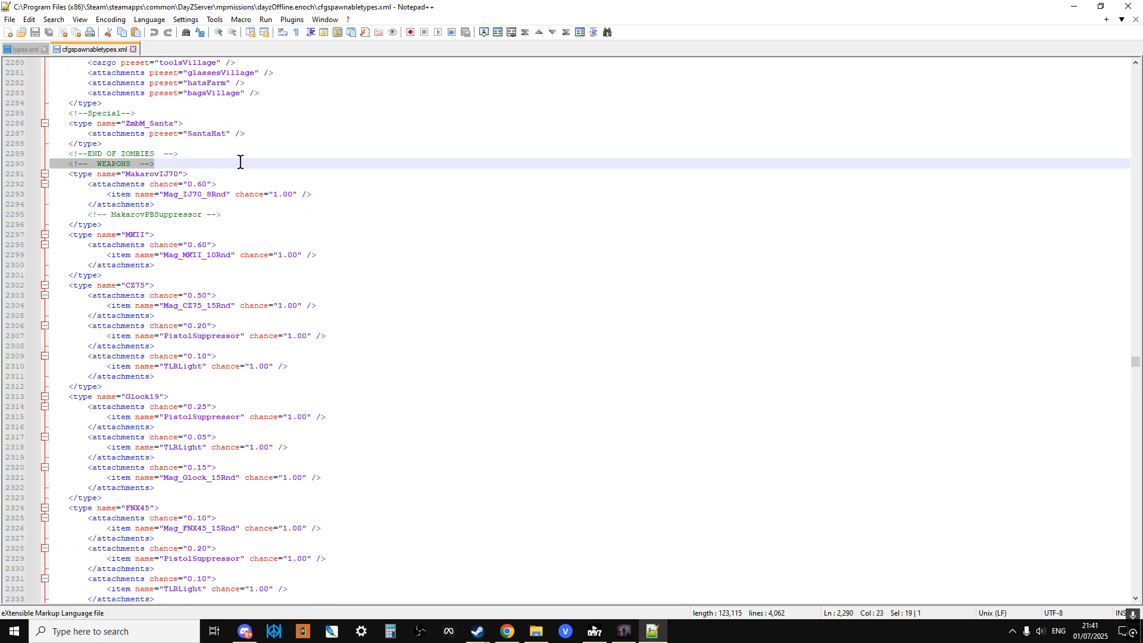
mouse_move(249, 278)
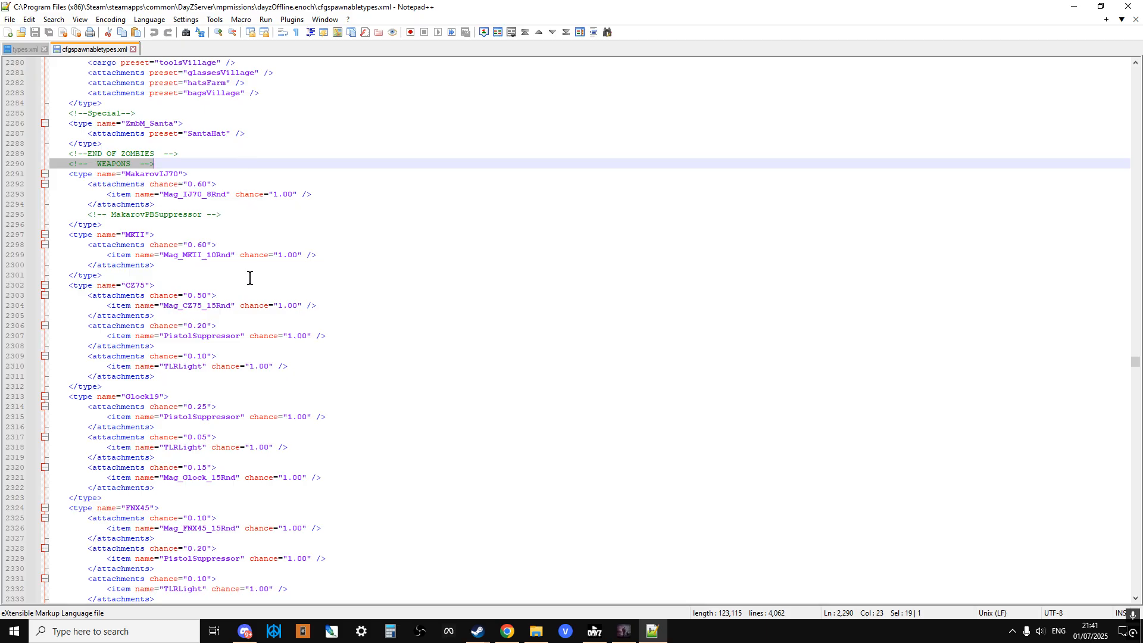
mouse_move(251, 286)
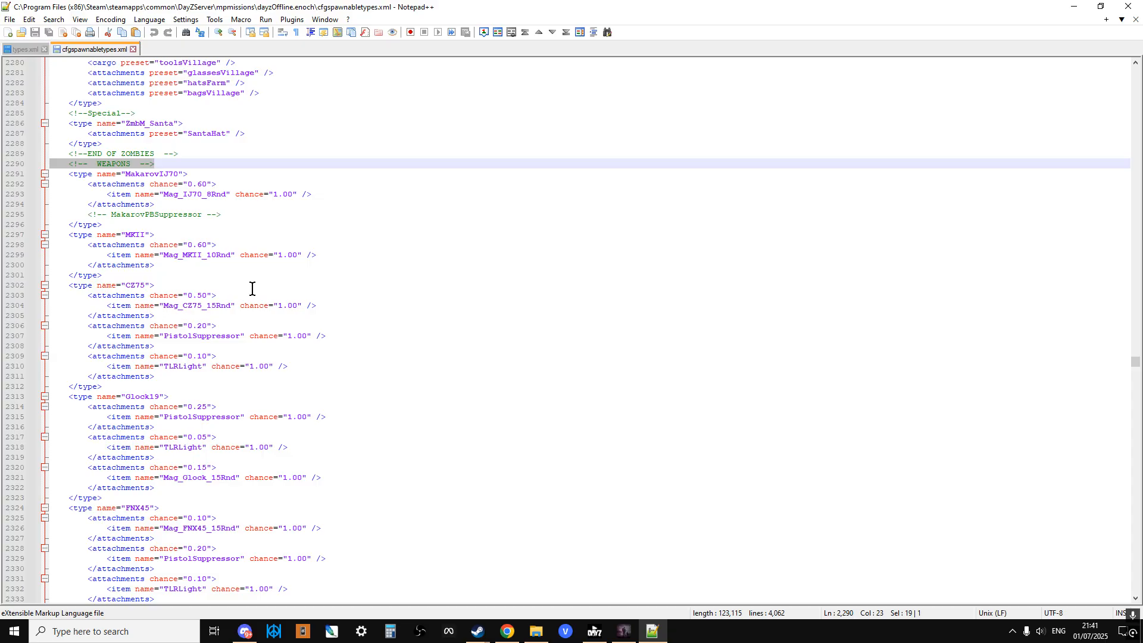
mouse_move(213, 292)
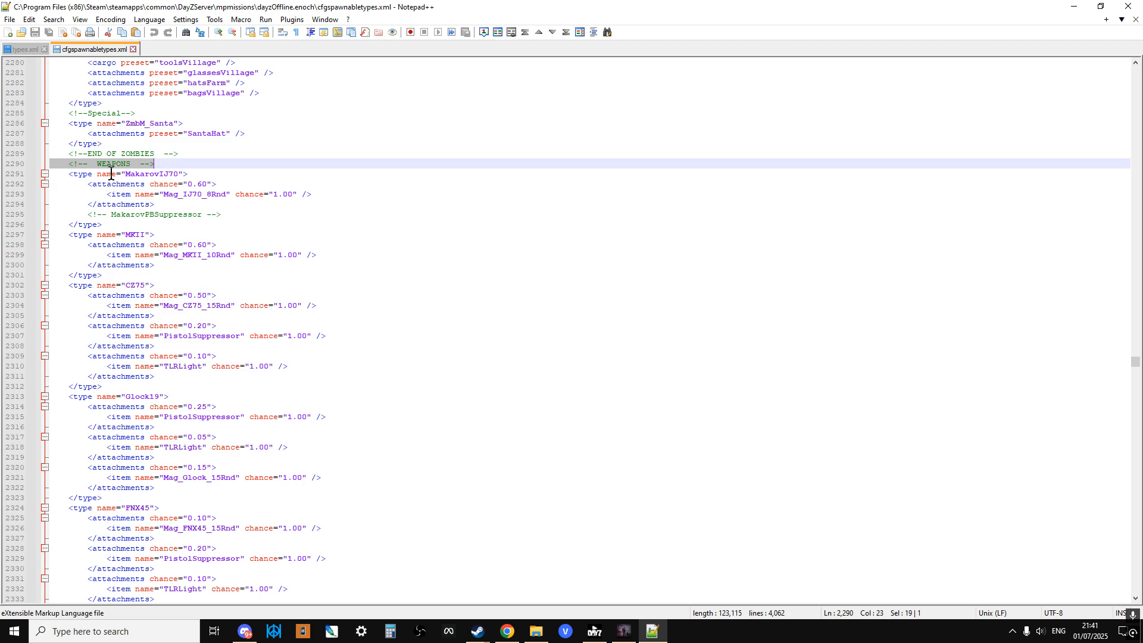
mouse_move(244, 197)
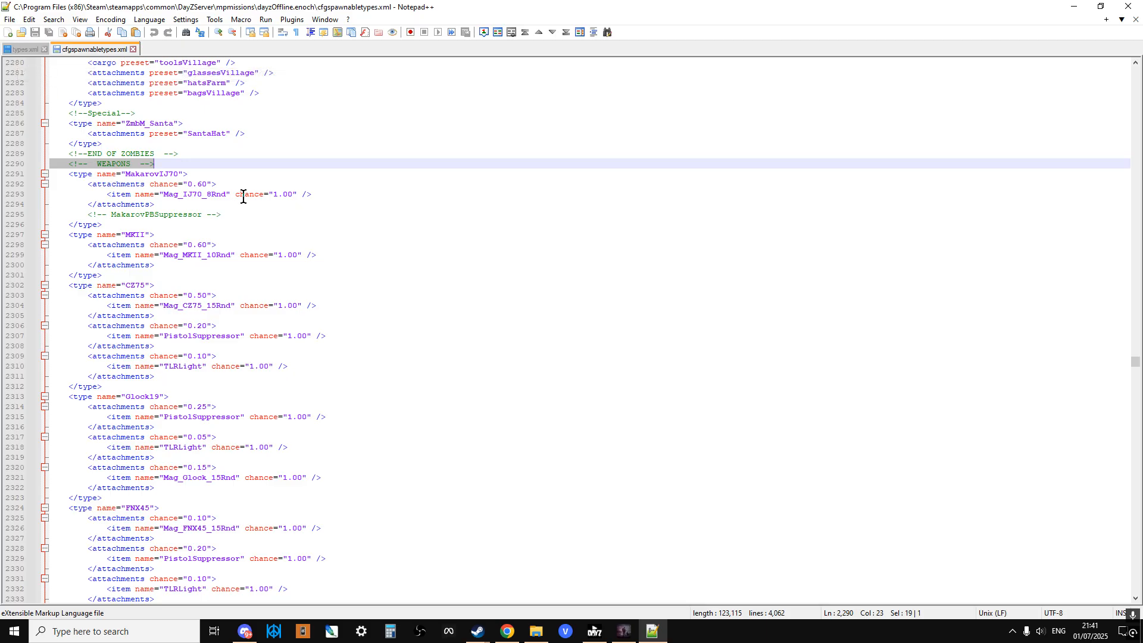
scroll("down", 3)
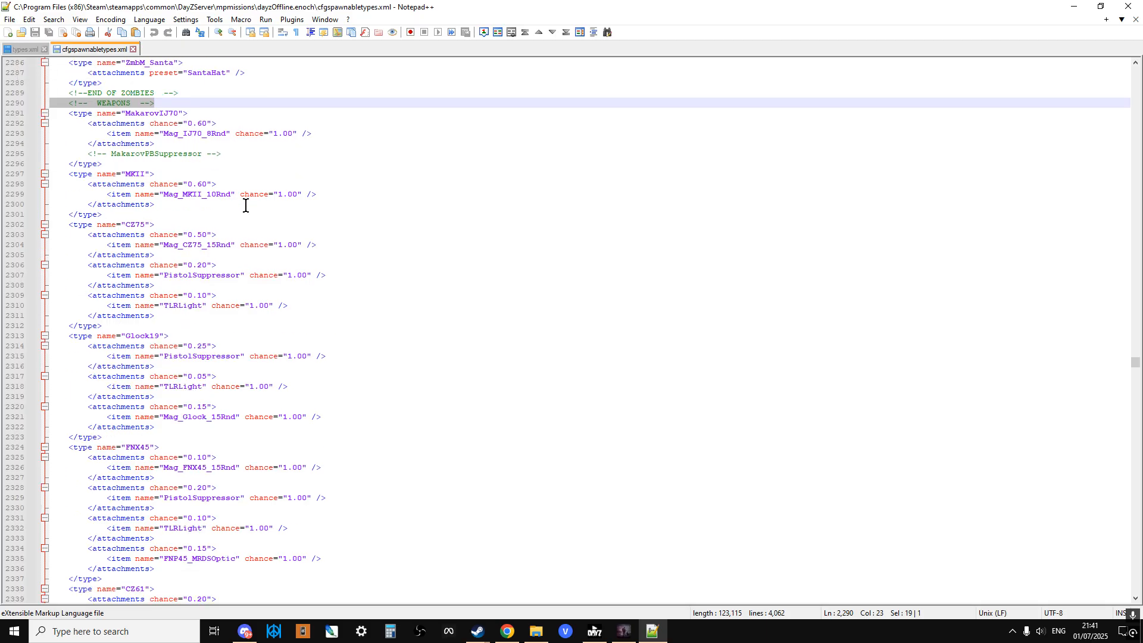
scroll("down", 3)
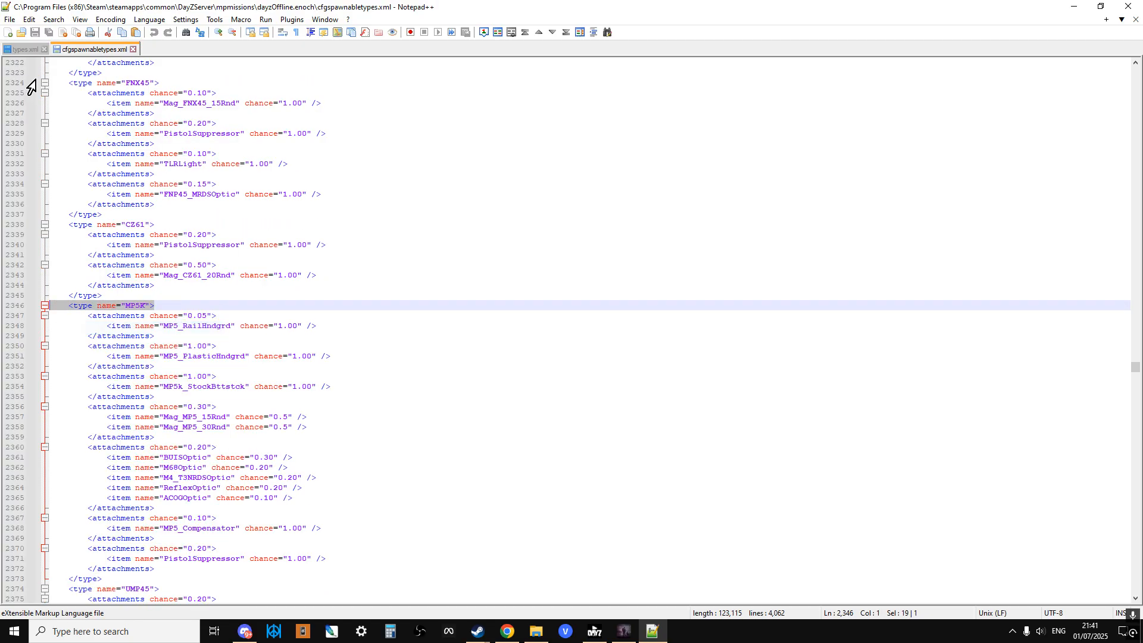
- Search the Chernarus types.xml for 'MP5K">' and list every match in the document
left_click(24, 49)
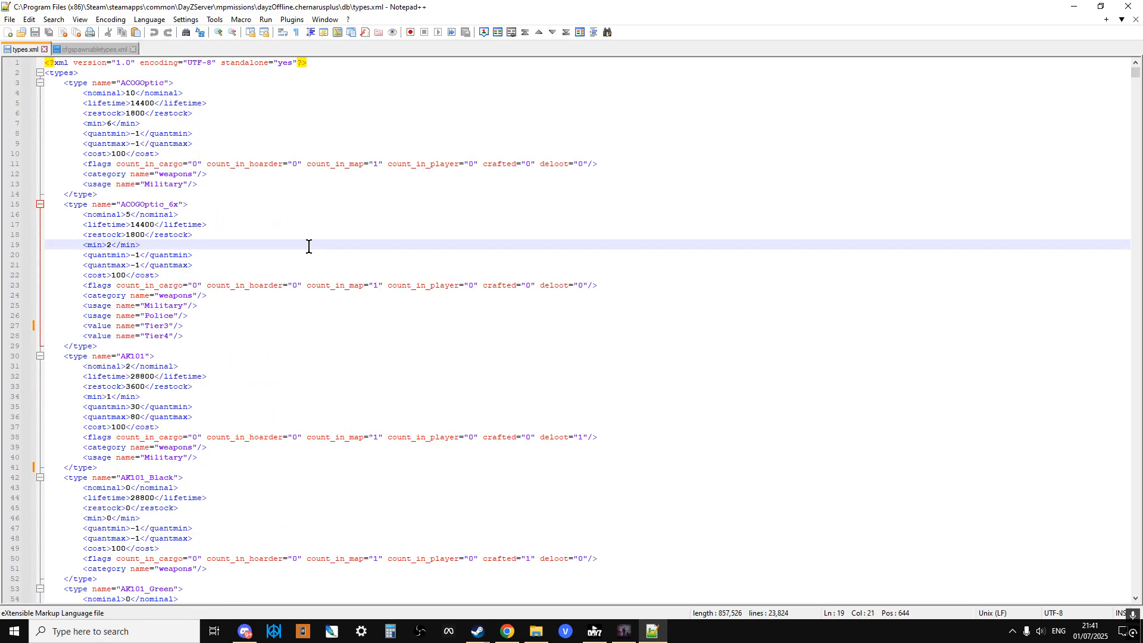
key("ctrl+f")
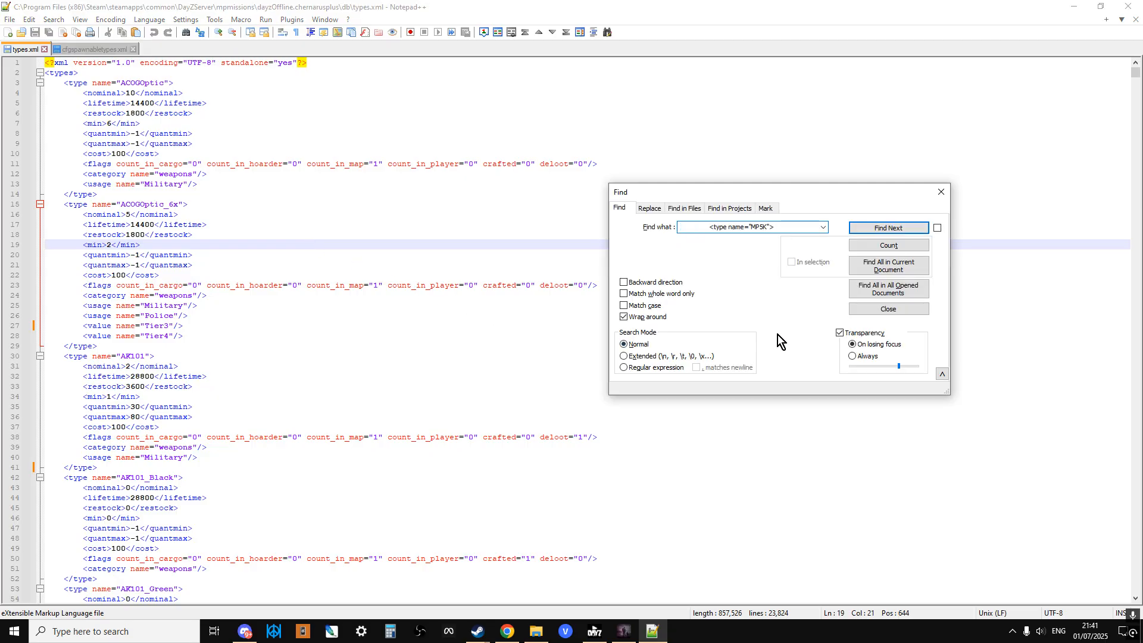
left_click(888, 265)
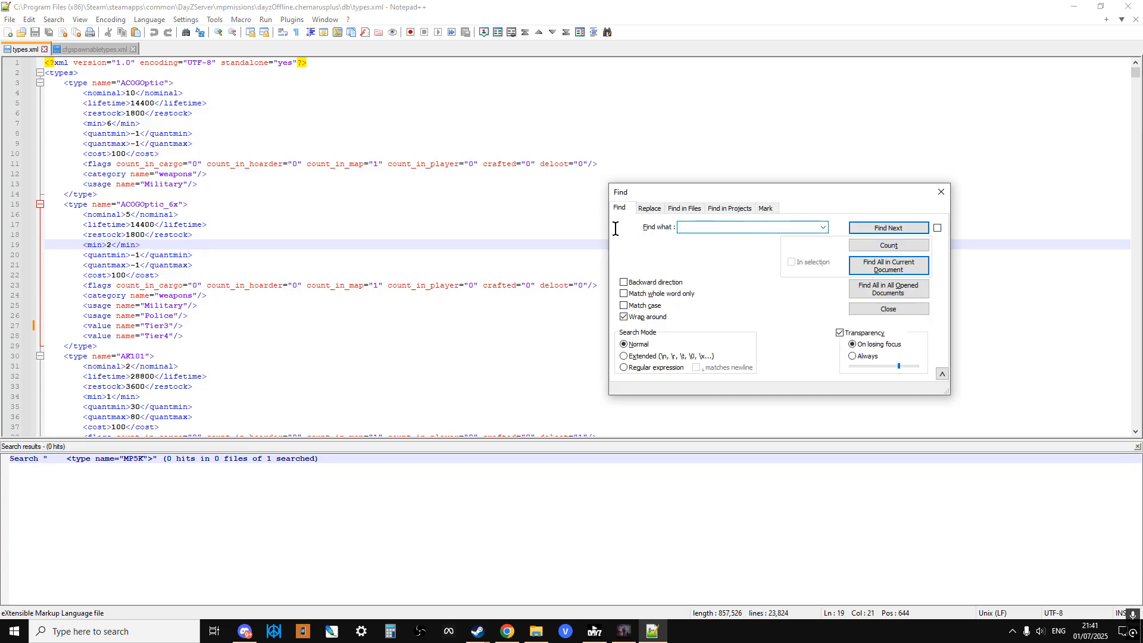
type("MP5K\">")
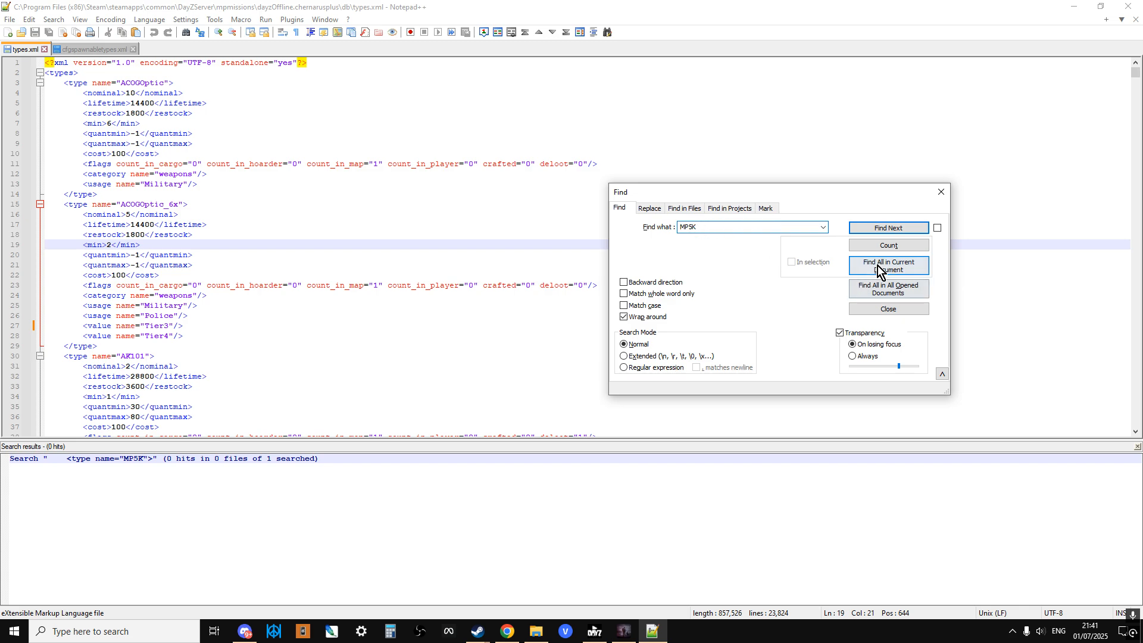
left_click(887, 266)
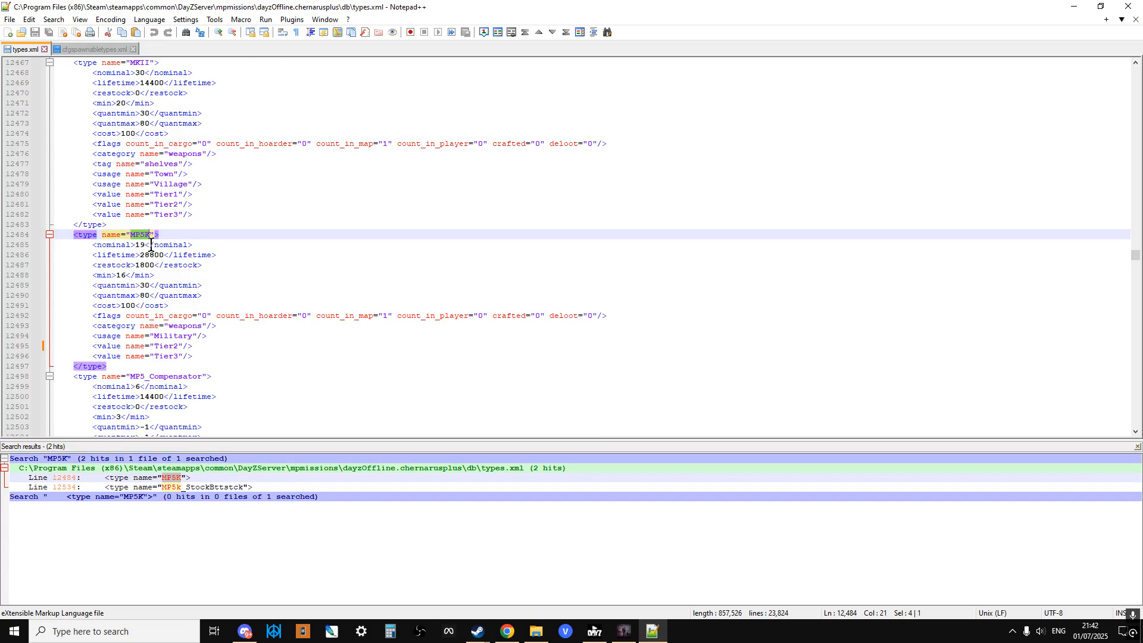
- Scroll the Enoch cfgspawnabletypes weapons, then select the MP5K flags line in types.xml
left_click(92, 49)
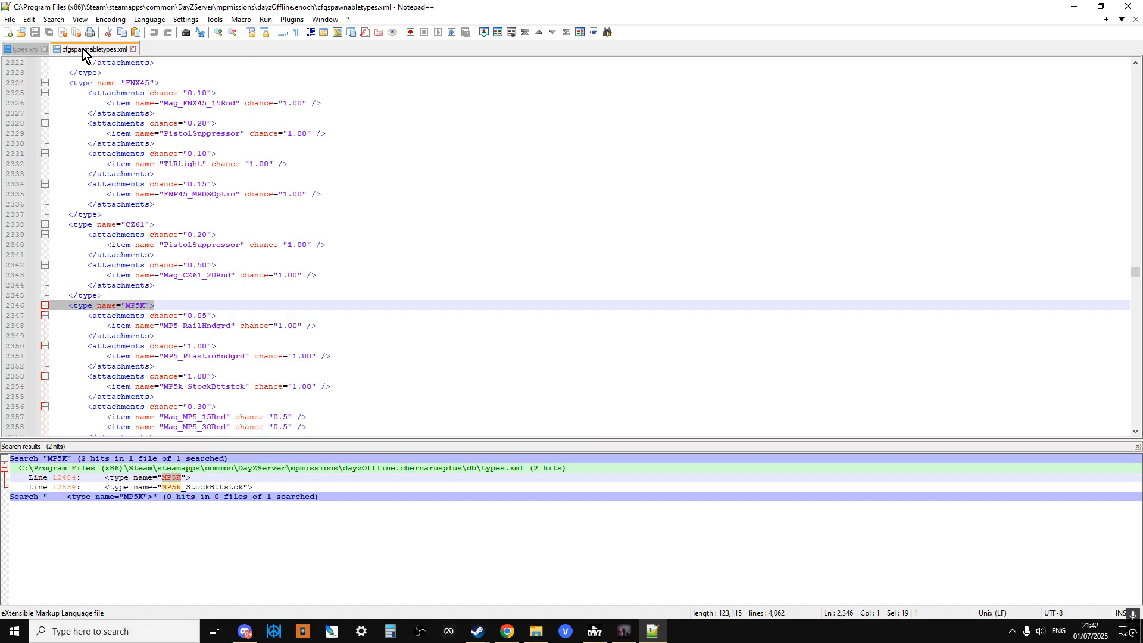
scroll("down", 3)
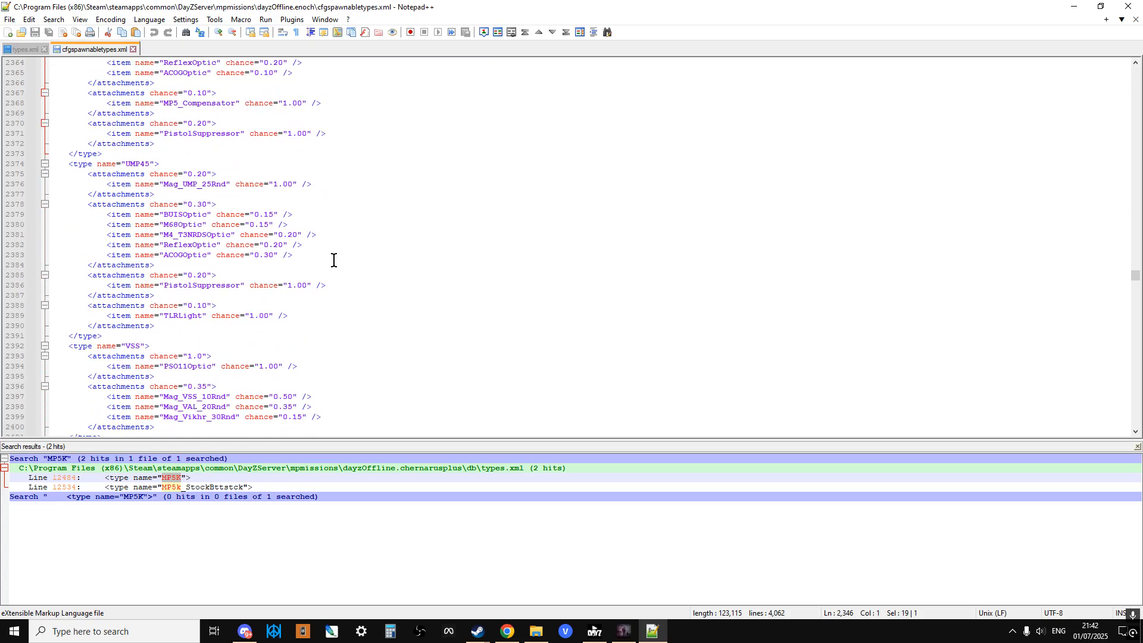
scroll("down", 3)
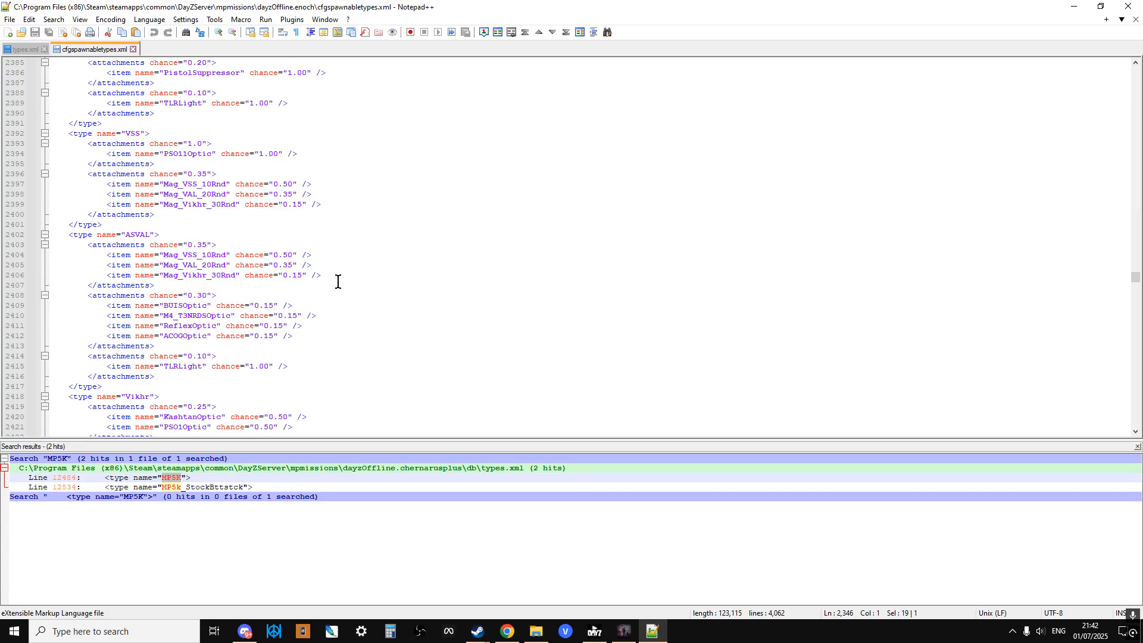
mouse_move(317, 313)
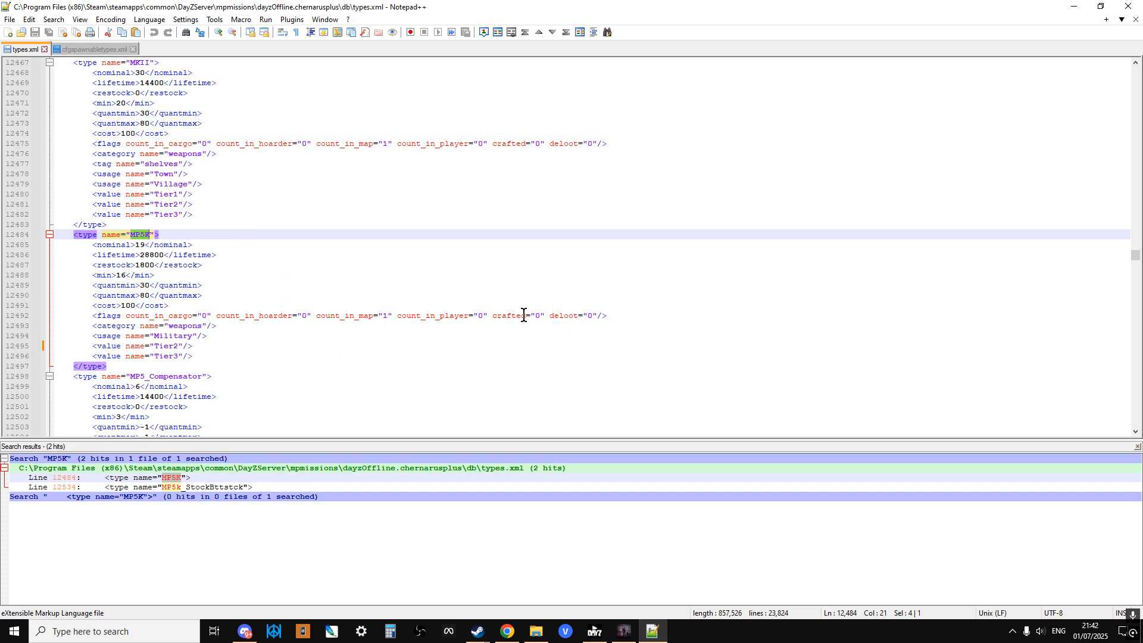
mouse_move(403, 341)
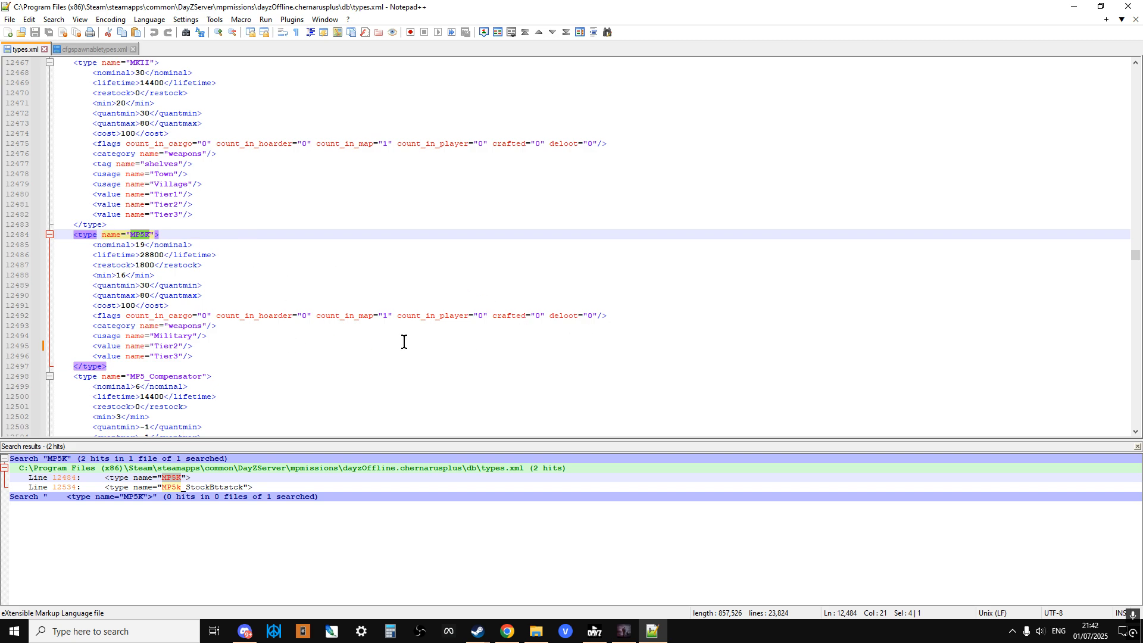
left_click(168, 305)
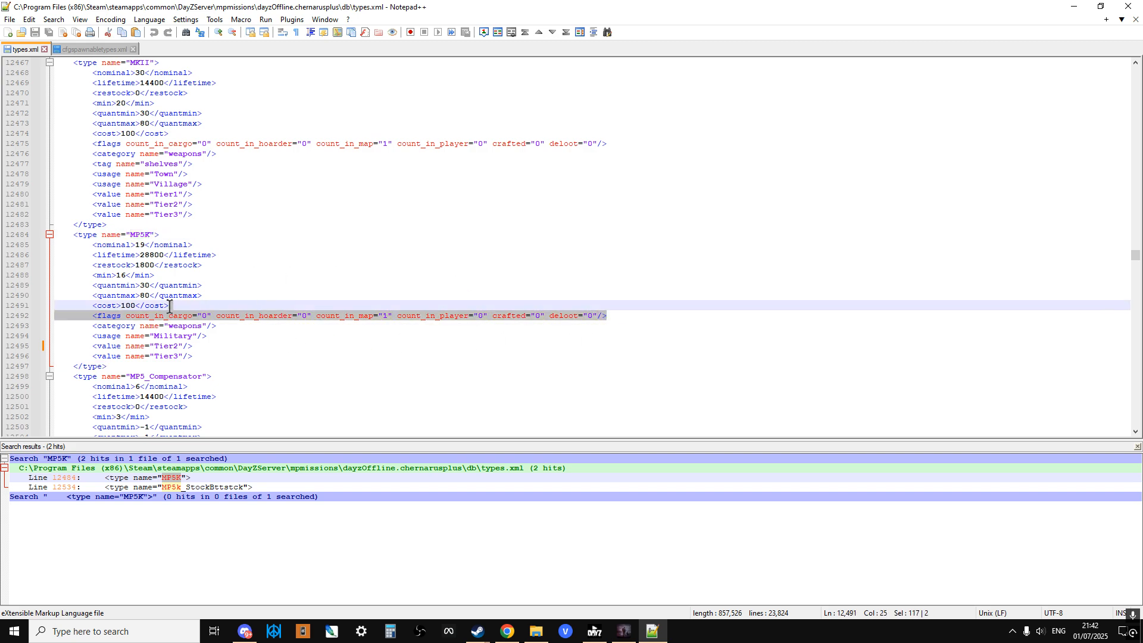
left_click(316, 315)
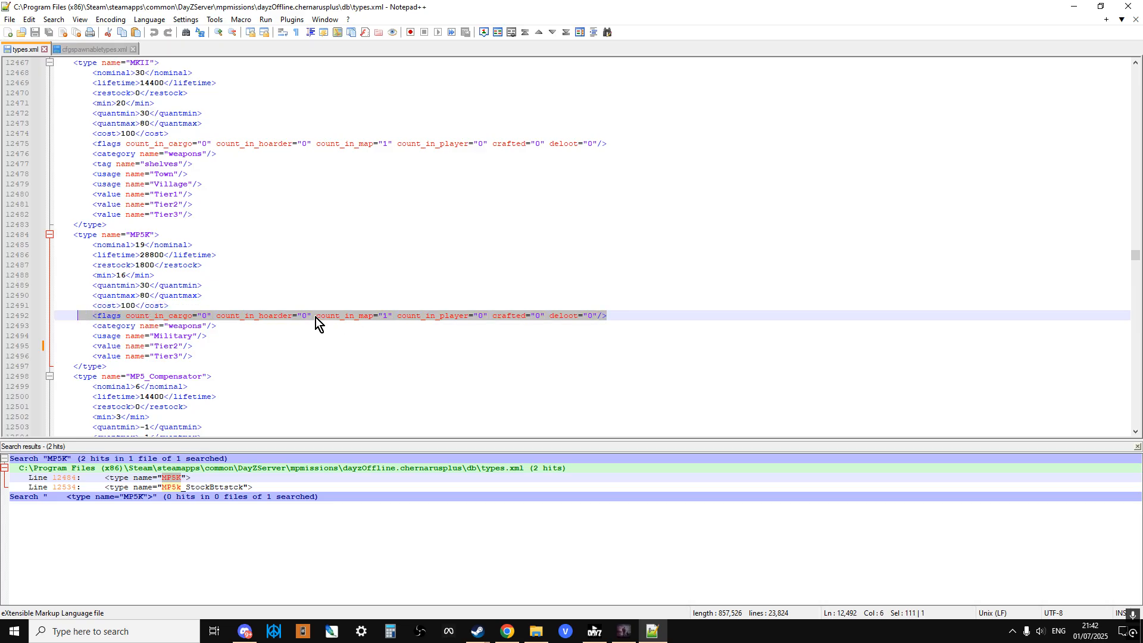
mouse_move(385, 323)
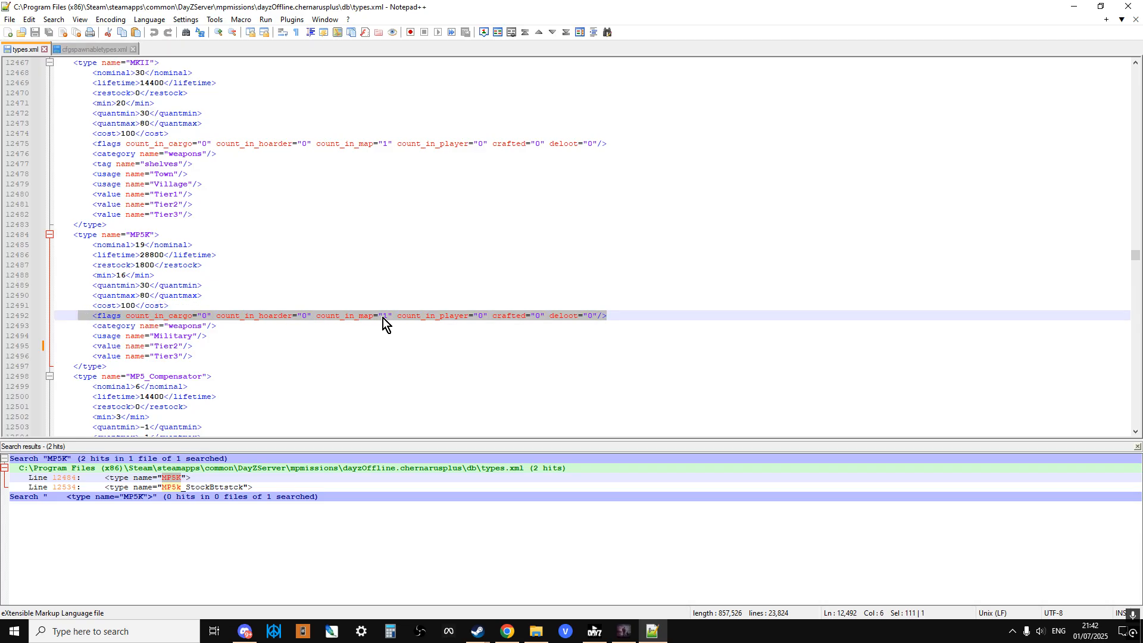
mouse_move(566, 332)
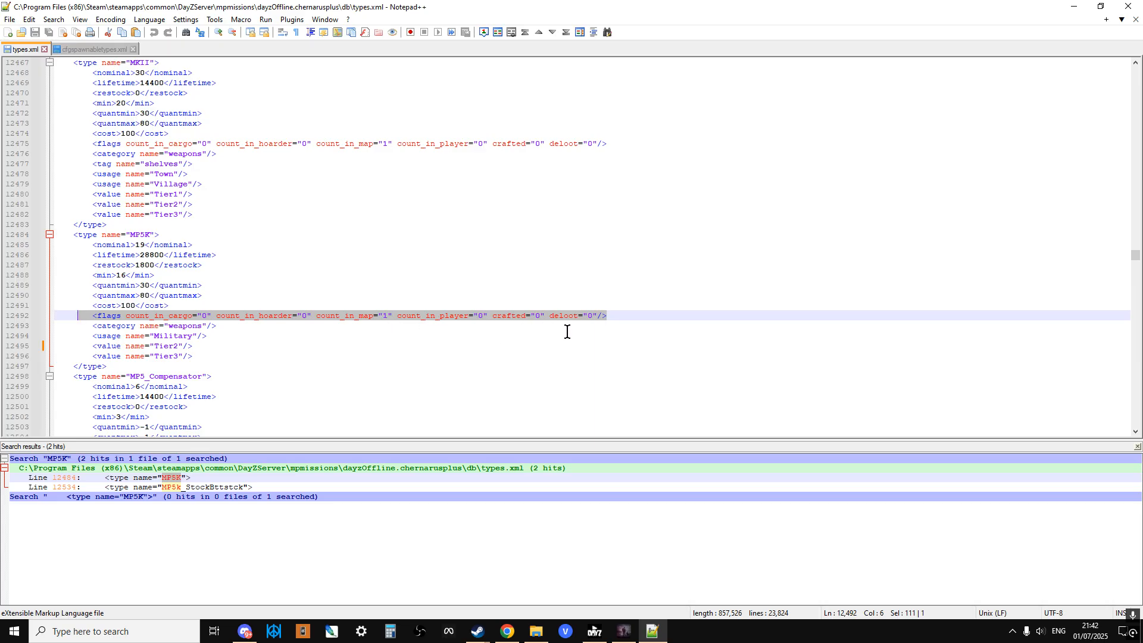
mouse_move(553, 328)
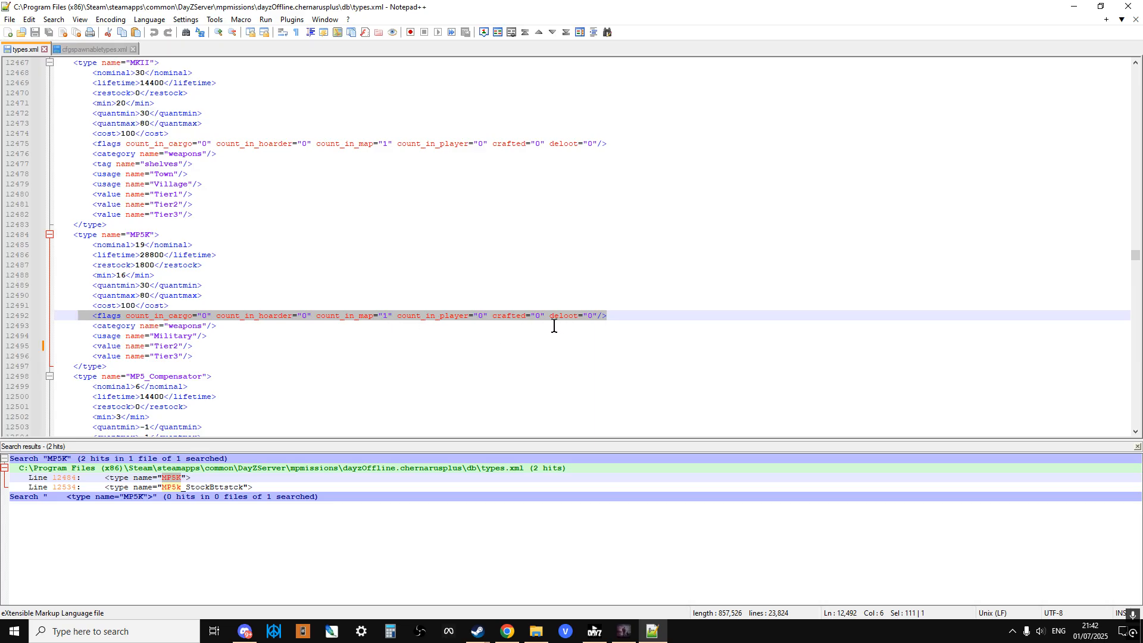
mouse_move(626, 318)
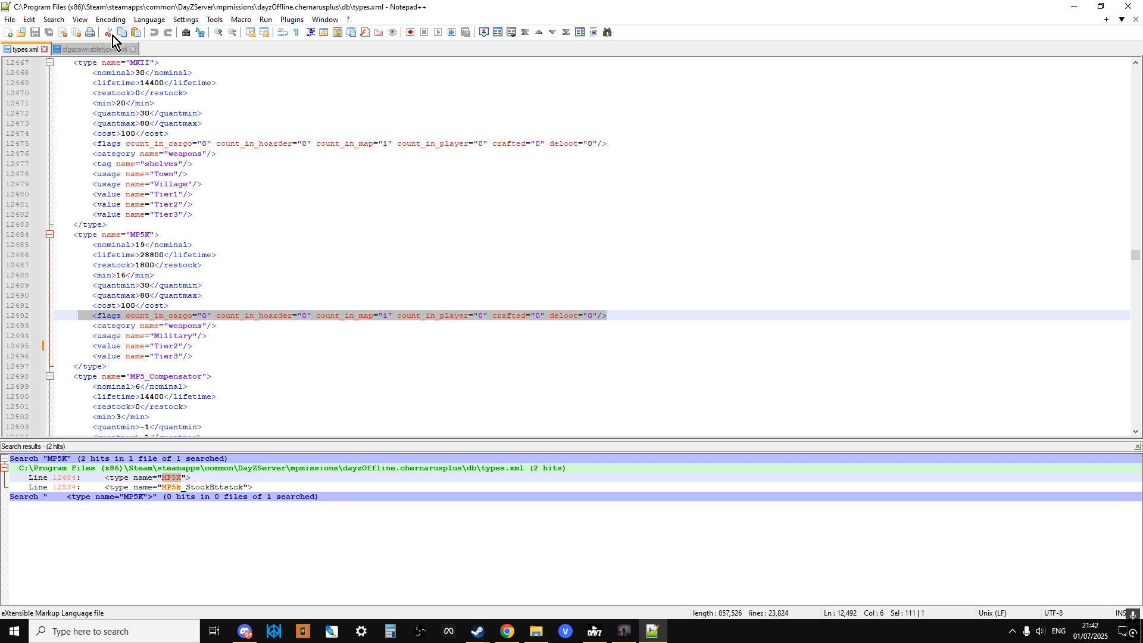
- In Chrome, go from the WOBO Tools M4A1 weapon info page to the Rifle category
left_click(90, 49)
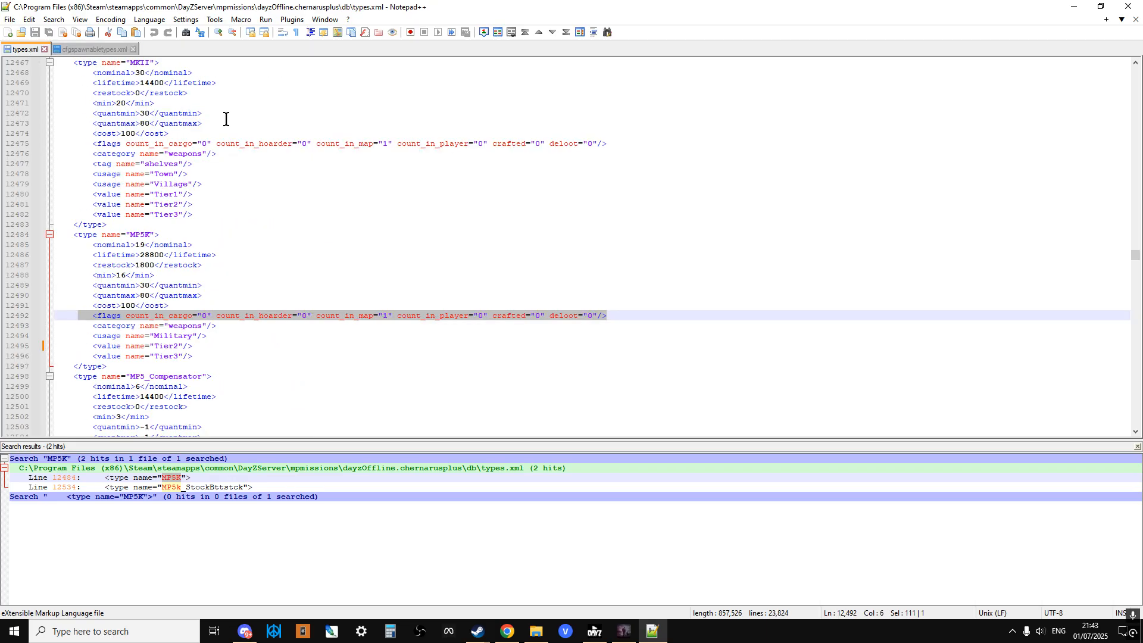
left_click(506, 630)
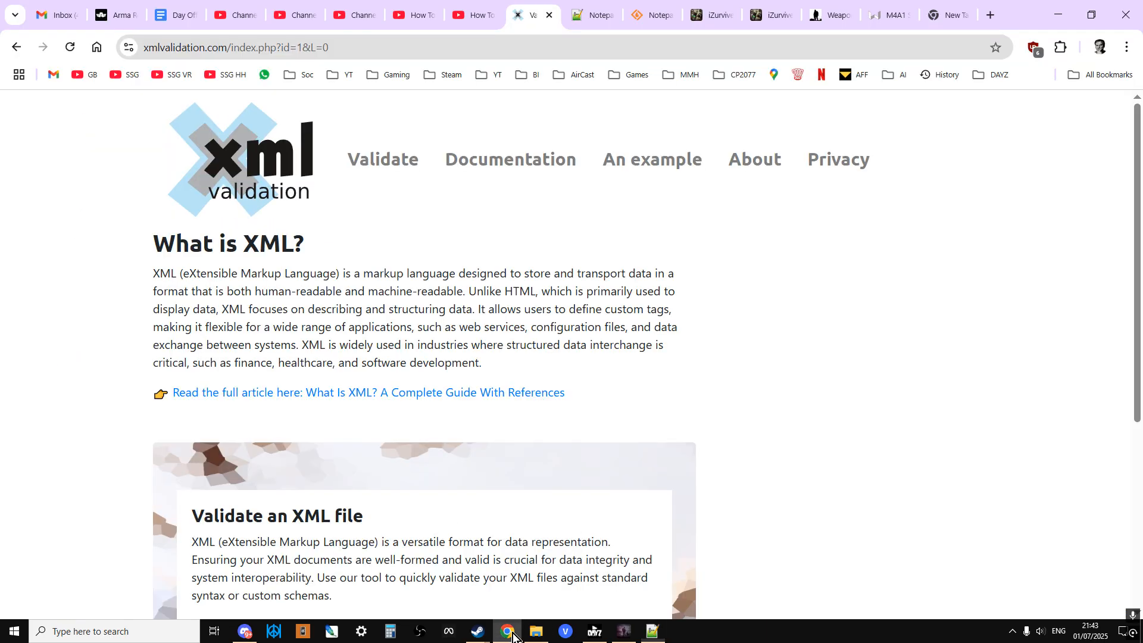
mouse_move(890, 14)
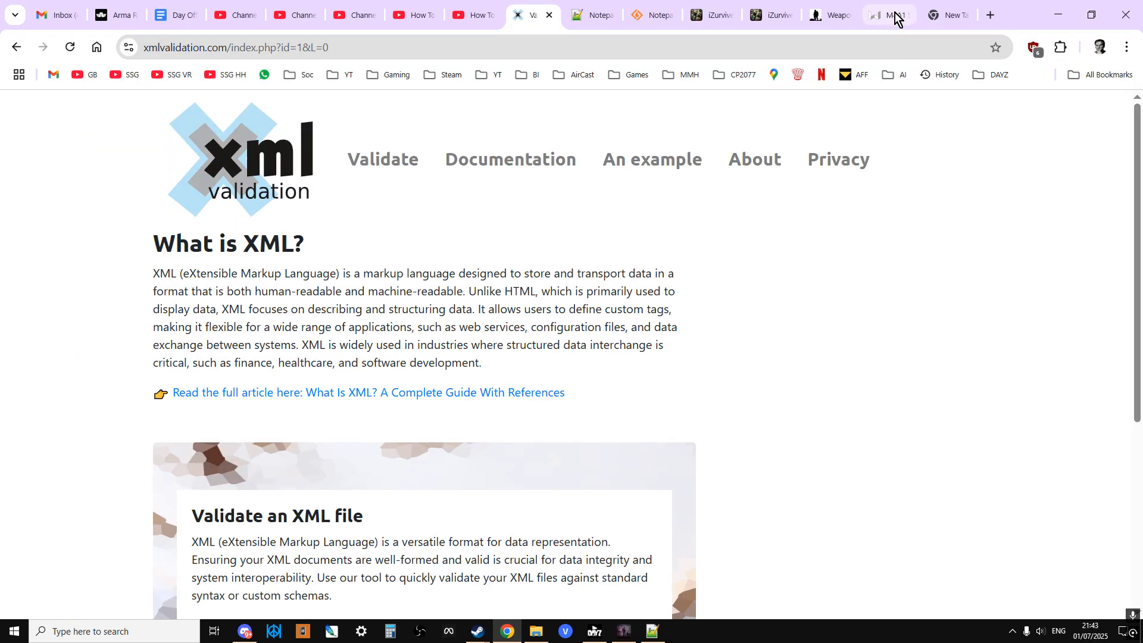
left_click(887, 14)
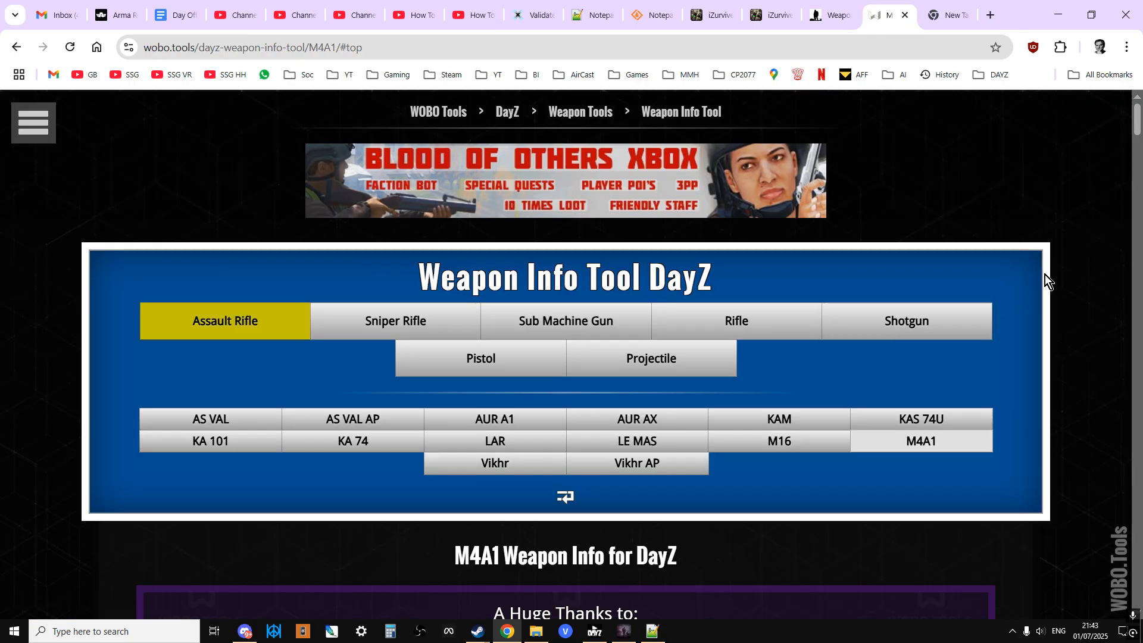
mouse_move(981, 204)
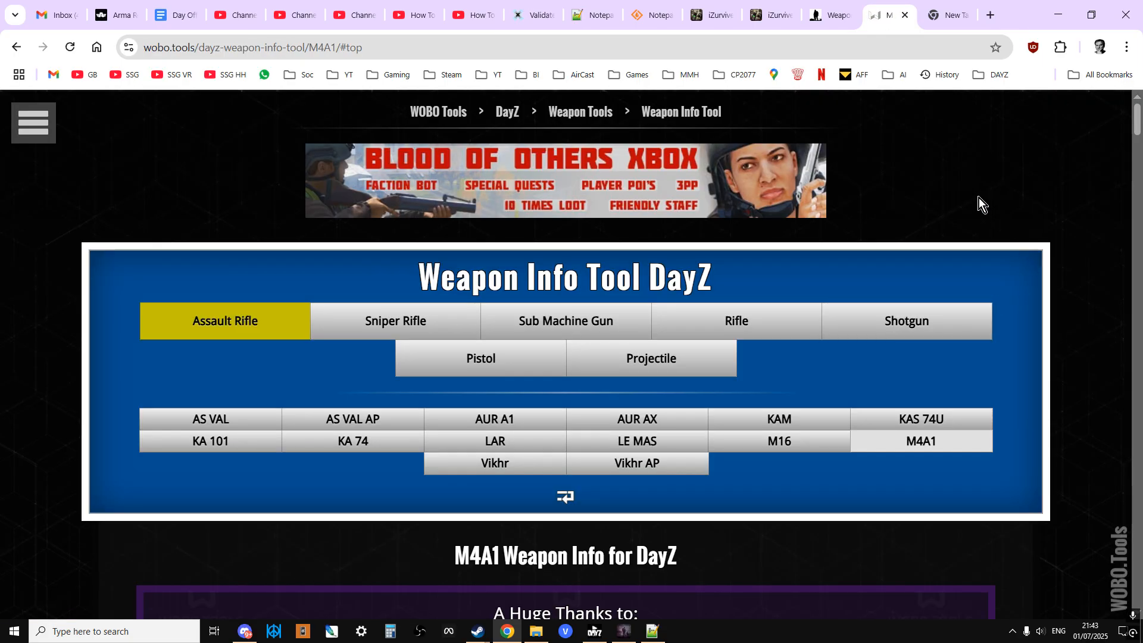
mouse_move(844, 275)
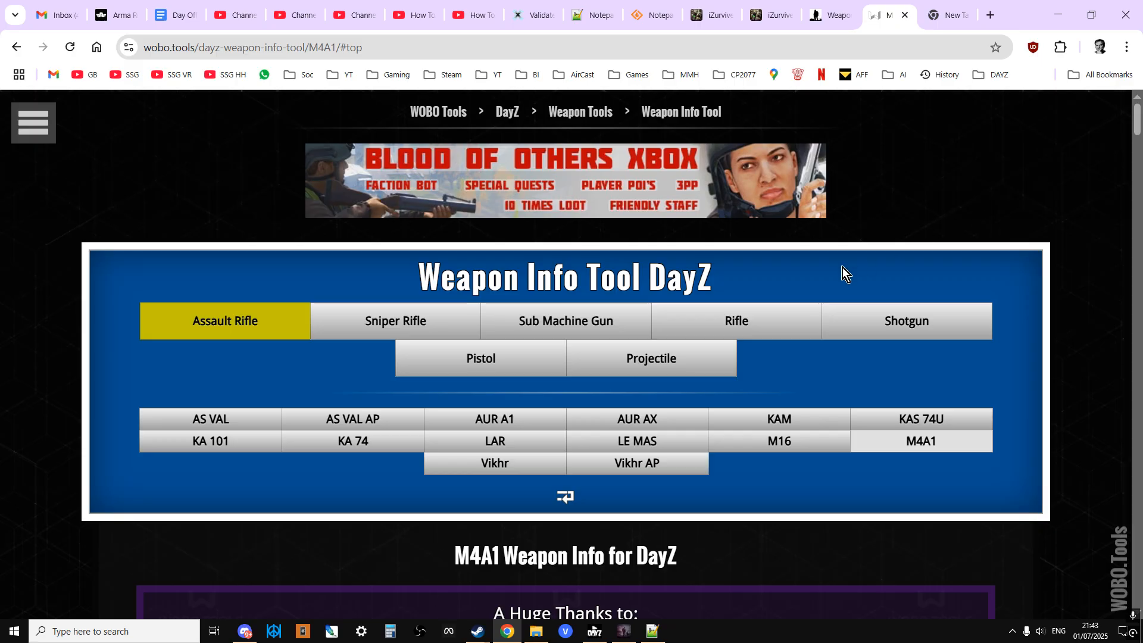
mouse_move(787, 328)
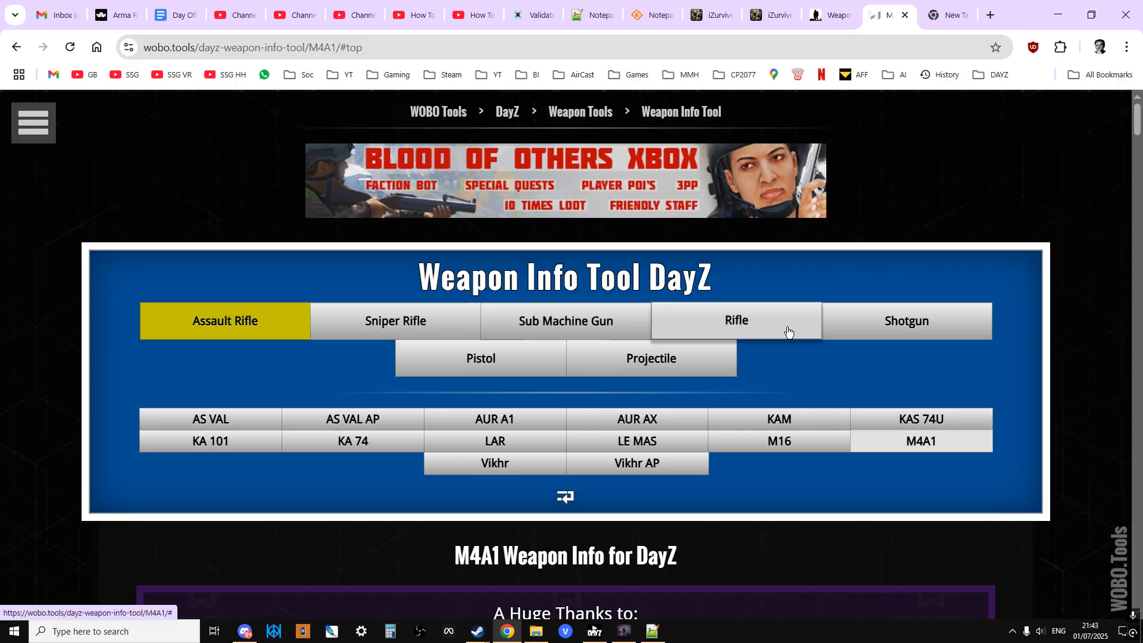
scroll("down", 3)
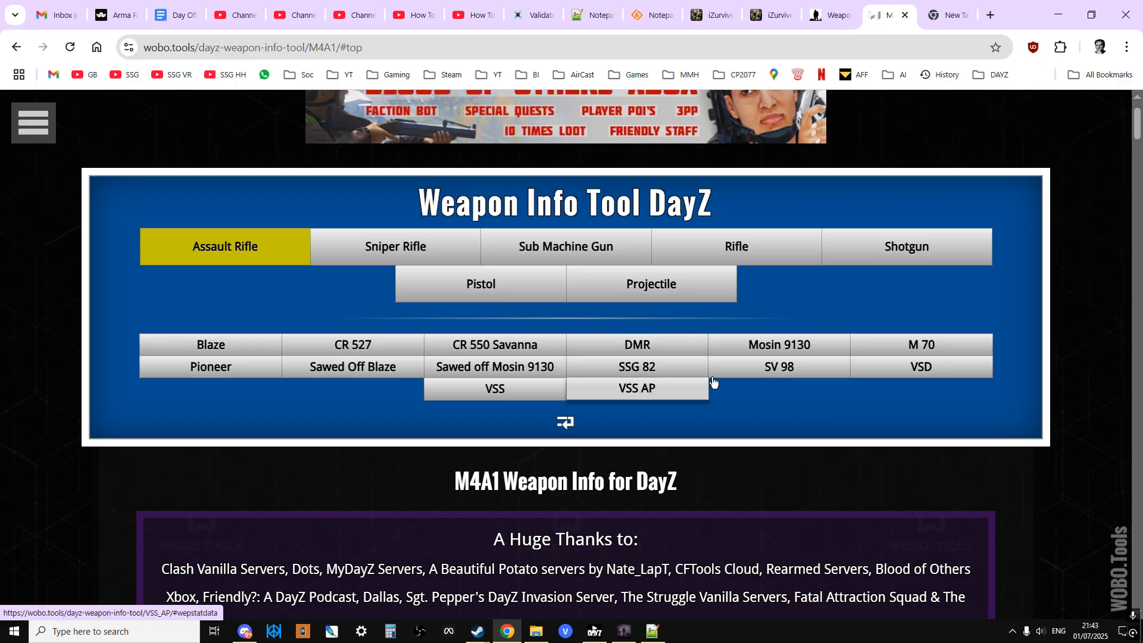
mouse_move(866, 400)
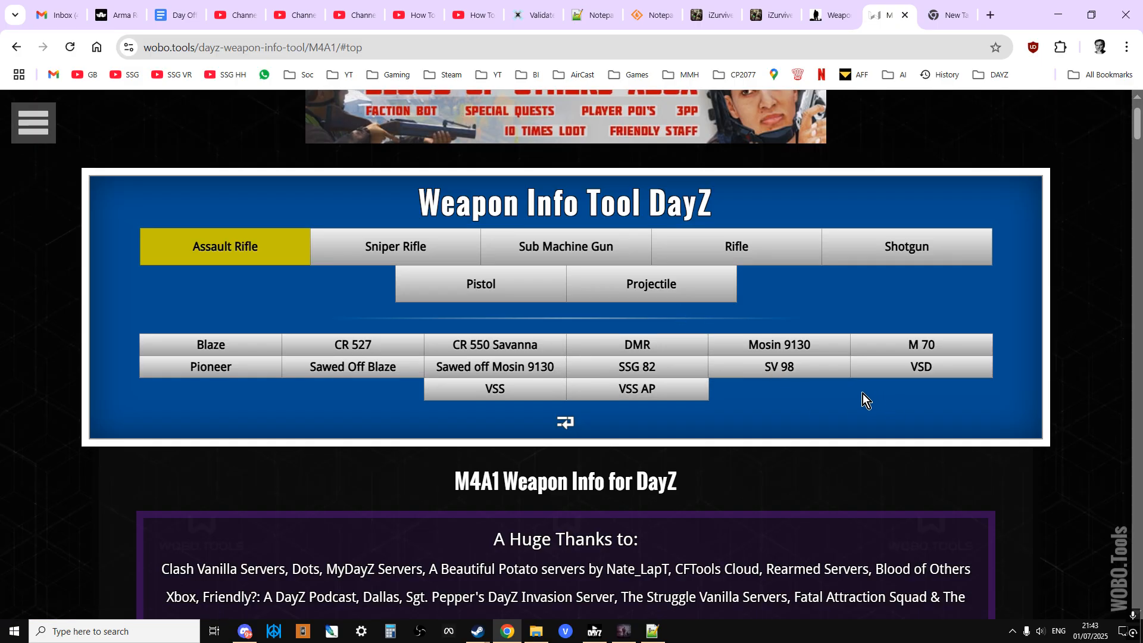
mouse_move(512, 330)
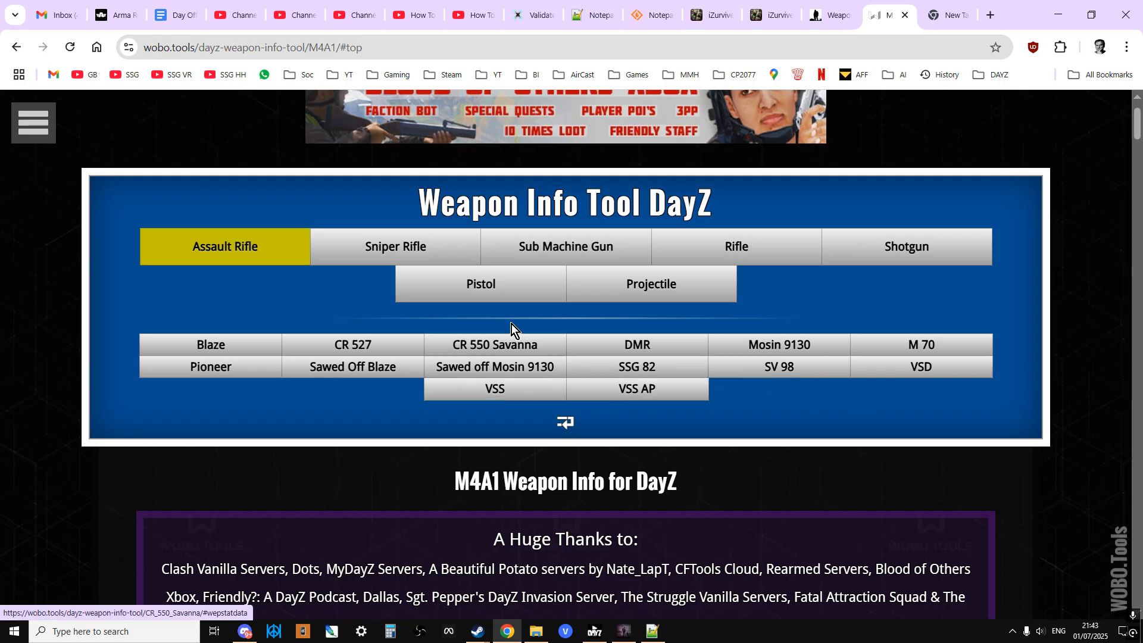
left_click(735, 245)
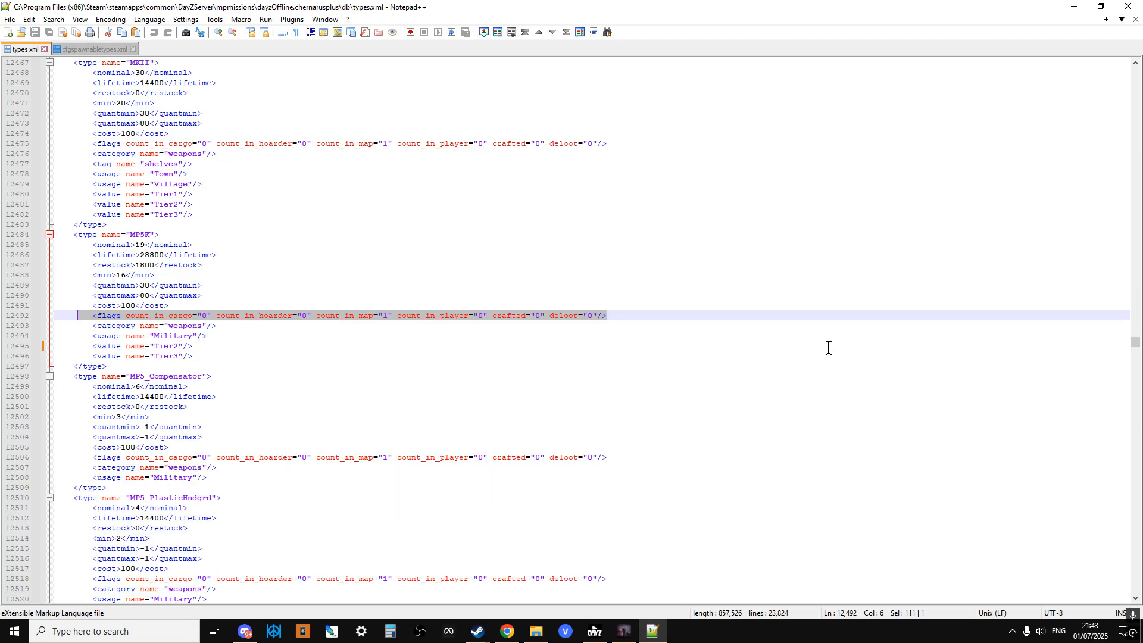
mouse_move(291, 321)
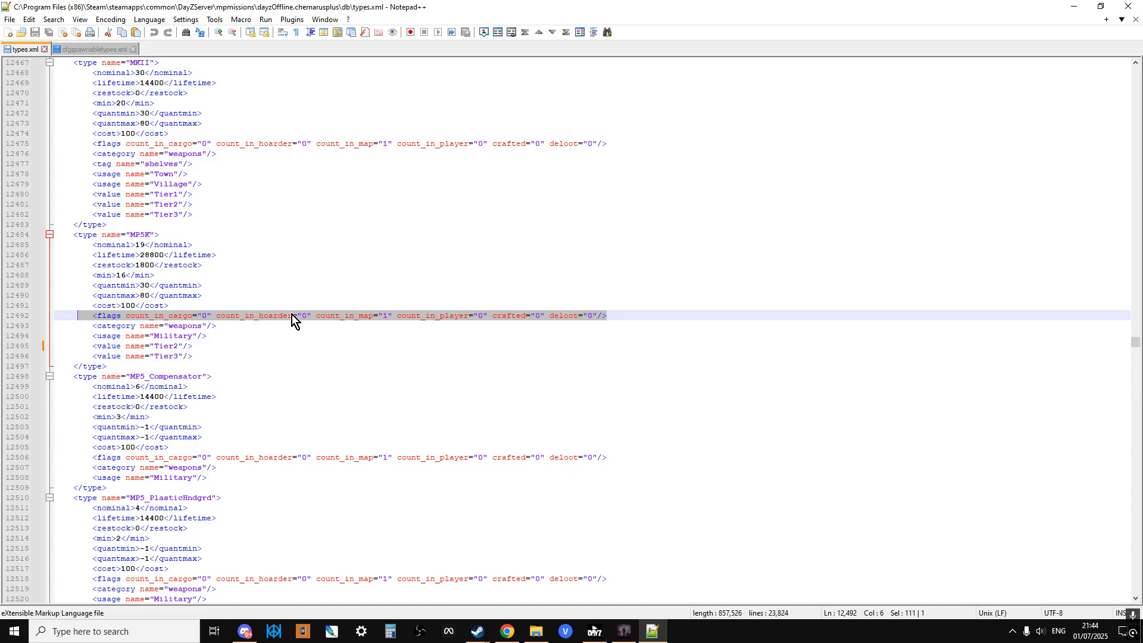
mouse_move(506, 631)
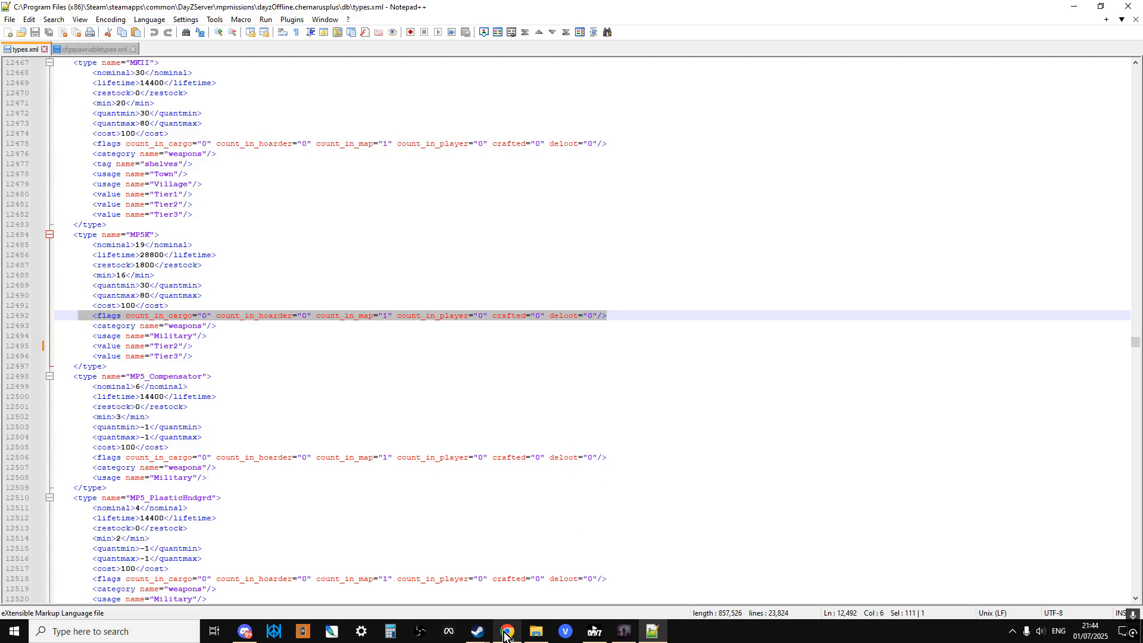
- Return to Chrome and scroll the DayZ Wiki Weapons article back to the top
left_click(506, 631)
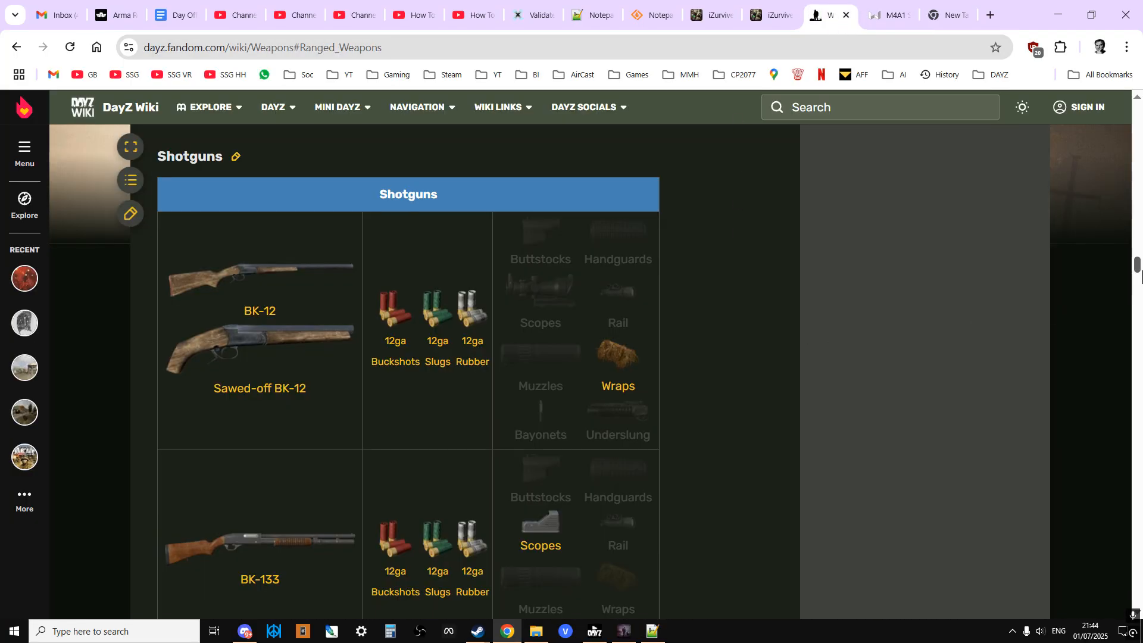
scroll("up", 3)
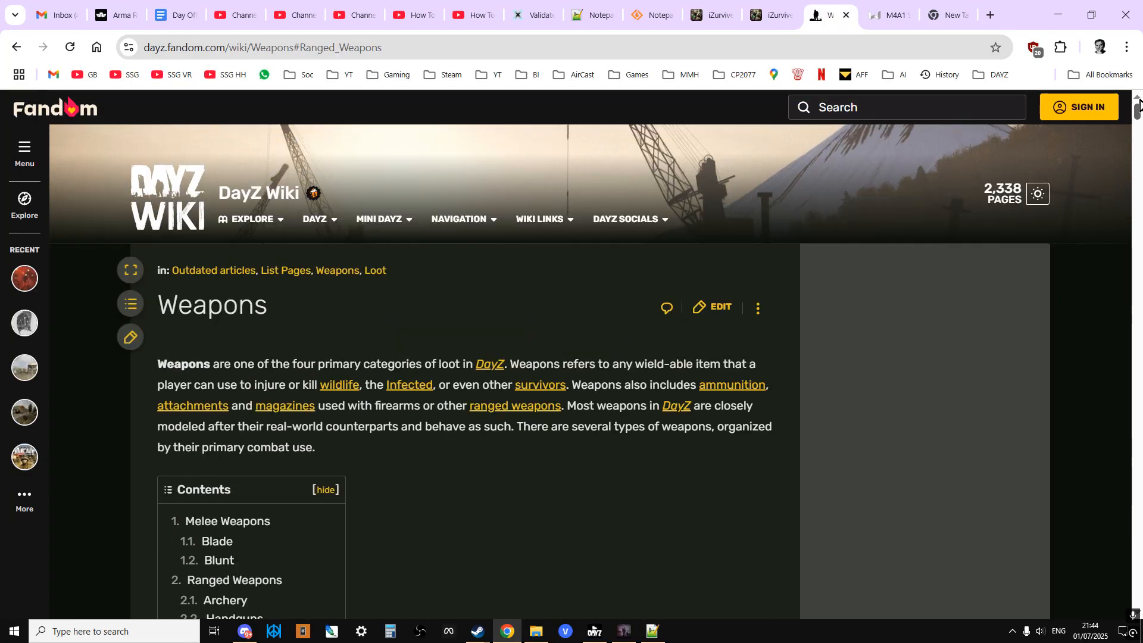
mouse_move(980, 472)
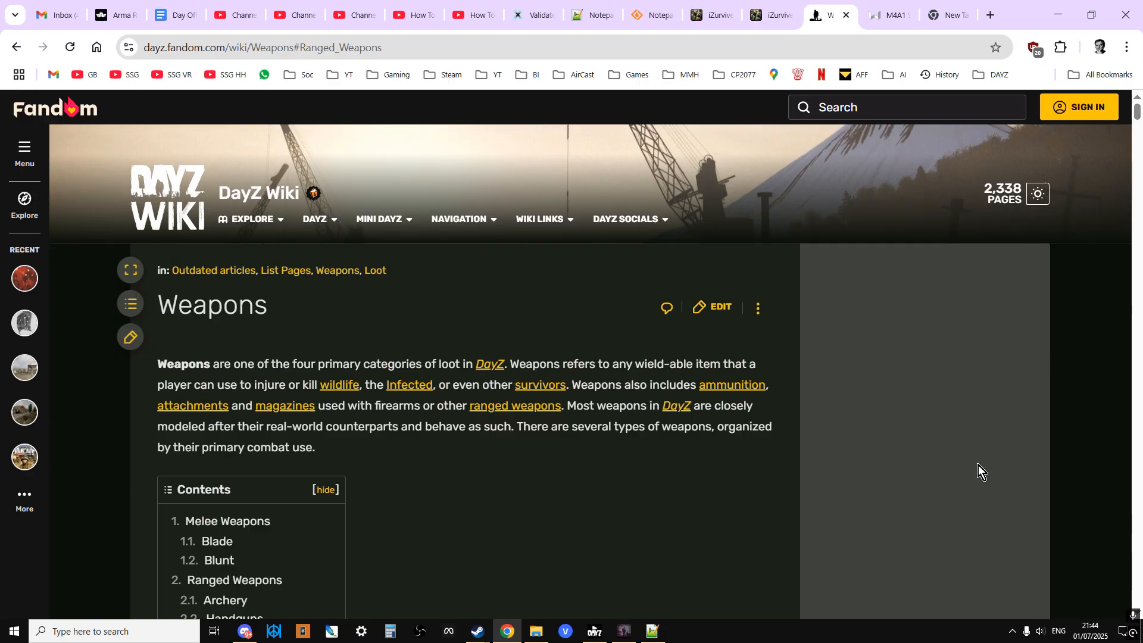